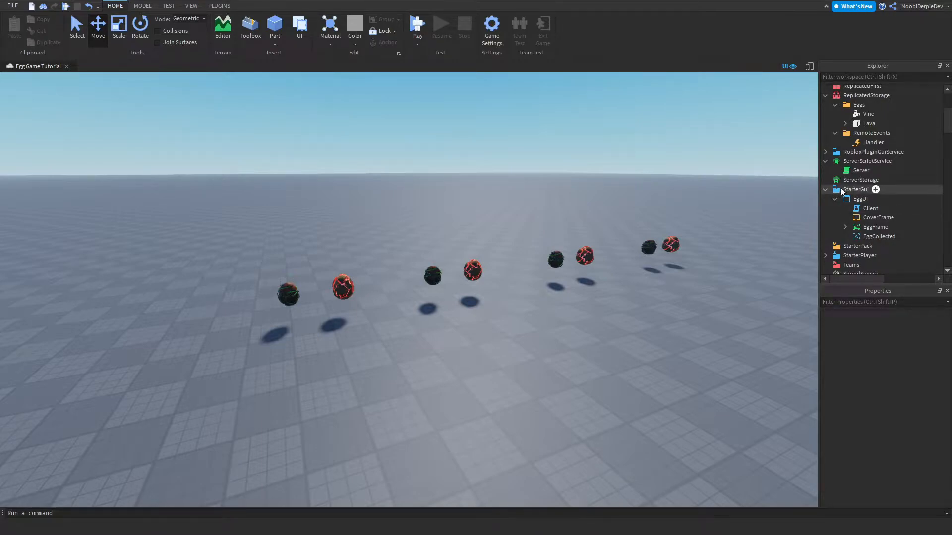
- Review the Client script, then open the Server script under ServerScriptService
{"action": "double_click", "coordinate": [861, 171]}
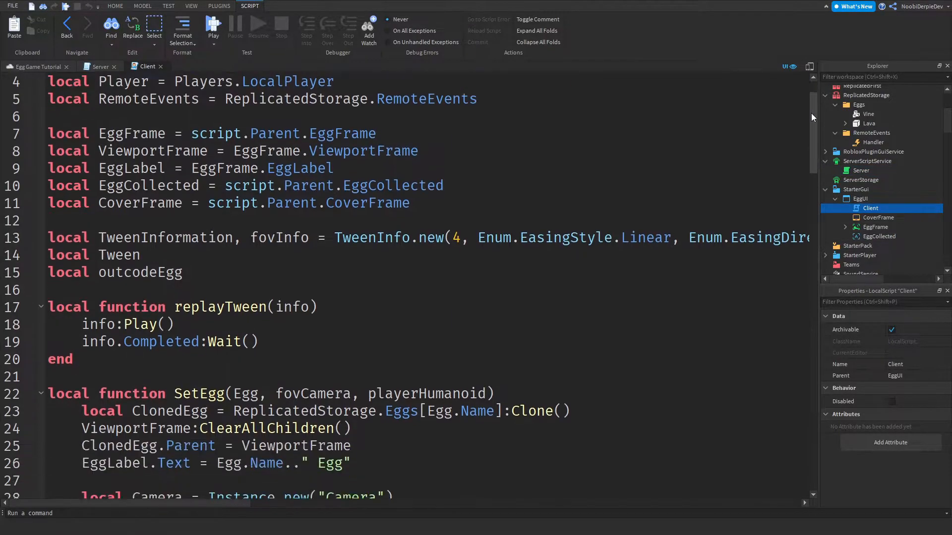
{"action": "scroll", "scroll_direction": "down", "scroll_amount": 3}
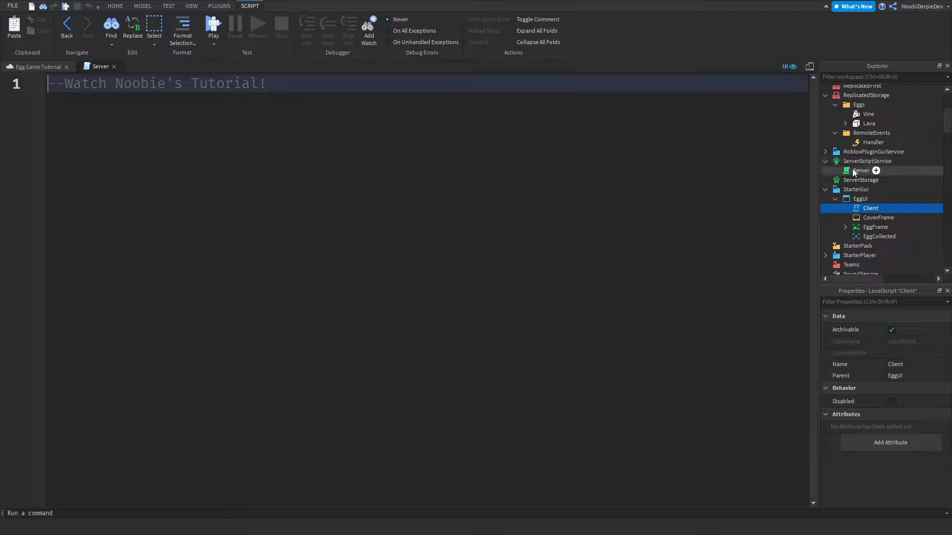
{"action": "left_click", "coordinate": [861, 170]}
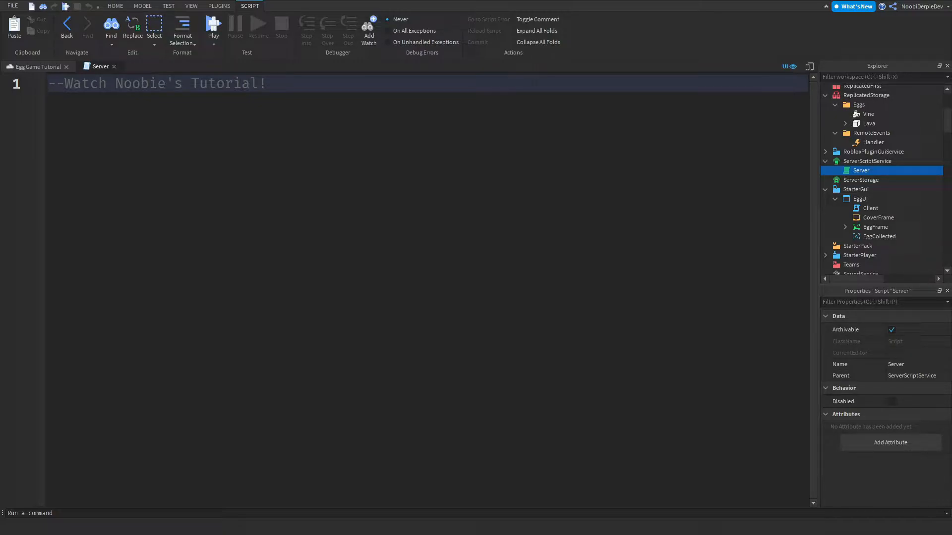
- Copy the raw contents of greenwich.lua from the GreenwichDB repository
{"action": "left_click", "coordinate": [892, 401]}
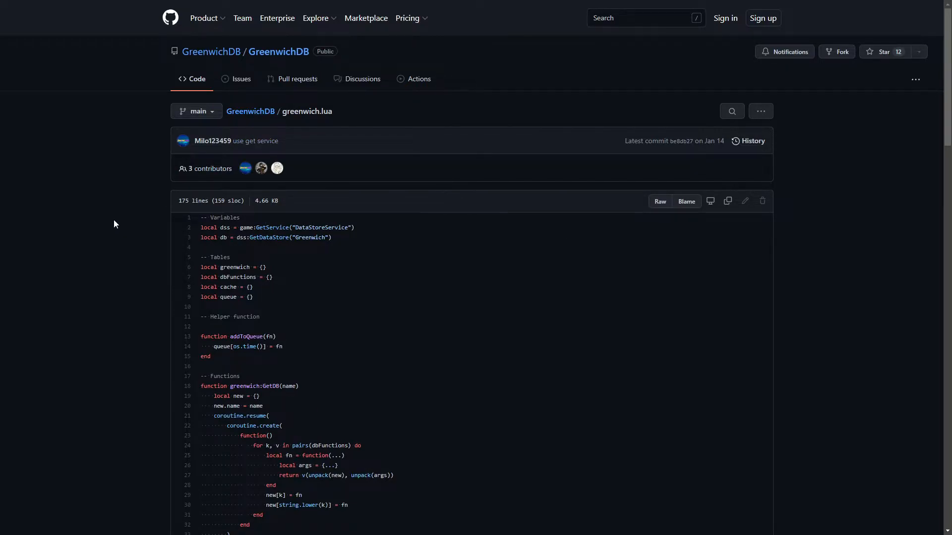
{"action": "mouse_move", "coordinate": [728, 202]}
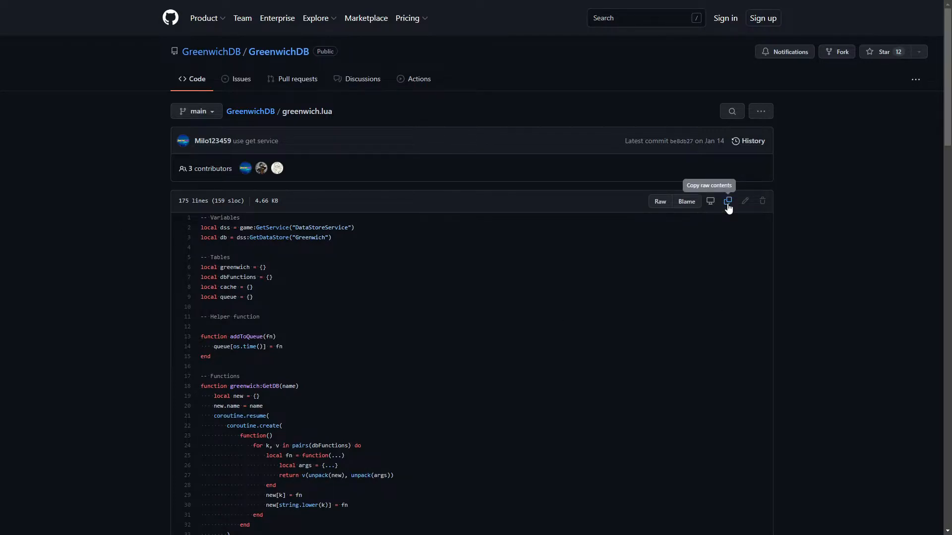
{"action": "left_click", "coordinate": [728, 201]}
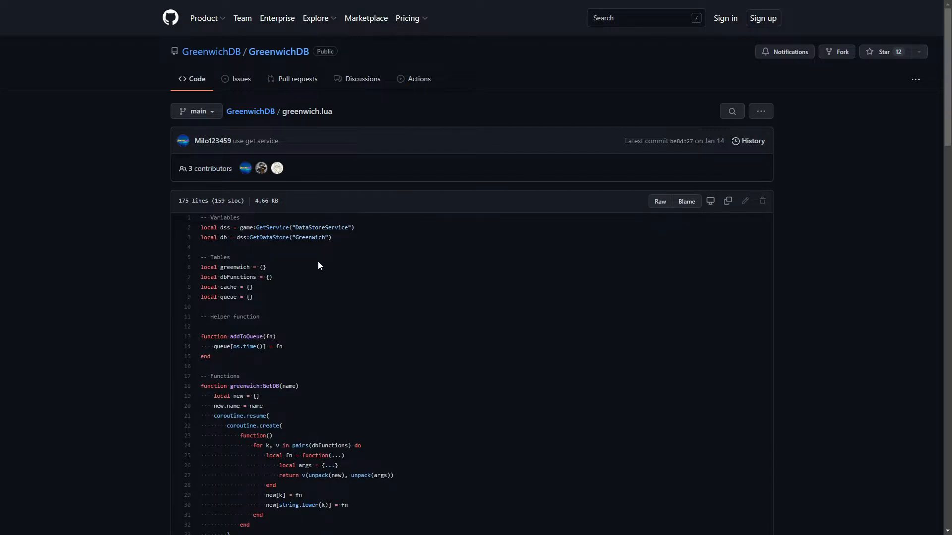
{"action": "mouse_move", "coordinate": [285, 289]}
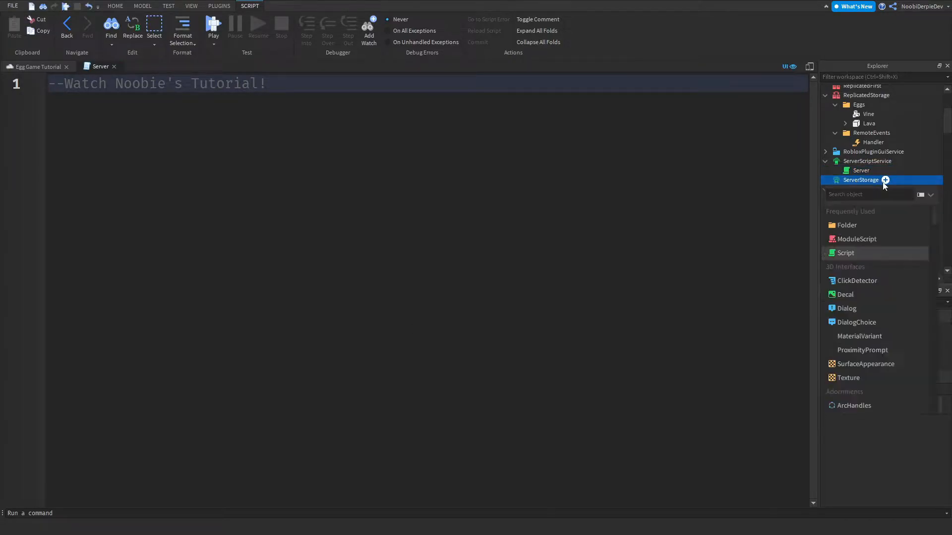
- Insert a ModuleScript into ServerStorage to hold the GreenwichDB code
{"action": "left_click", "coordinate": [856, 239]}
{"action": "type", "text": "GreenwichDB"}
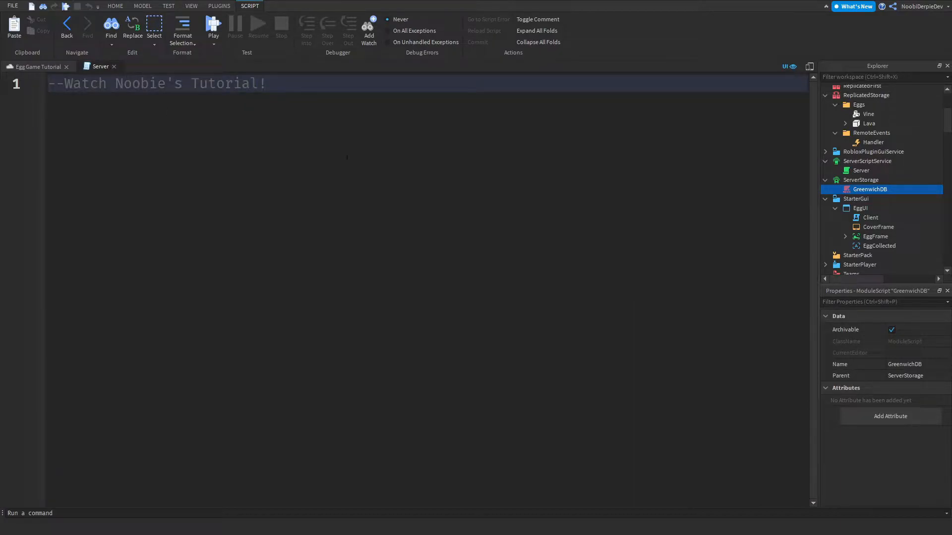
- Replace the comment with GetService lines for Players, ServerStorage and ReplicatedStorage
{"action": "triple_click", "coordinate": [151, 83]}
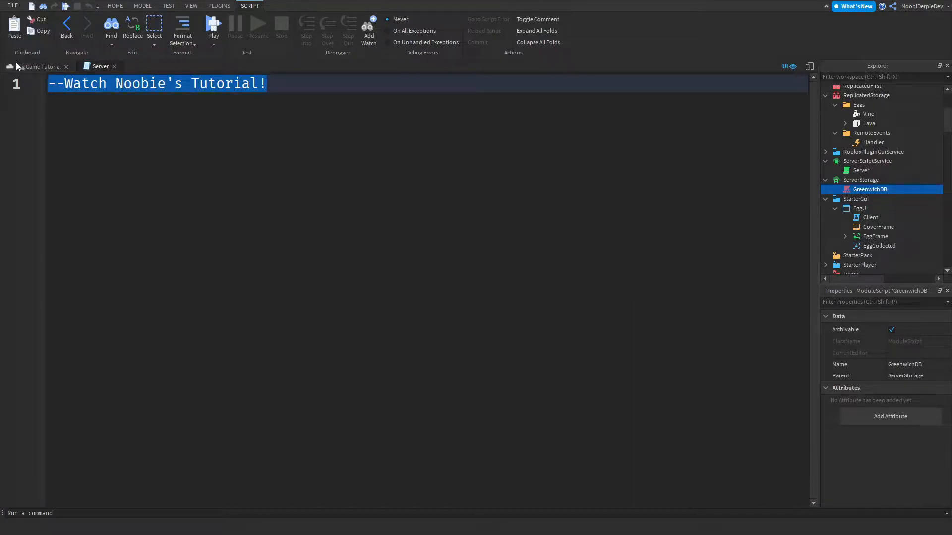
{"action": "type", "text": "local pl"}
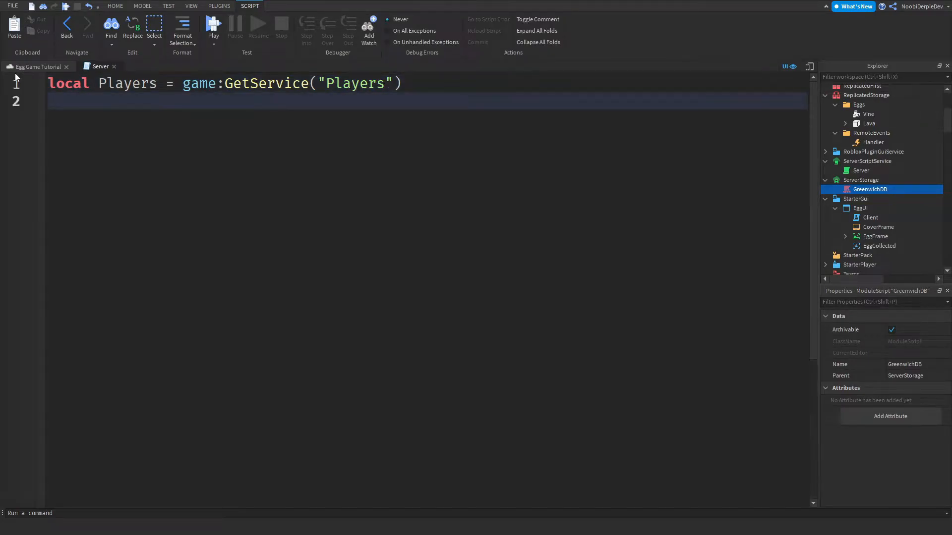
{"action": "type", "text": "local ServerStorage = game:GetService(\"ServerStorage"}
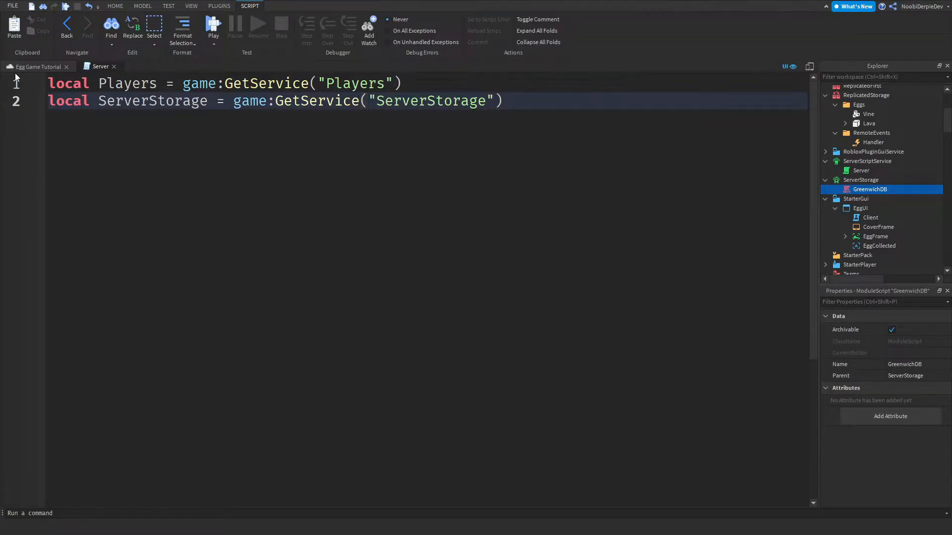
{"action": "key", "text": "enter"}
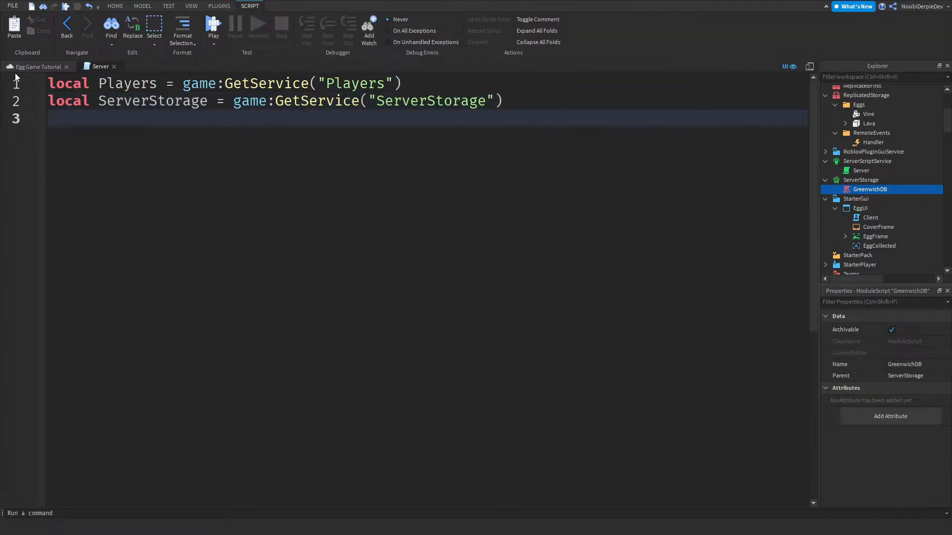
{"action": "type", "text": "local ReplicatedStorage = game:GetService(\"ReplicatedStorage"}
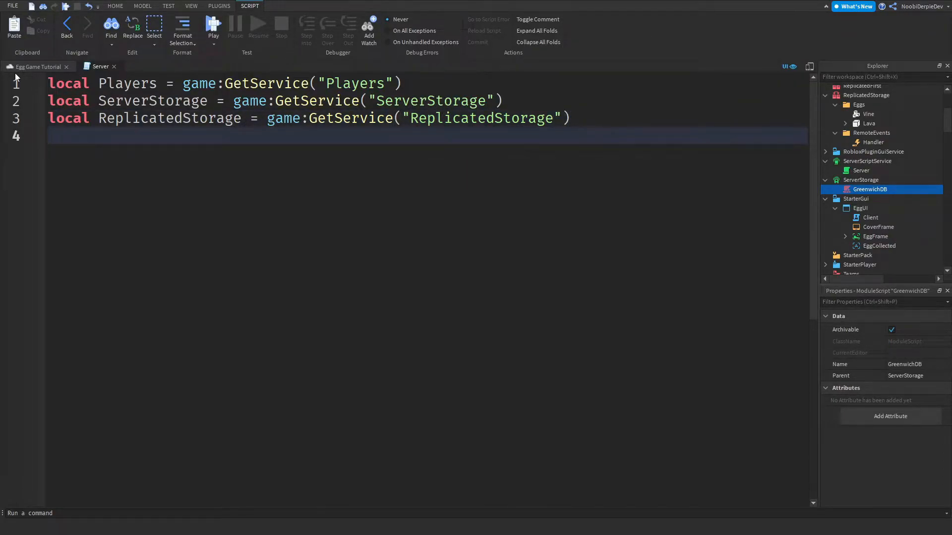
- Require the GreenwichDB module via ServerStorage:WaitForChild("GreenwichDB") as Greenwich
{"action": "type", "text": "local"}
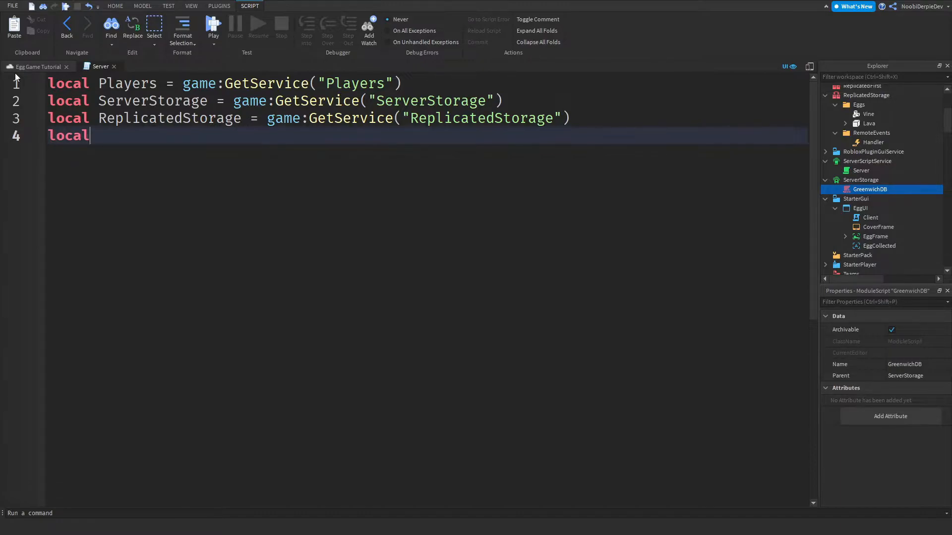
{"action": "type", "text": "Greenwich"}
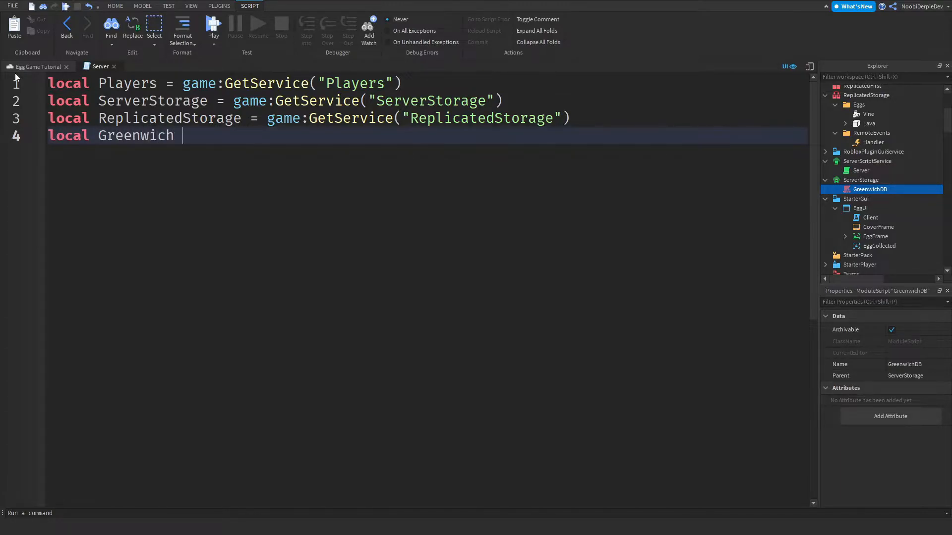
{"action": "type", "text": "= require("}
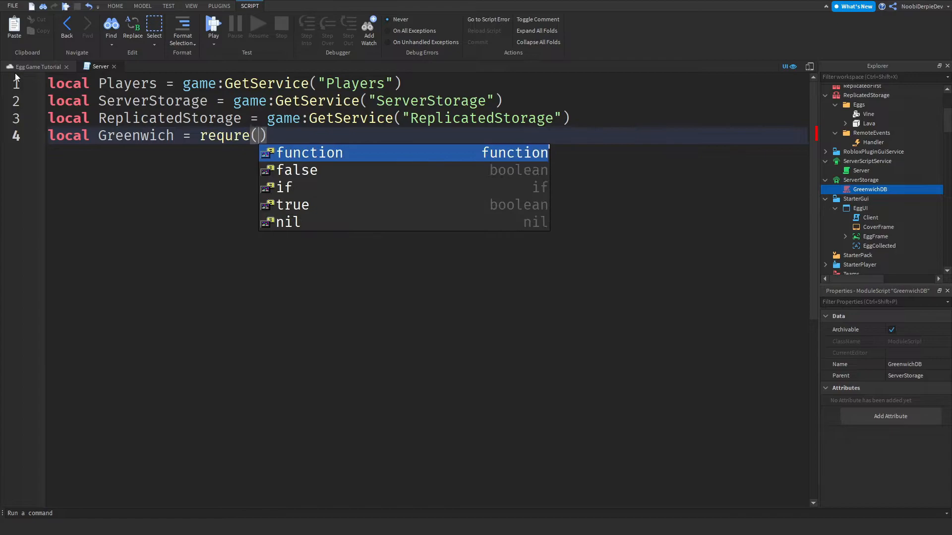
{"action": "type", "text": "sc"}
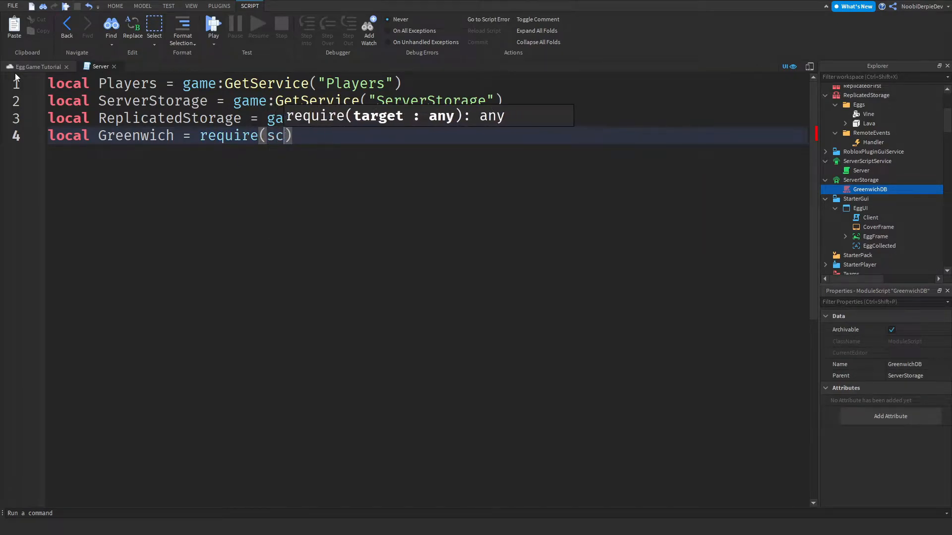
{"action": "type", "text": "ServerStorage:WaitForChild("}
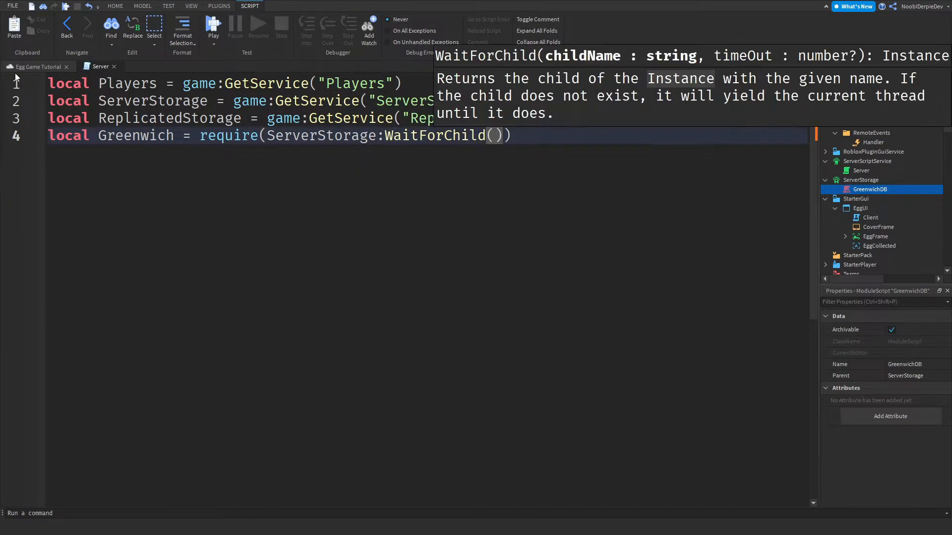
{"action": "type", "text": "\"GreenwichDB\""}
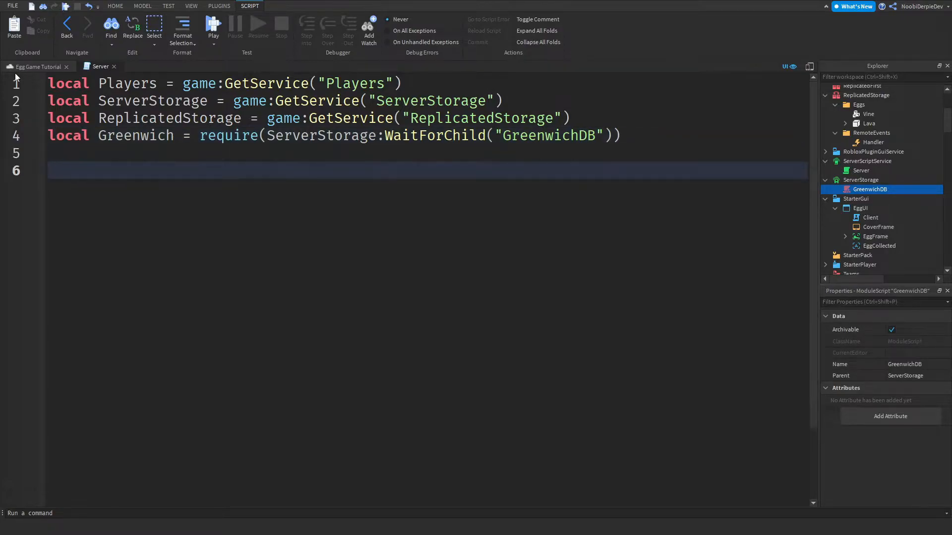
- Write SaveData(Player) collecting LavaEgg and VineEgg values from Player.Eggs into a Values table
{"action": "type", "text": "local function Sa"}
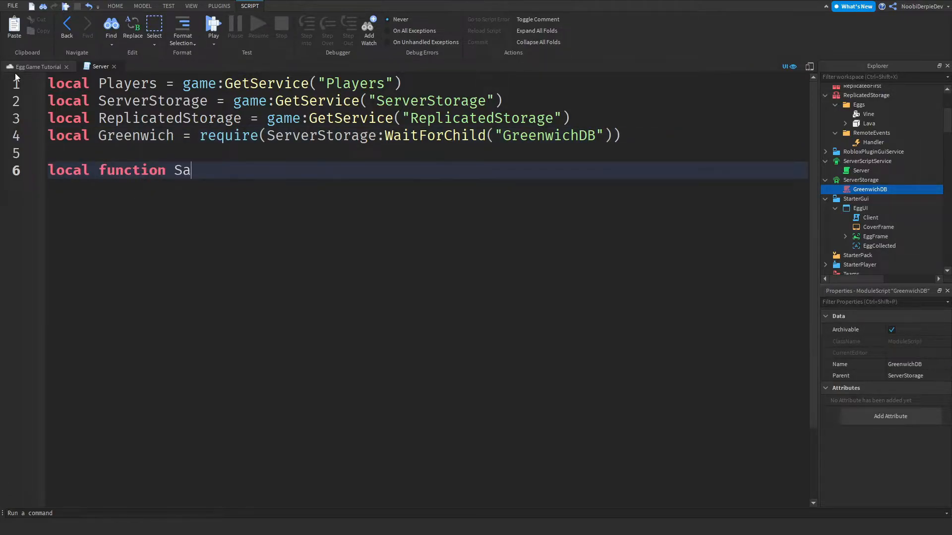
{"action": "type", "text": "veData(Player)"}
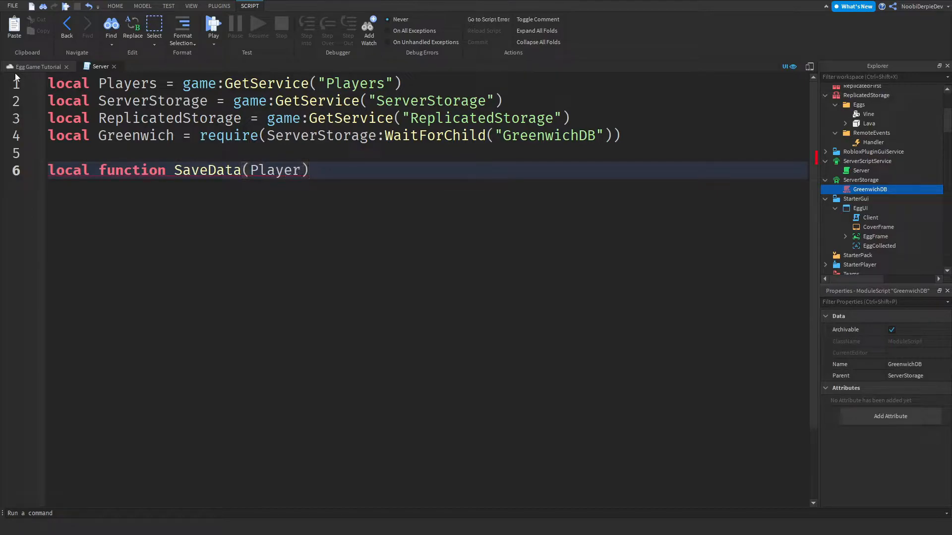
{"action": "type", "text": "local E"}
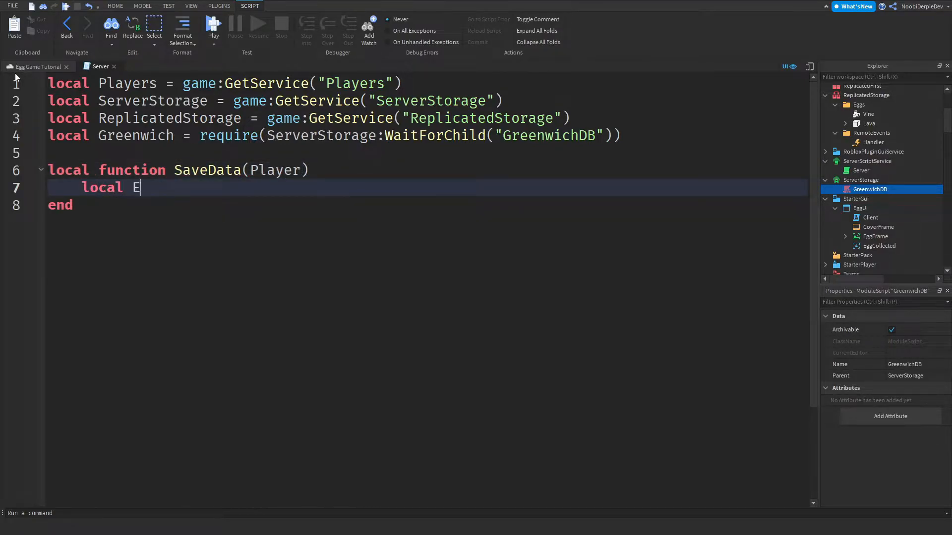
{"action": "type", "text": "ggs"}
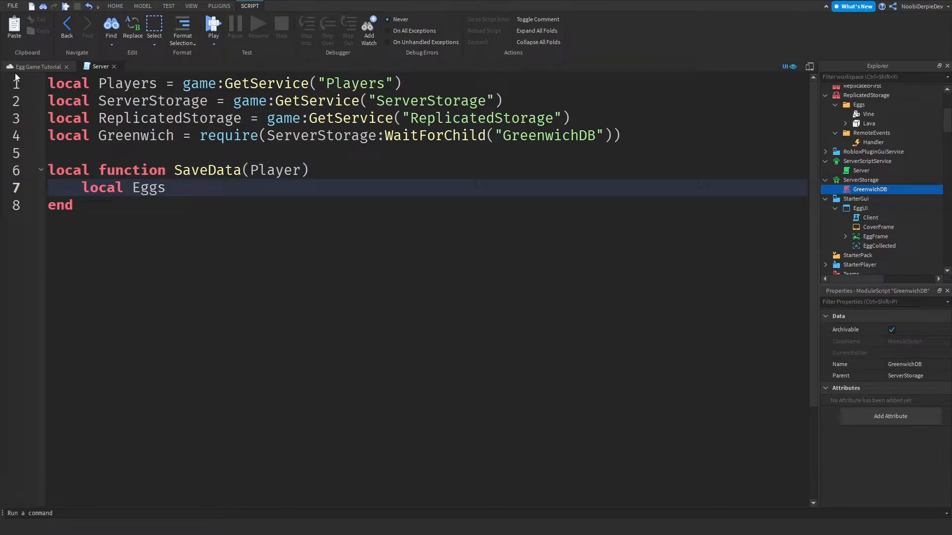
{"action": "type", "text": "= Player.a"}
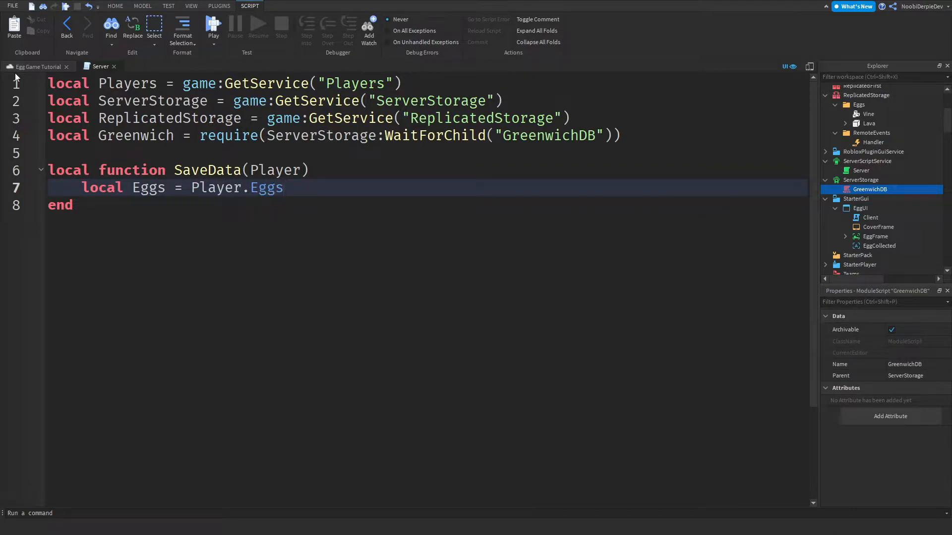
{"action": "type", "text": "olcal"}
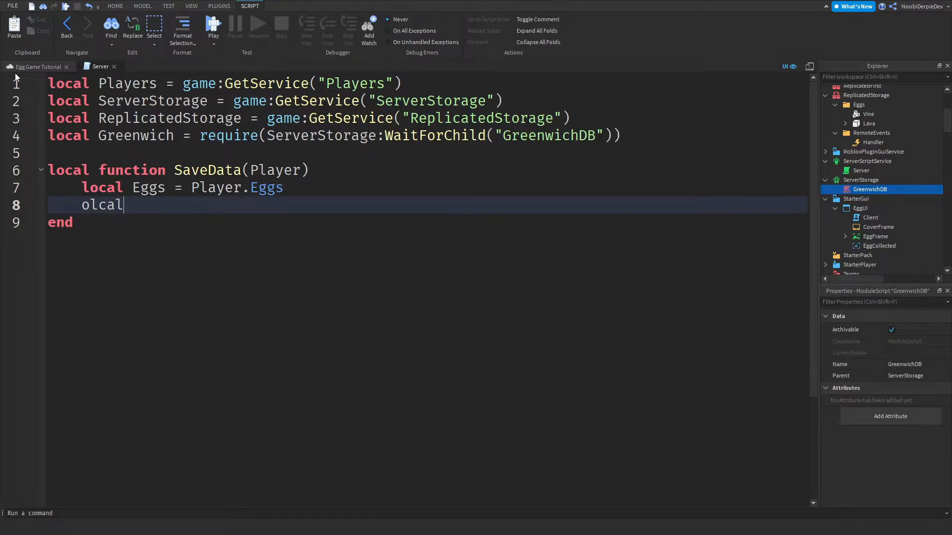
{"action": "type", "text": "local Values"}
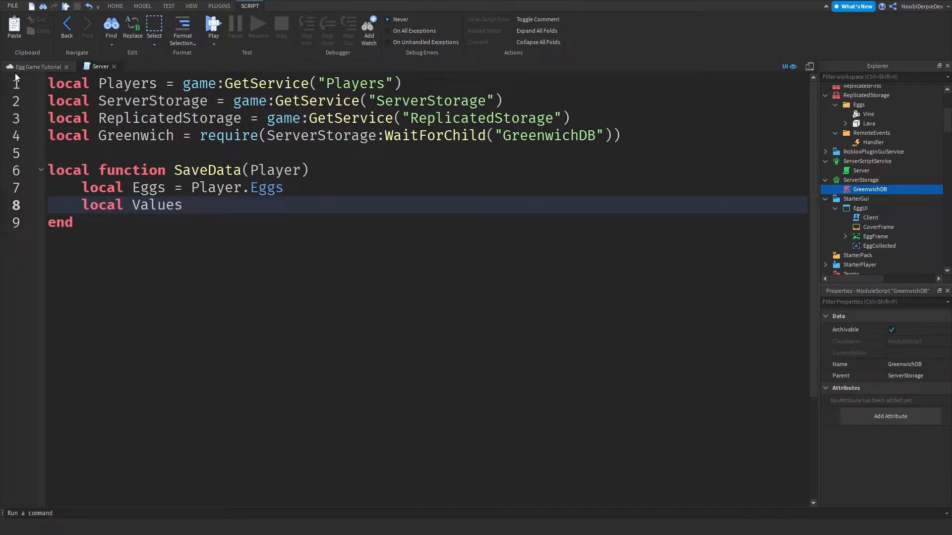
{"action": "type", "text": "= {"}
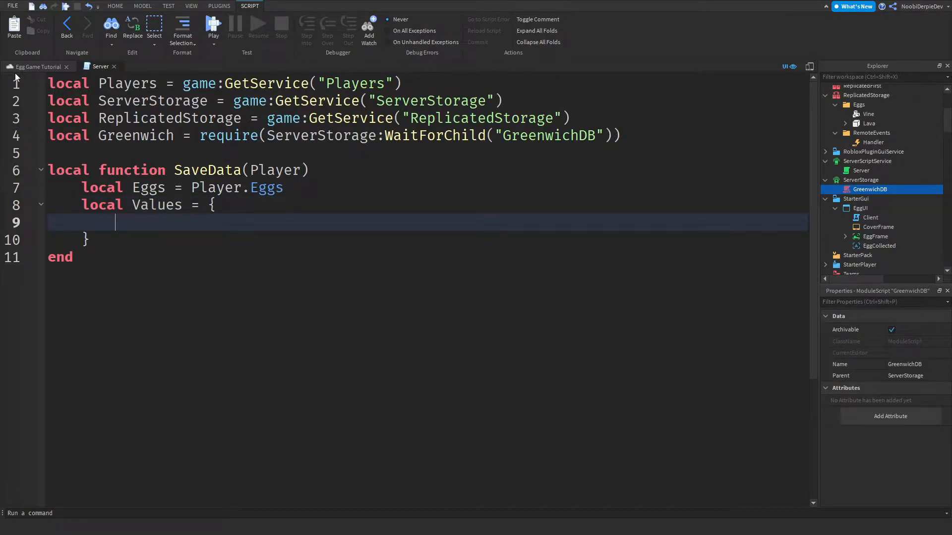
{"action": "type", "text": "Eggs.LavaEgg"}
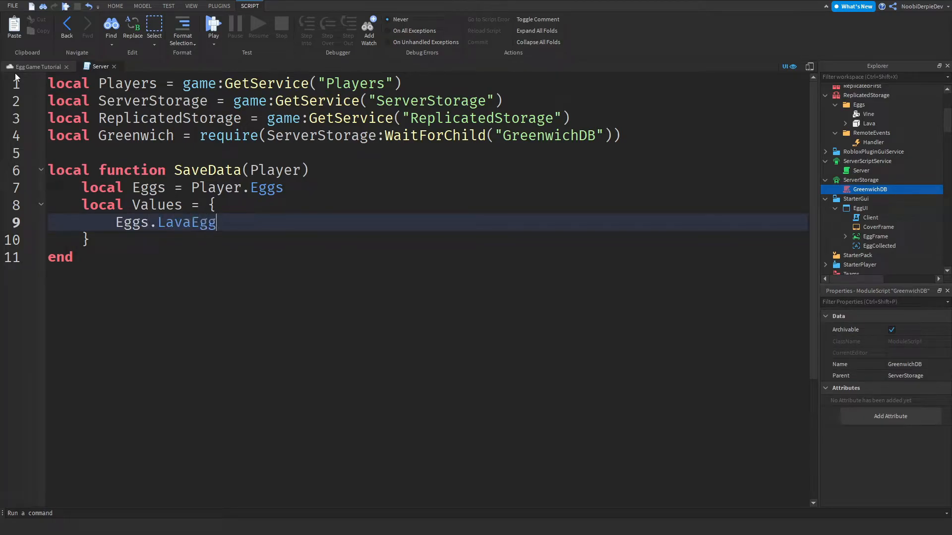
{"action": "type", "text": ".Value;"}
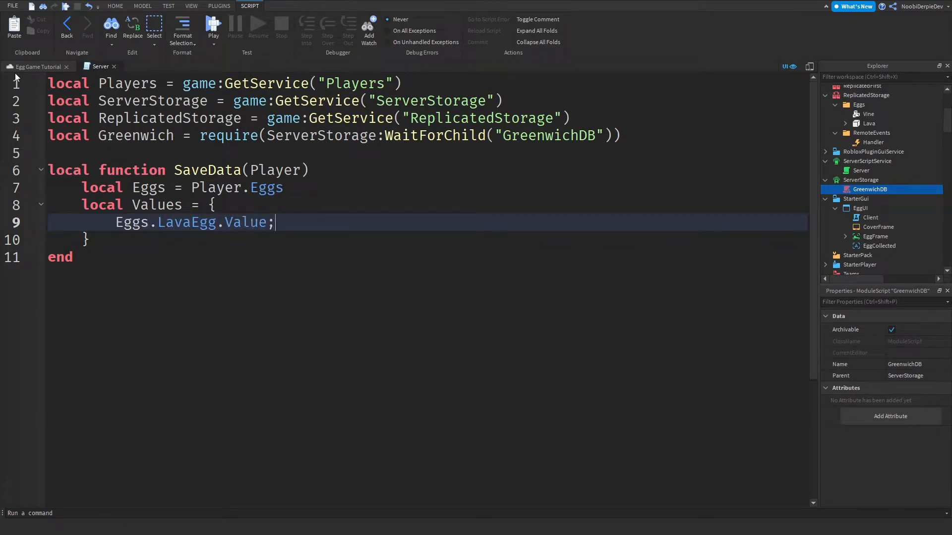
{"action": "type", "text": "Eggs.Vin"}
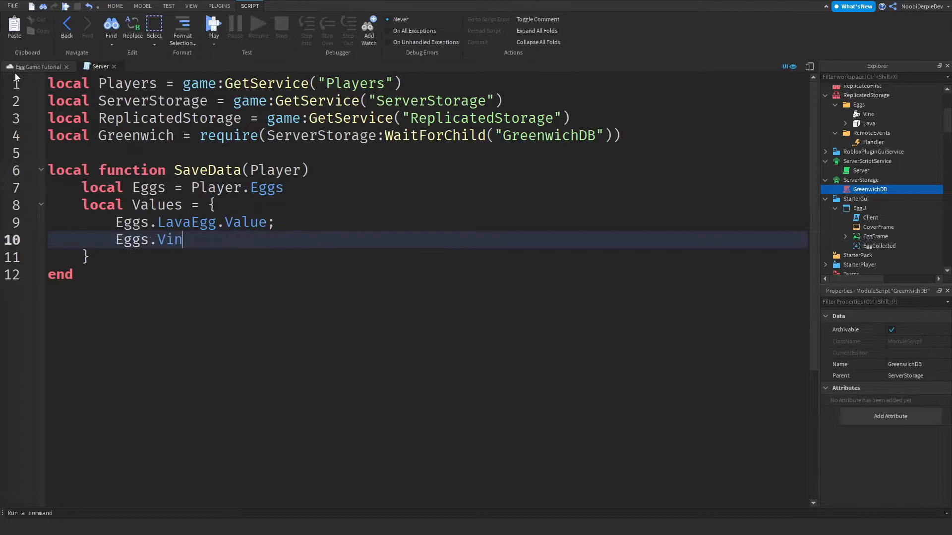
{"action": "type", "text": "eEgg.Value;"}
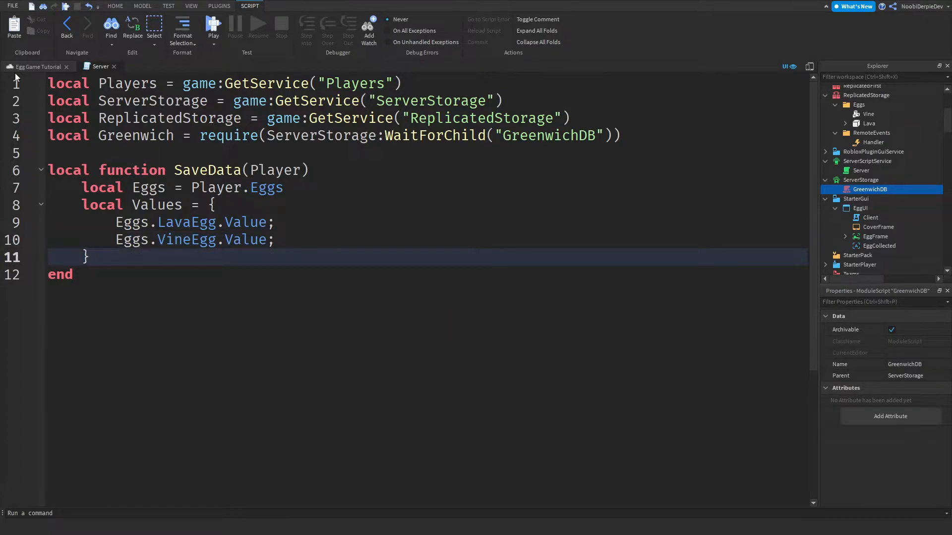
- Save Values to the "Values" database under Player.UserId inside a pcall
{"action": "key", "text": "enter"}
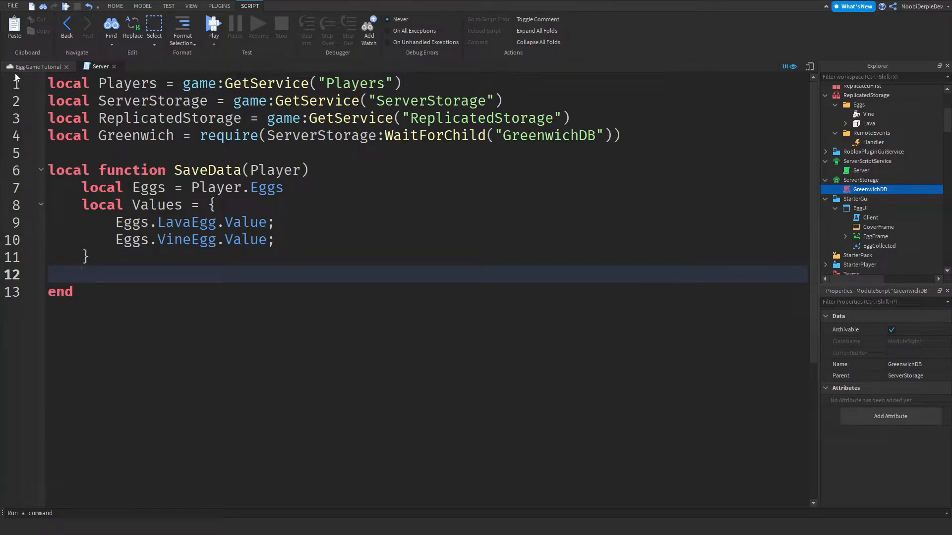
{"action": "type", "text": "pcall(function()"}
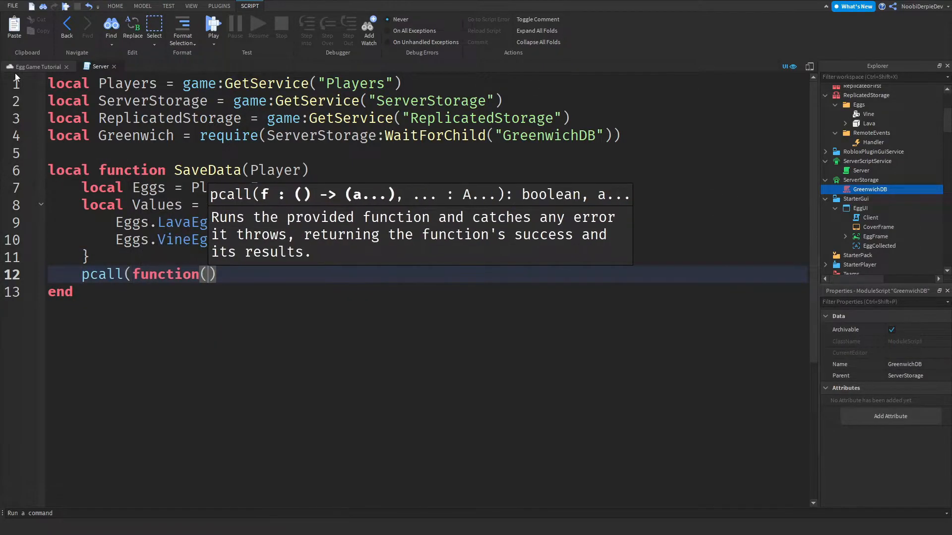
{"action": "type", "text": "Greenwich"}
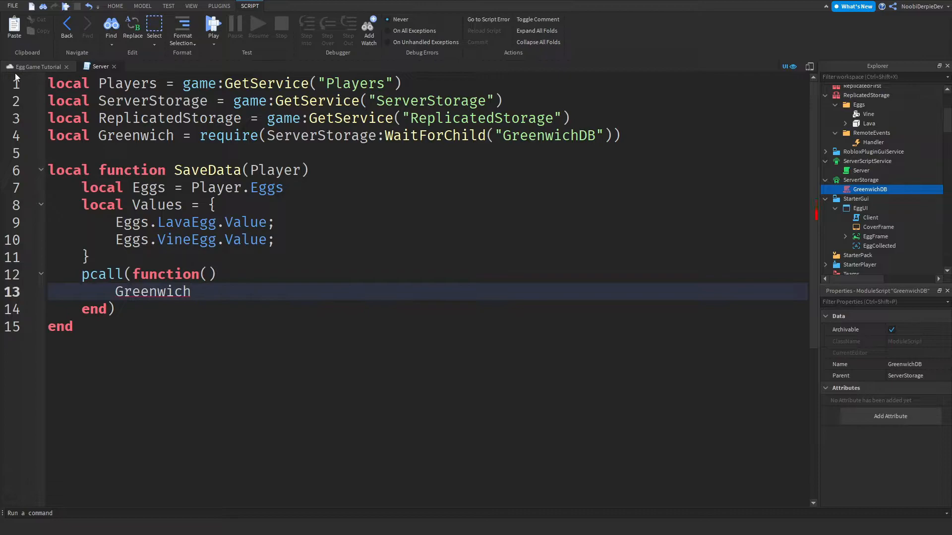
{"action": "type", "text": ":GetDB"}
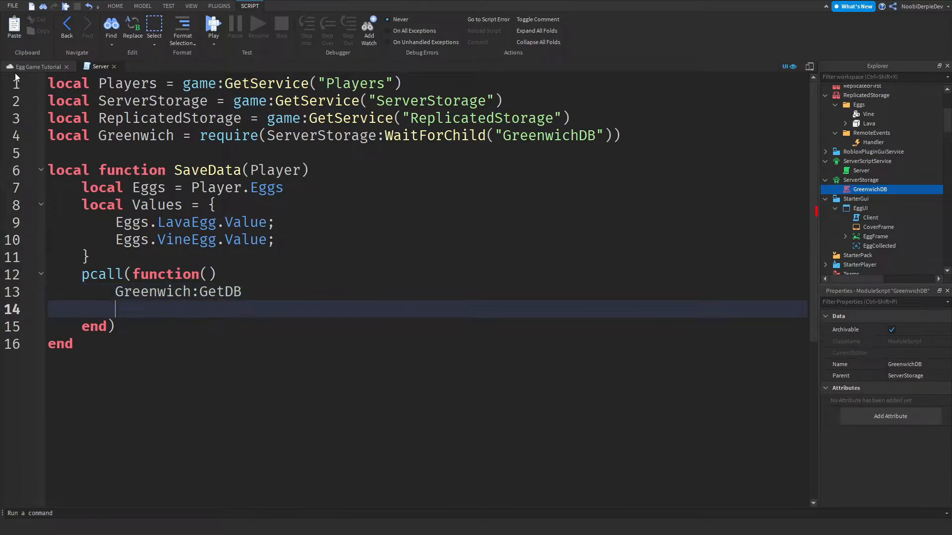
{"action": "type", "text": "(\"\")"}
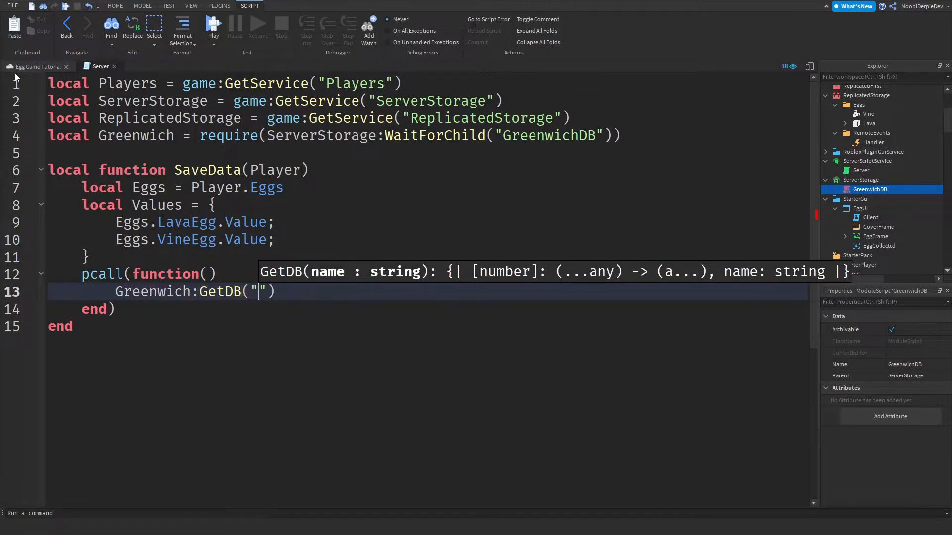
{"action": "type", "text": "Values\"):Set"}
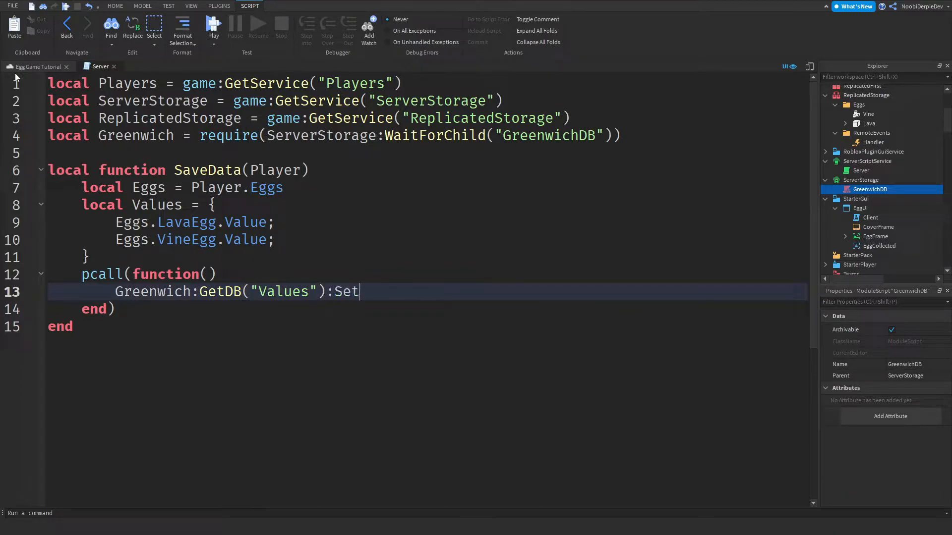
{"action": "type", "text": "(Player.UserId, v"}
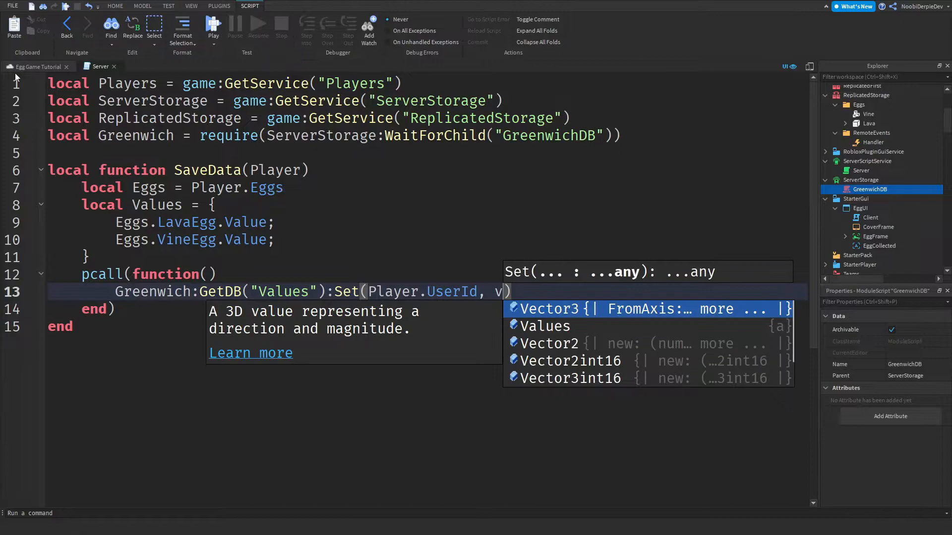
{"action": "type", "text": "Values, false"}
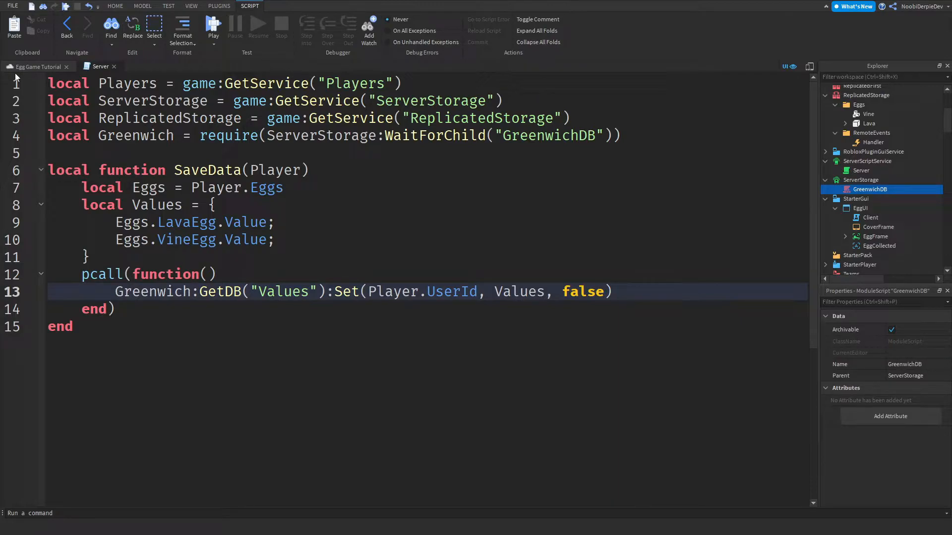
- Add a --Players comment and connect a Players.PlayerAdded handler
{"action": "type", "text": "--Plaeyrs"}
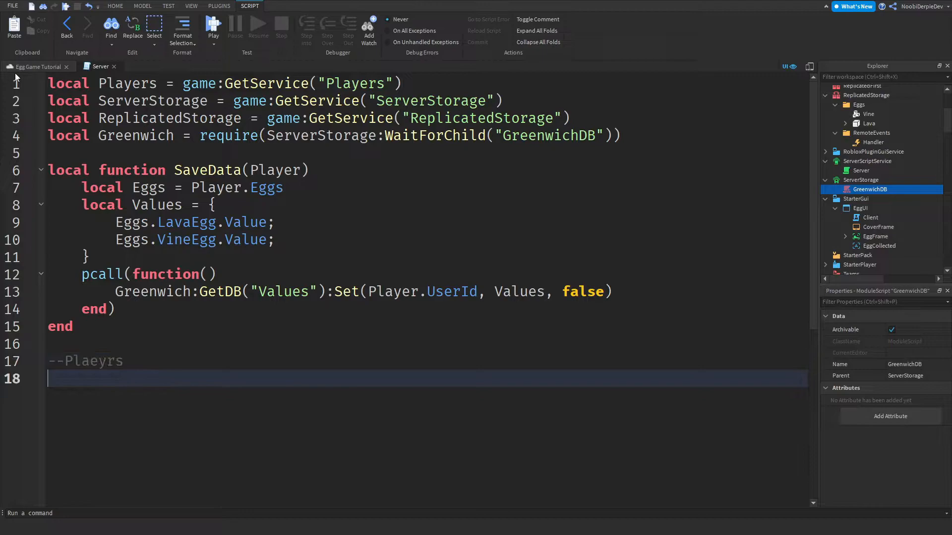
{"action": "type", "text": "pl"}
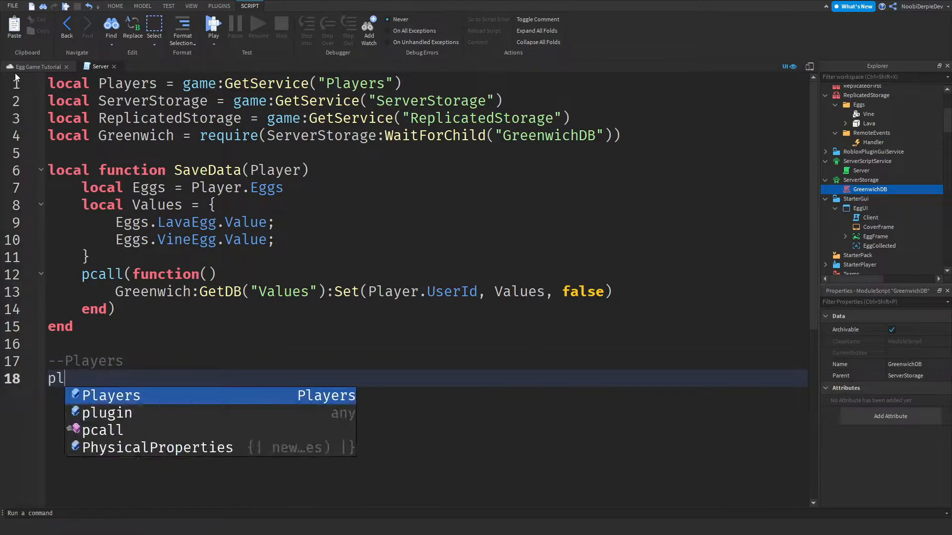
{"action": "type", "text": "Players.PlayerAdded:CO"}
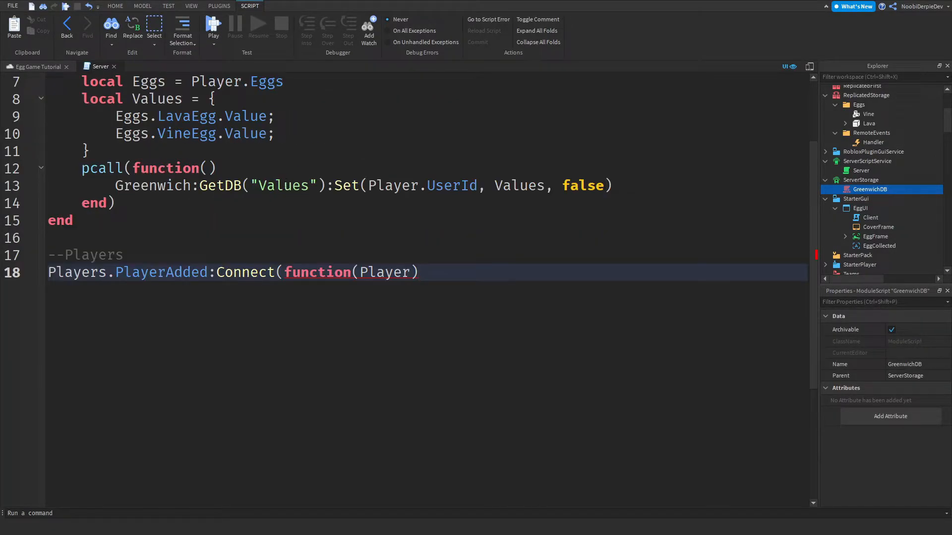
{"action": "left_click", "coordinate": [452, 272]}
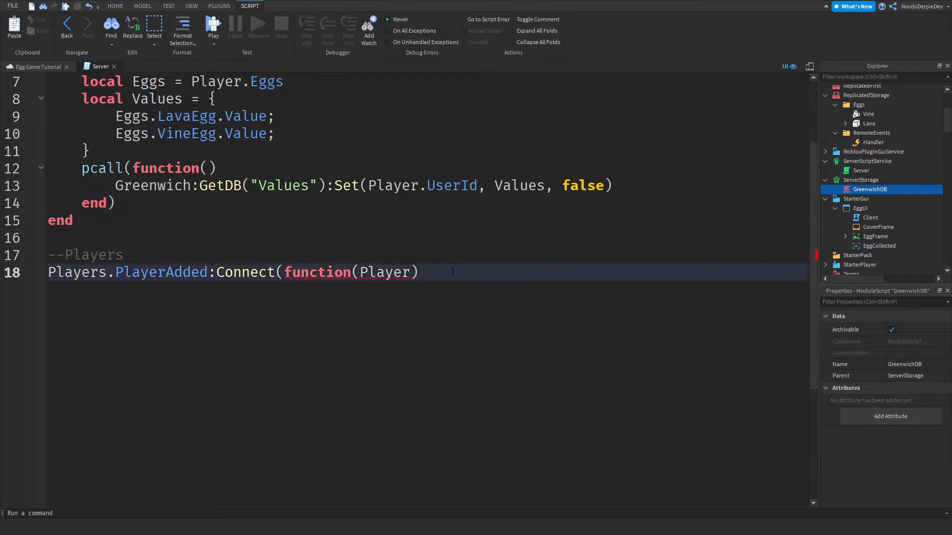
{"action": "key", "text": "enter"}
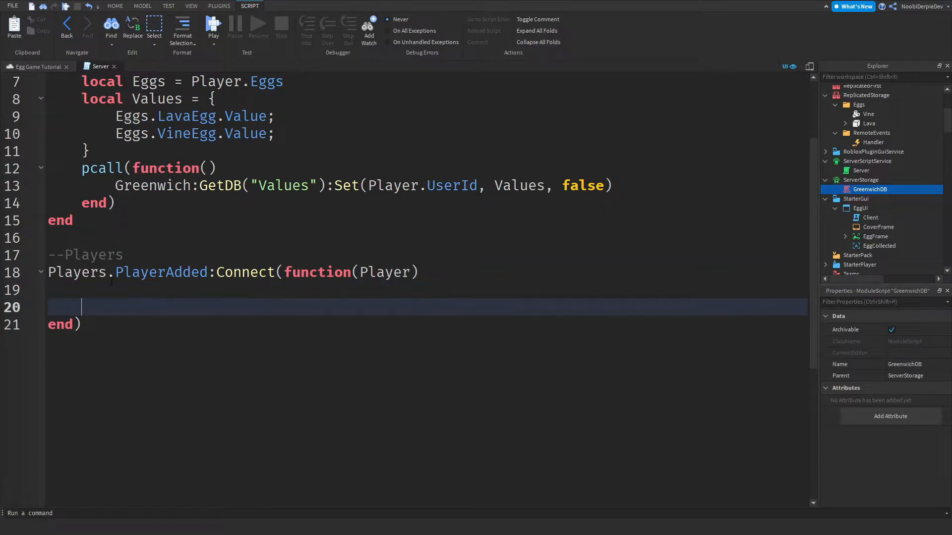
- Create an Eggs folder named "Eggs" parented to the player
{"action": "type", "text": "local Eggs"}
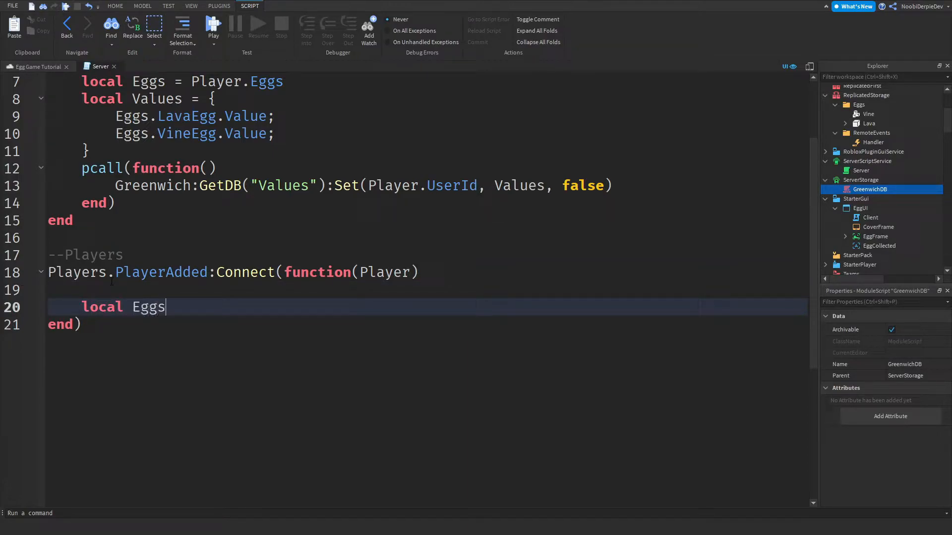
{"action": "type", "text": "= Instance.new("}
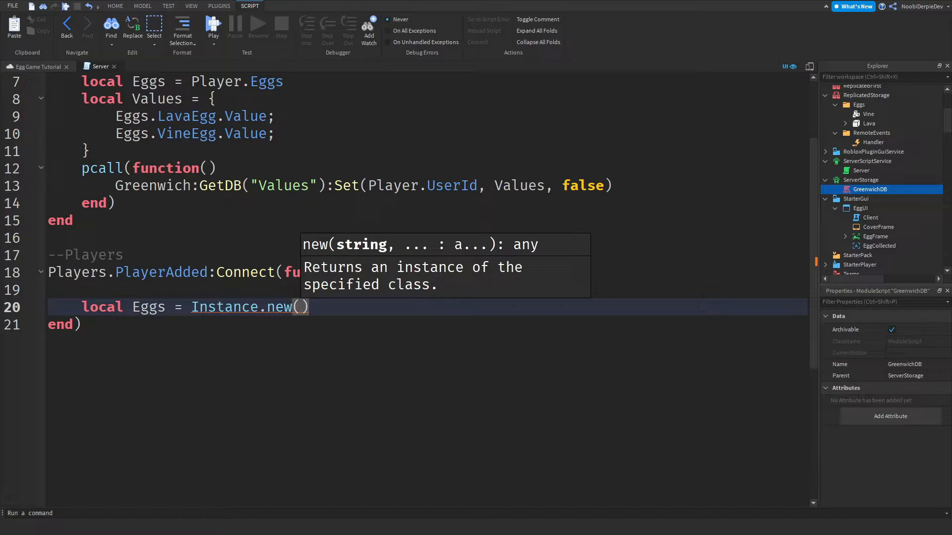
{"action": "type", "text": "\"Folder\""}
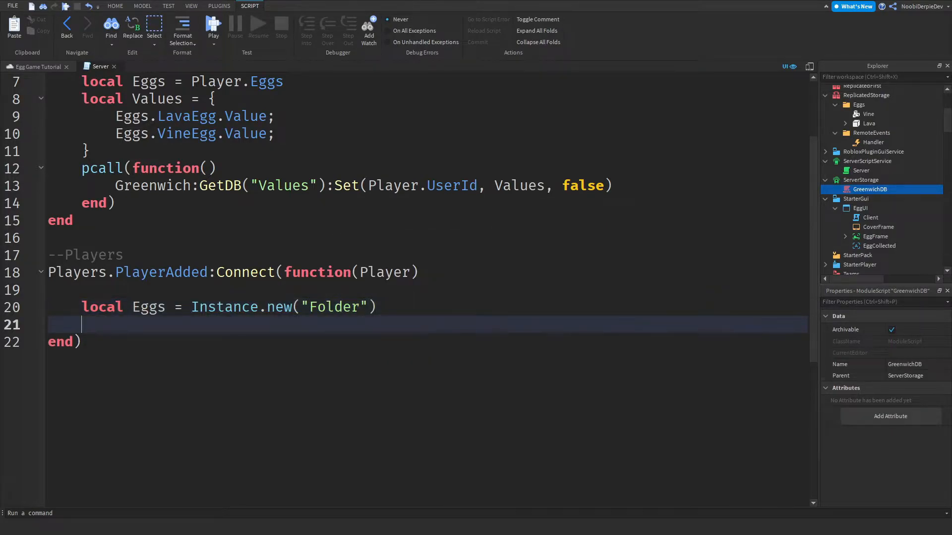
{"action": "type", "text": "Eggs.Name"}
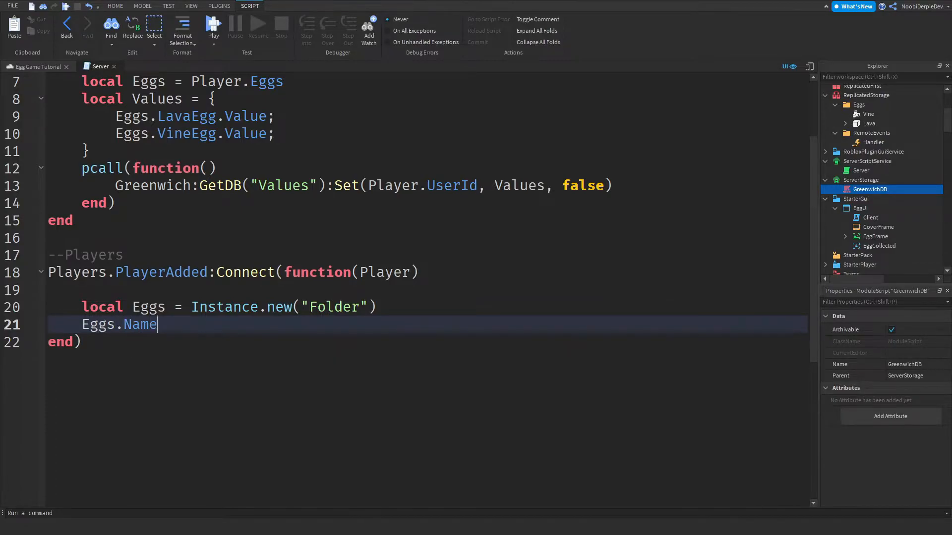
{"action": "type", "text": "= \"Eggs\""}
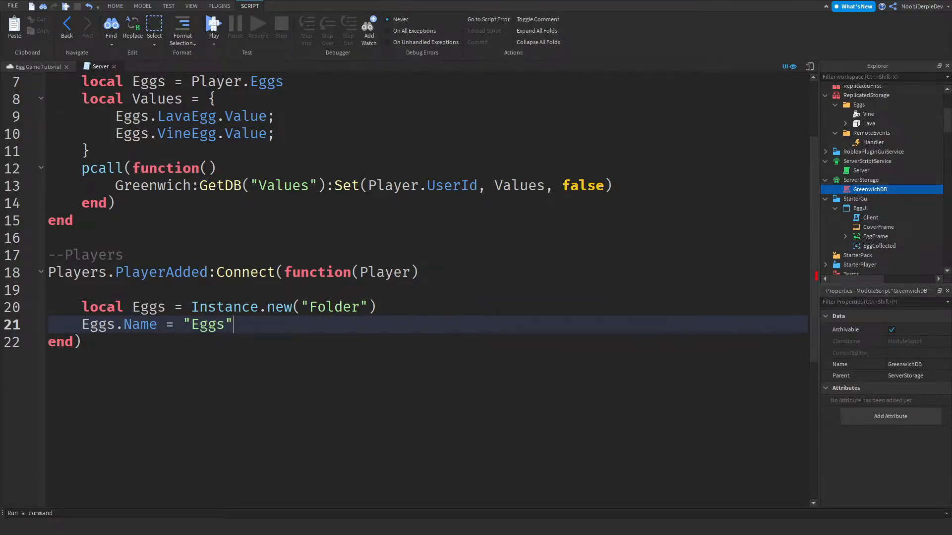
{"action": "type", "text": "Eggs.Parent = P"}
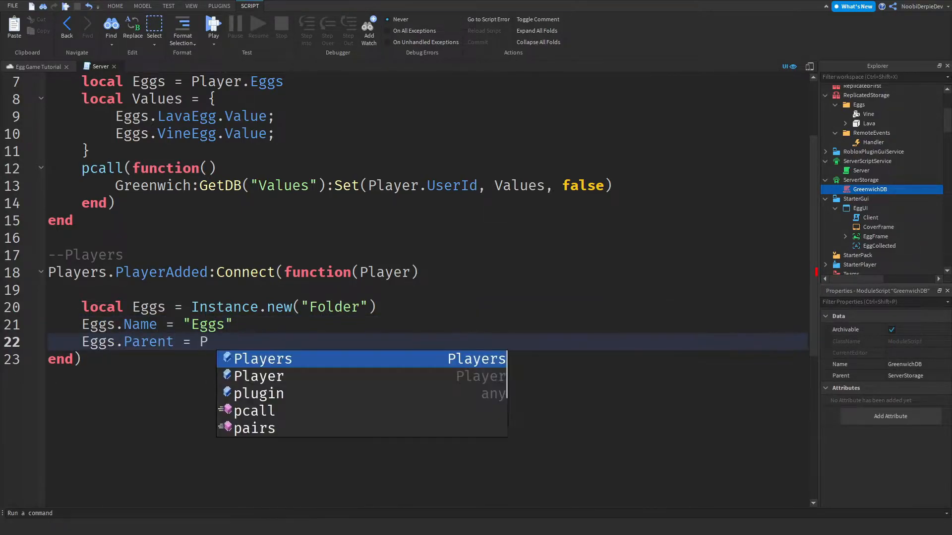
{"action": "type", "text": "layer"}
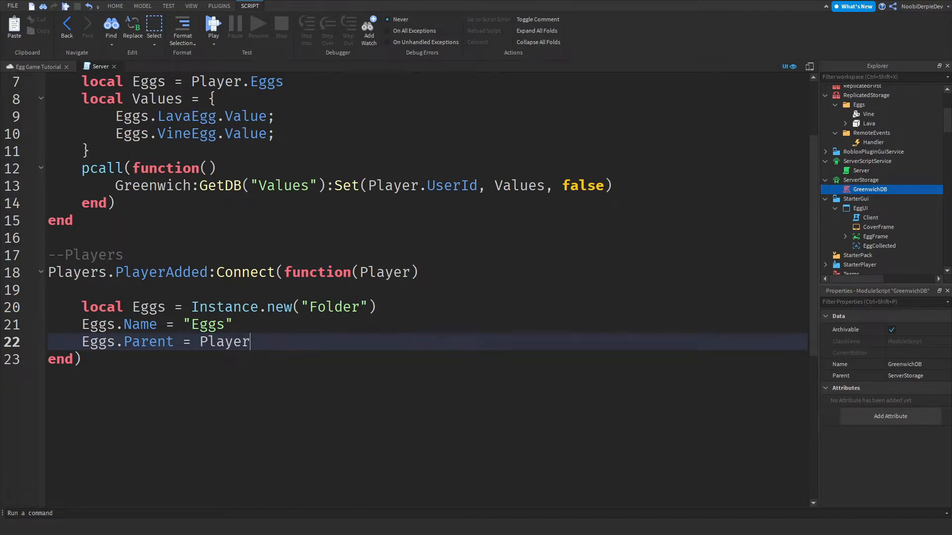
- Create a Values folder named "Values" parented to the player
{"action": "key", "text": "enter"}
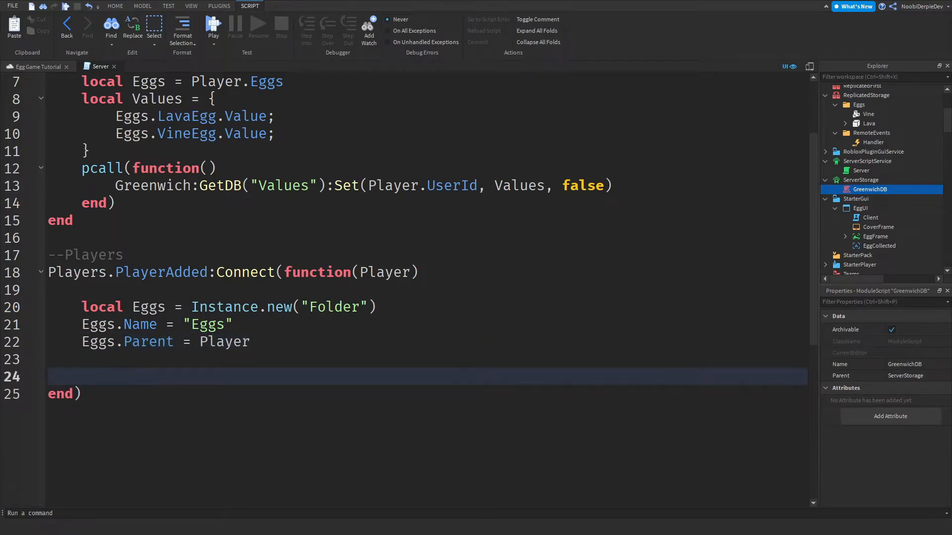
{"action": "type", "text": "local Values ="}
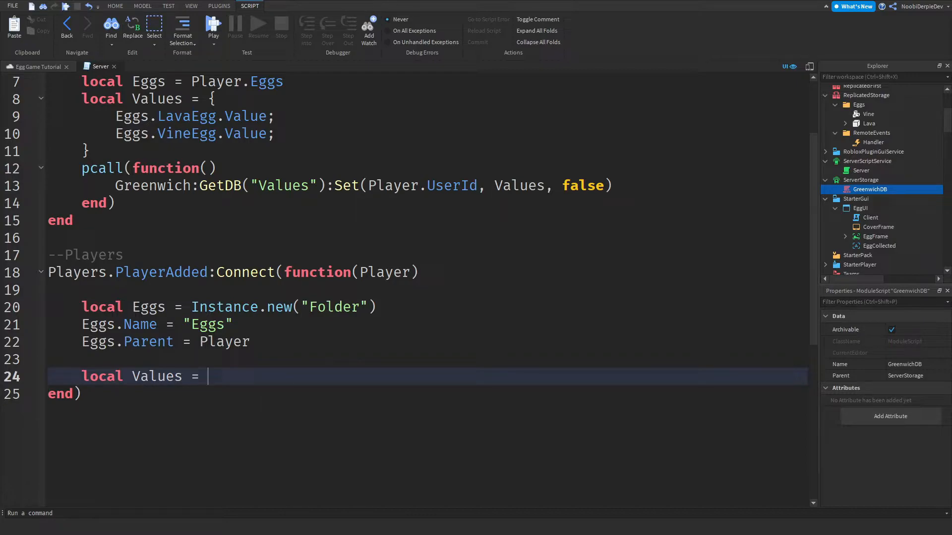
{"action": "type", "text": "Instance.new(\"Folder\")"}
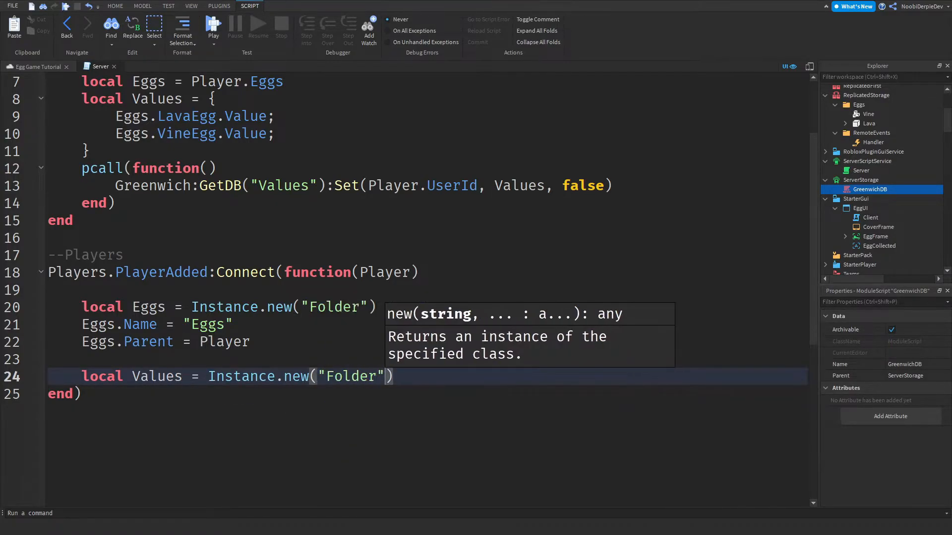
{"action": "type", "text": "val"}
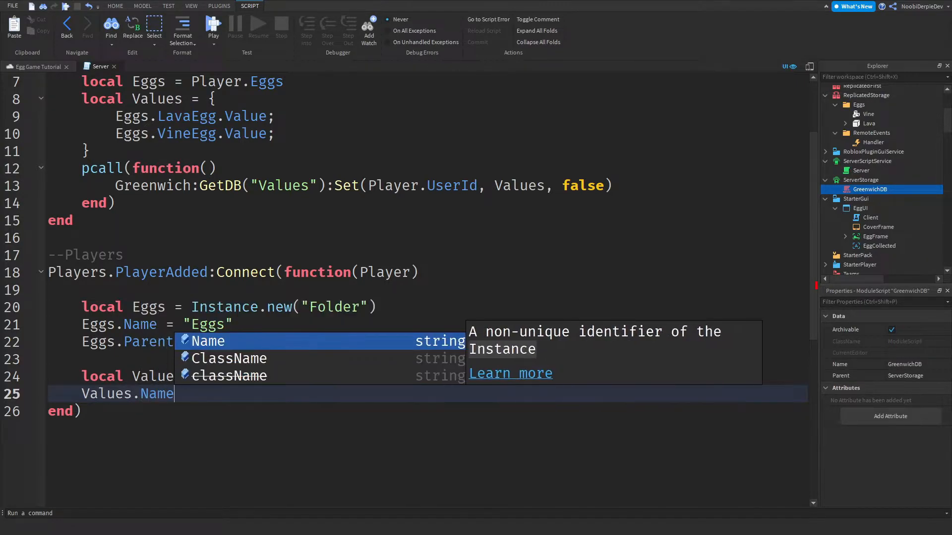
{"action": "key", "text": "enter"}
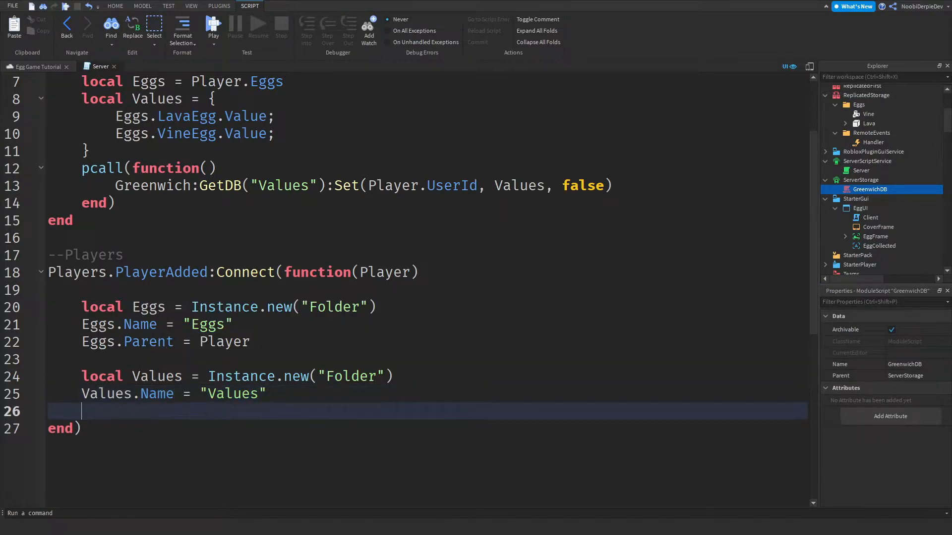
{"action": "type", "text": "Values.Parent = Player"}
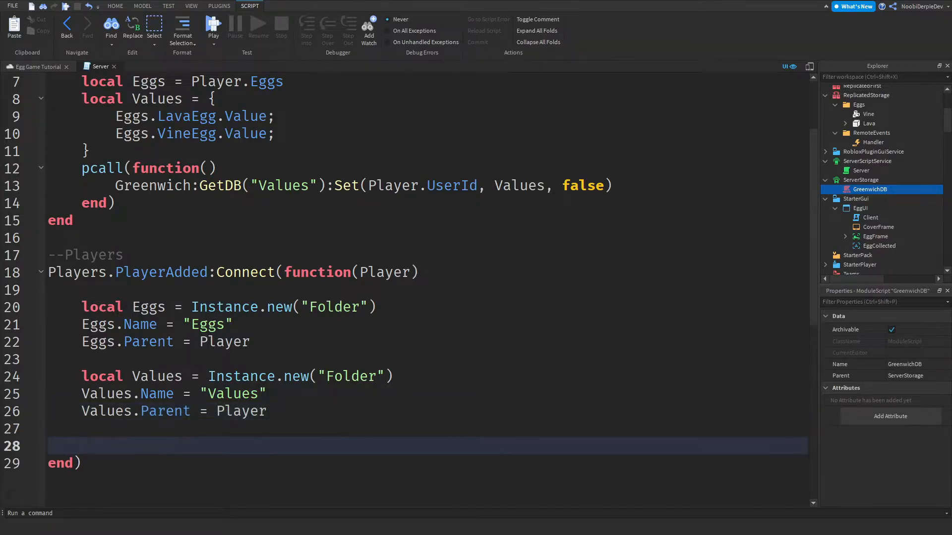
- Create a Debounce BoolValue parented to Values, named Debounce and set to false
{"action": "type", "text": "locla D"}
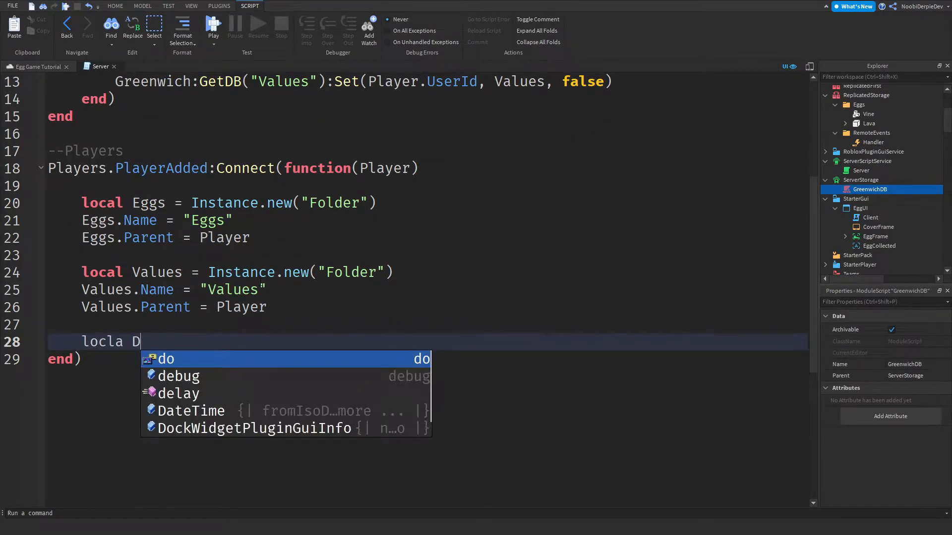
{"action": "type", "text": "ebounce = Instance.new("}
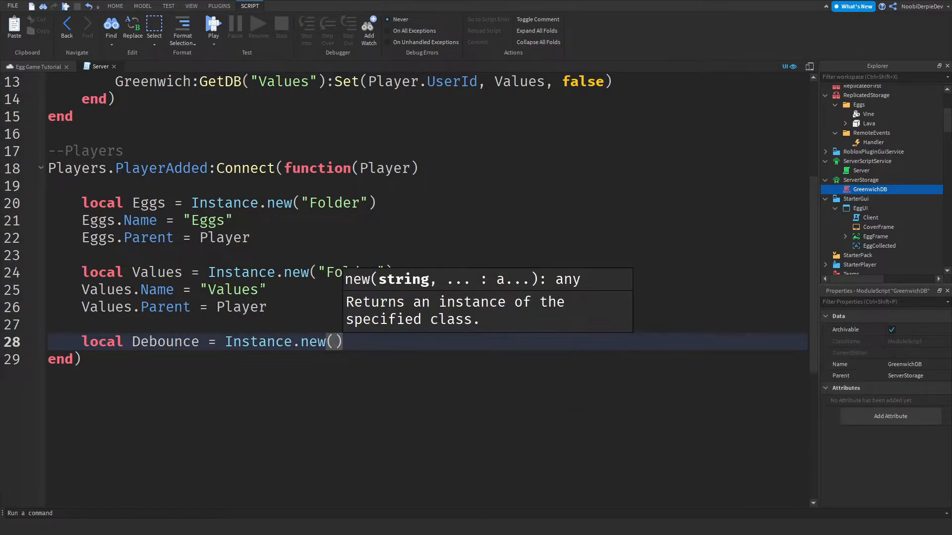
{"action": "type", "text": "\"BoolValue\""}
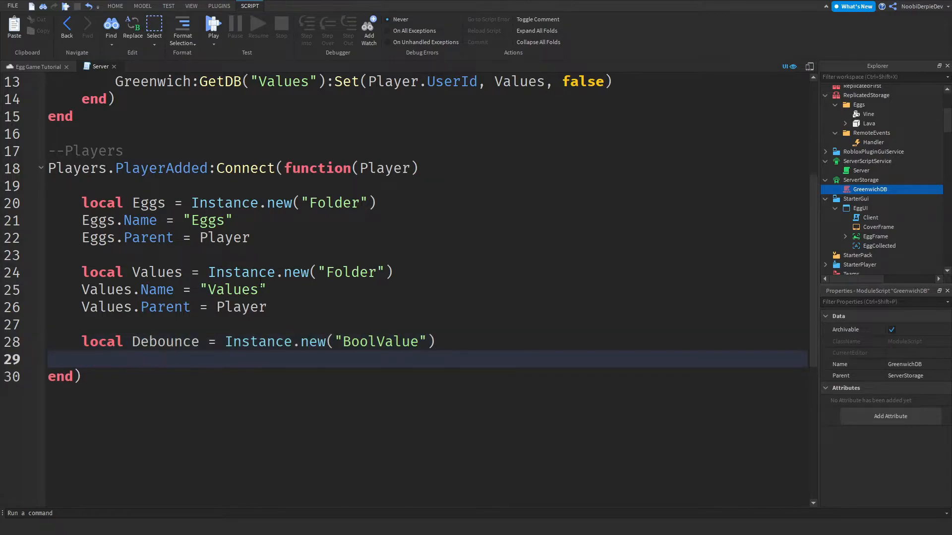
{"action": "type", "text": "Debounce.Paren"}
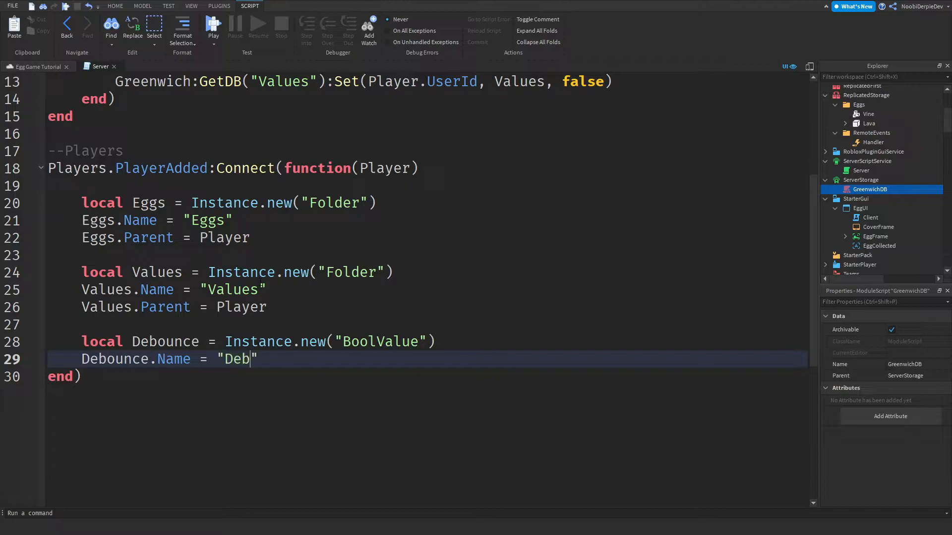
{"action": "type", "text": "ounce"}
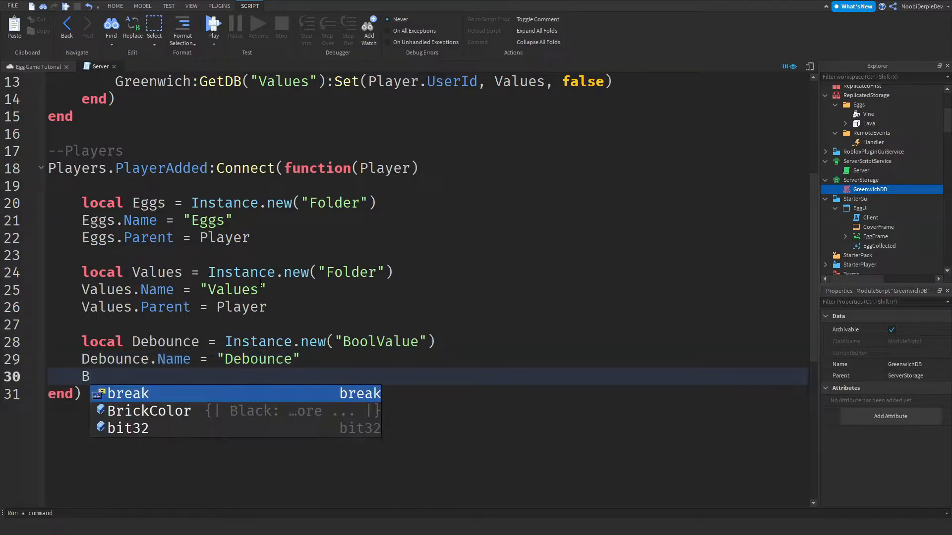
{"action": "type", "text": "ebounce.P"}
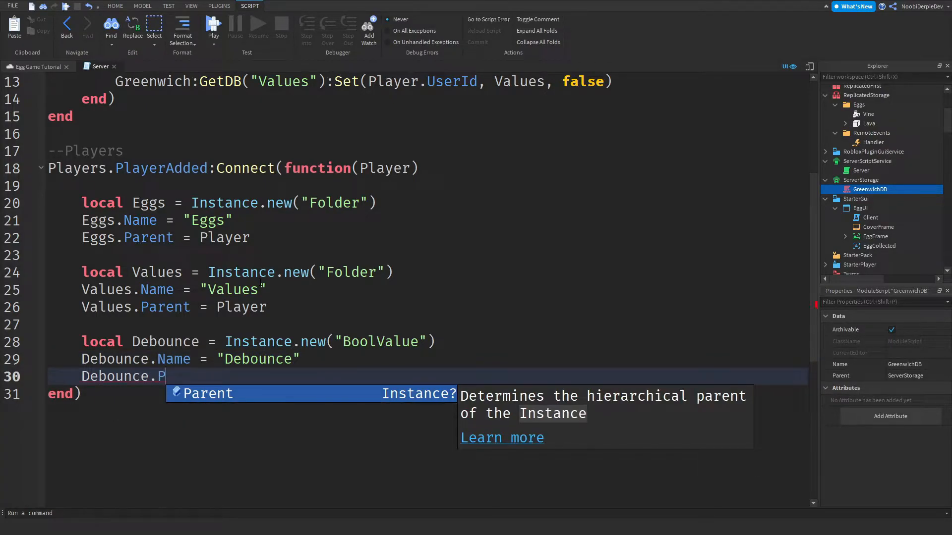
{"action": "type", "text": "arent = Values"}
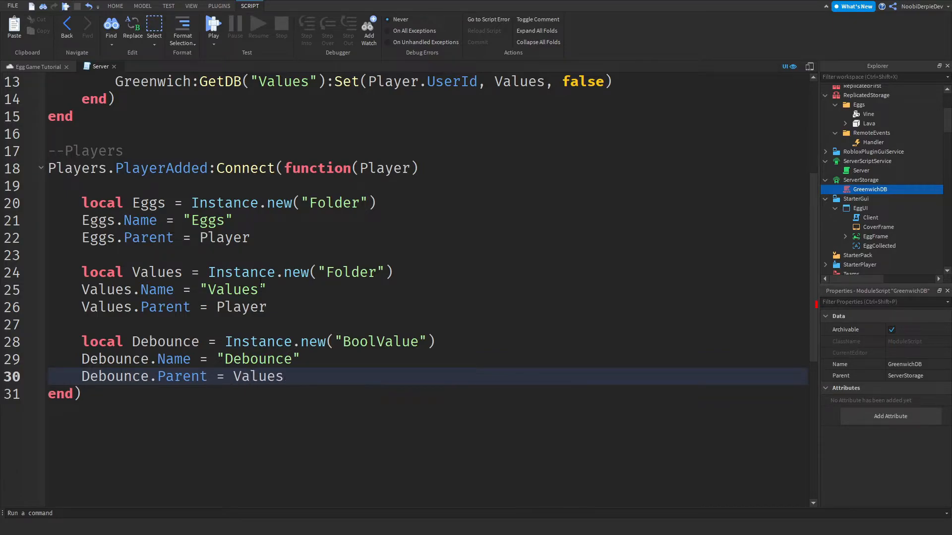
{"action": "type", "text": "Debounce.Nam"}
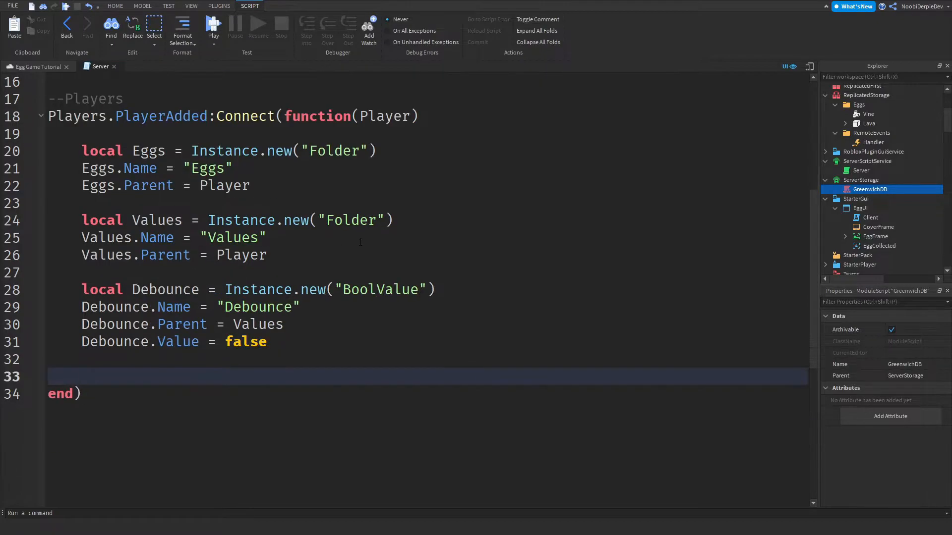
- Create a LavaEgg BoolValue named "LavaEgg" parented to Eggs
{"action": "type", "text": "local"}
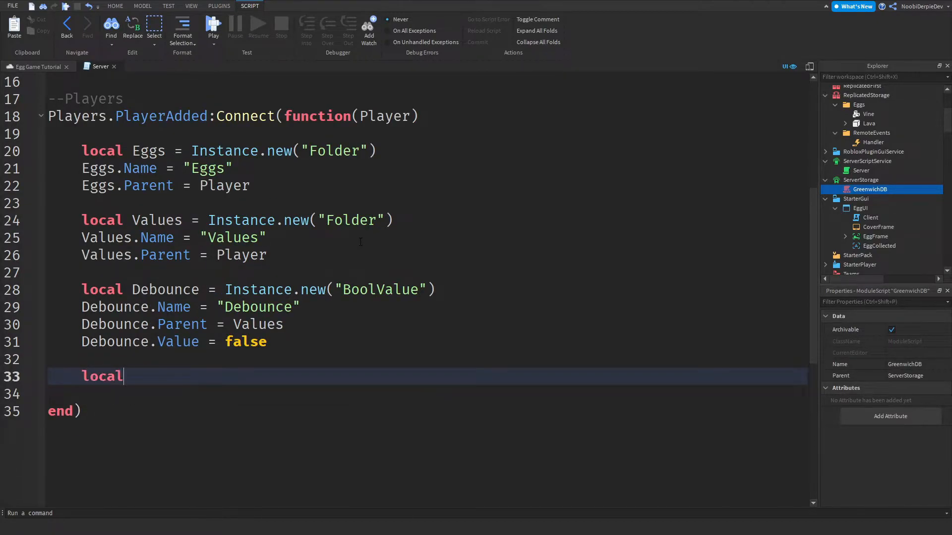
{"action": "type", "text": "Lava"}
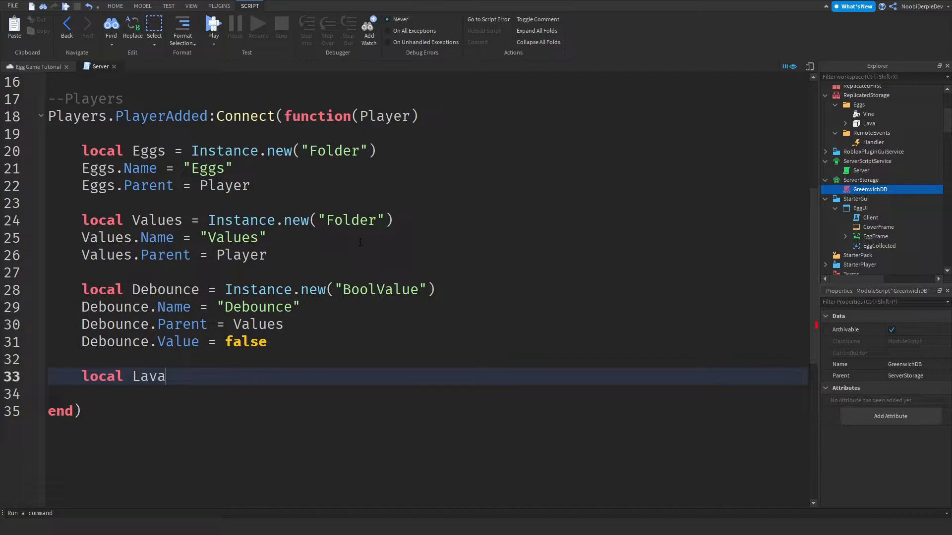
{"action": "type", "text": "Egg = Instance."}
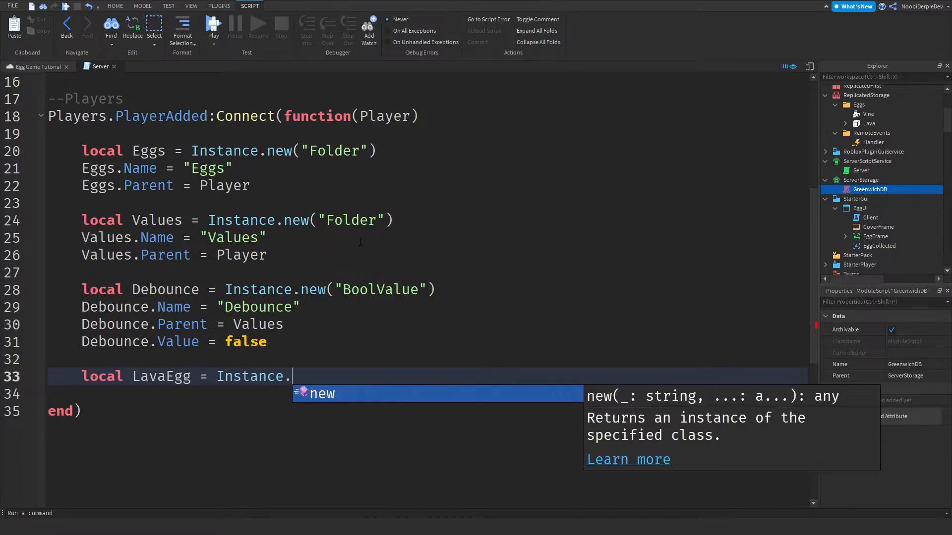
{"action": "type", "text": "new(\"BoolValue\")"}
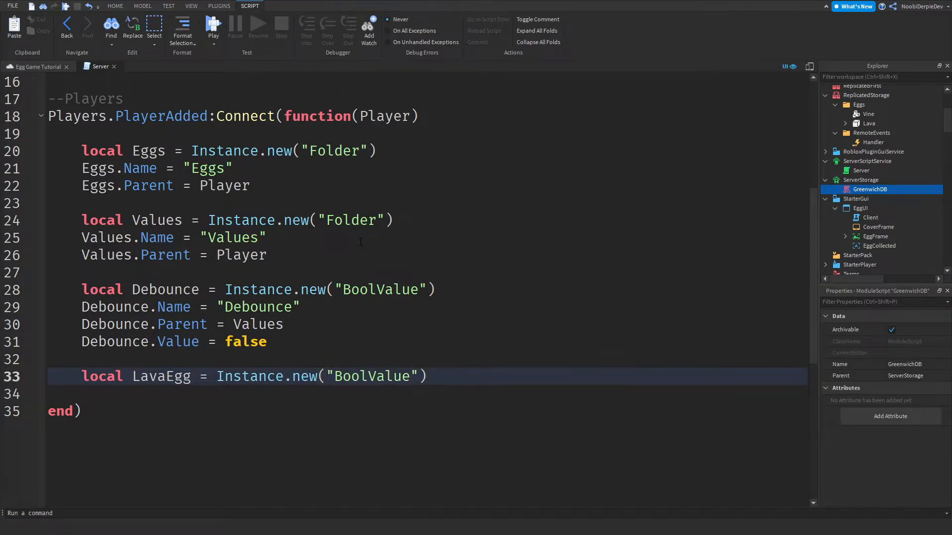
{"action": "type", "text": "LavaEgg.Name ="}
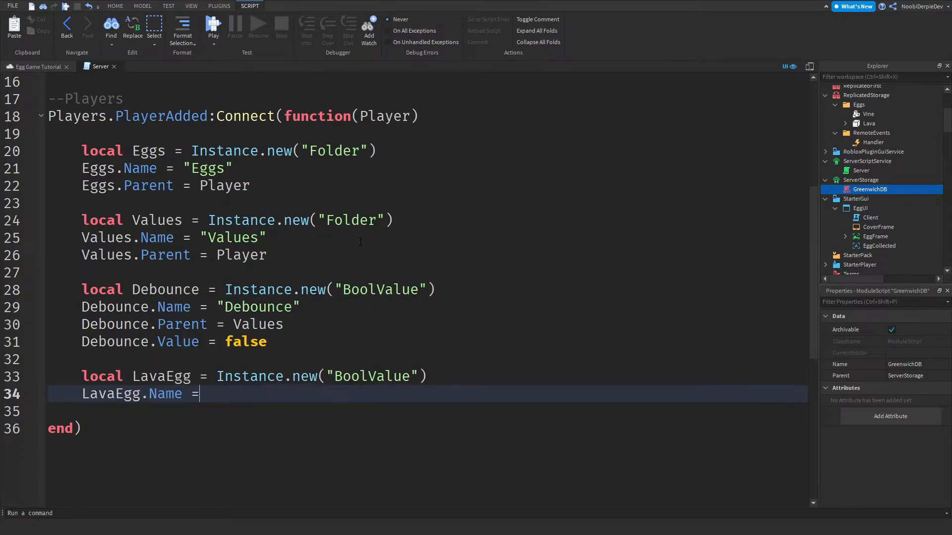
{"action": "type", "text": "\"LavaEgg\""}
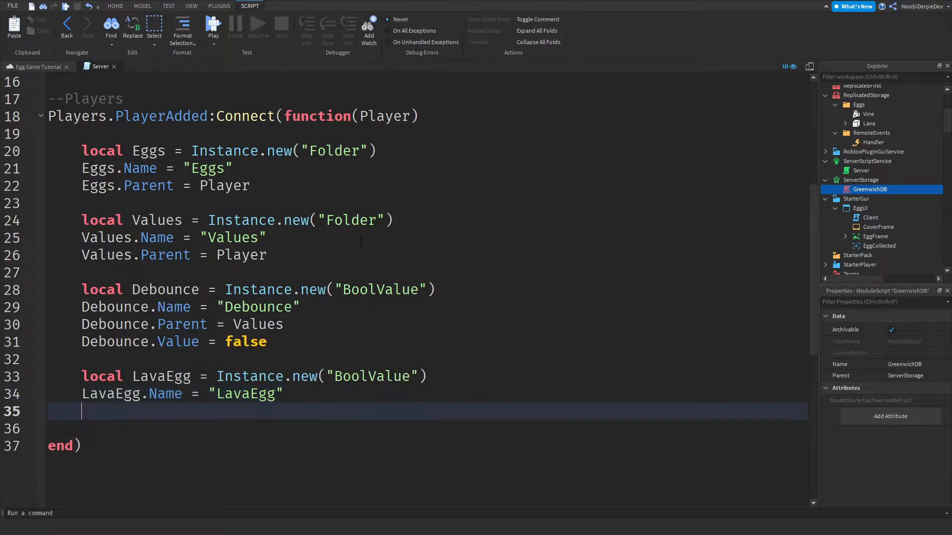
{"action": "type", "text": "LavaEgg.Parent"}
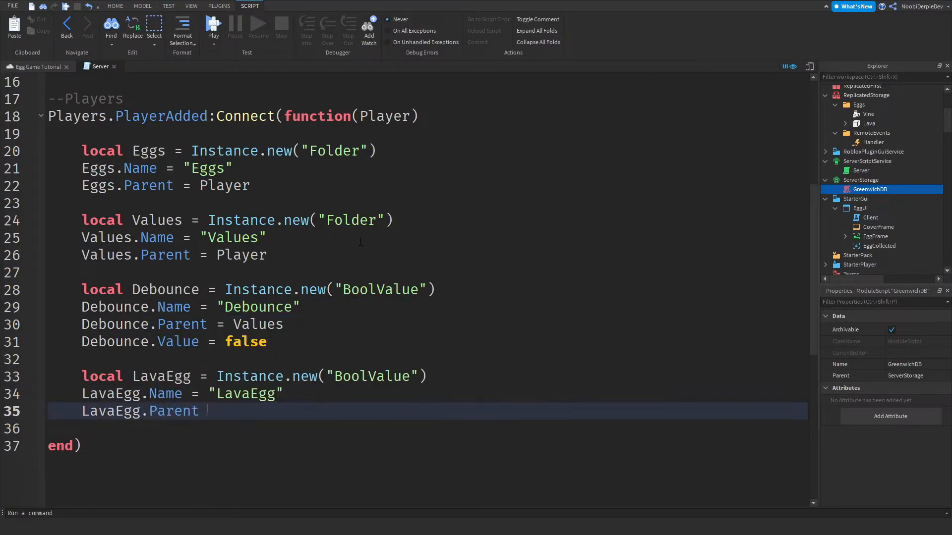
{"action": "type", "text": "= Eggs"}
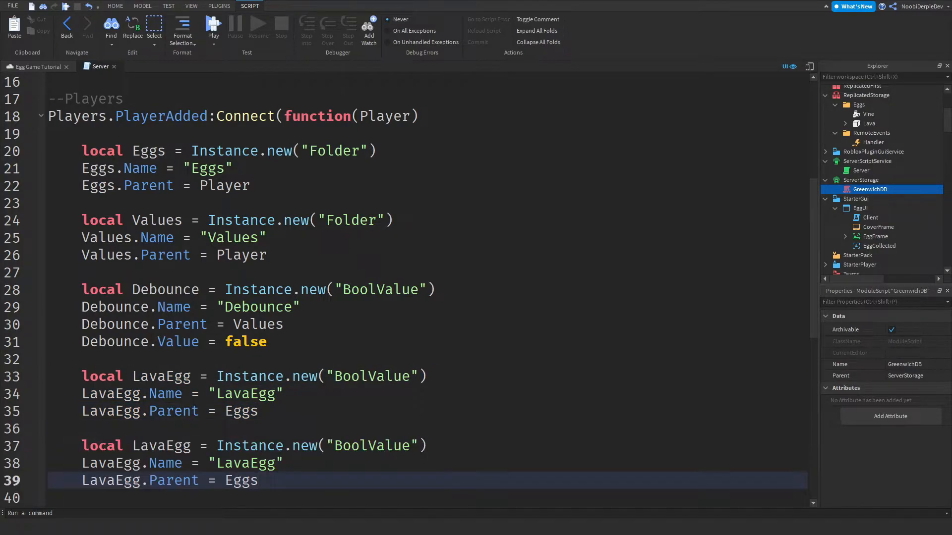
- Duplicate the block and rename it to create the VineEgg BoolValue
{"action": "scroll", "scroll_direction": "down", "scroll_amount": 3}
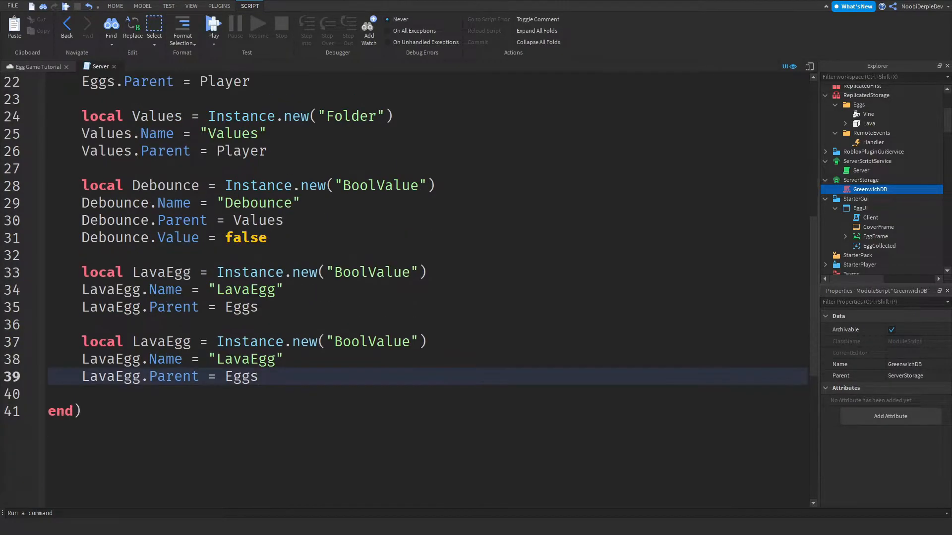
{"action": "type", "text": "VineEg"}
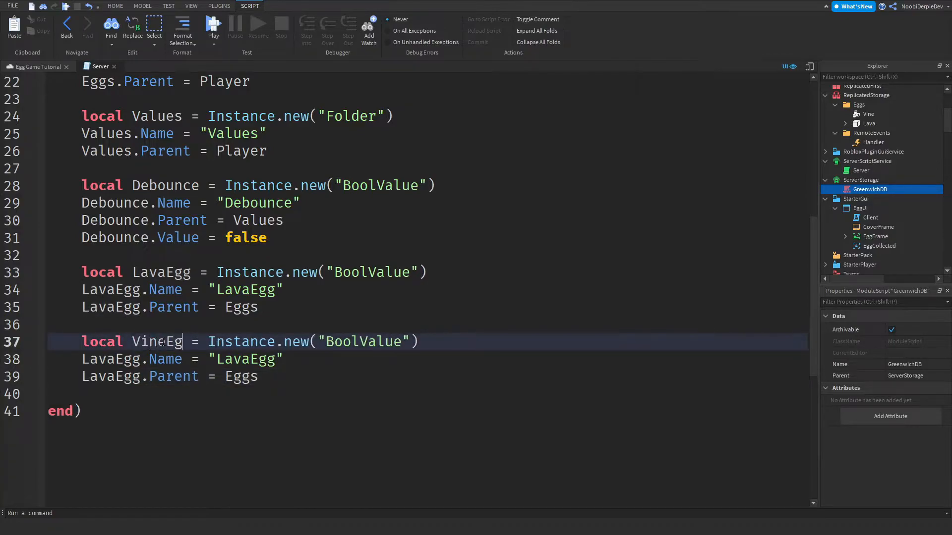
{"action": "double_click", "coordinate": [161, 342]}
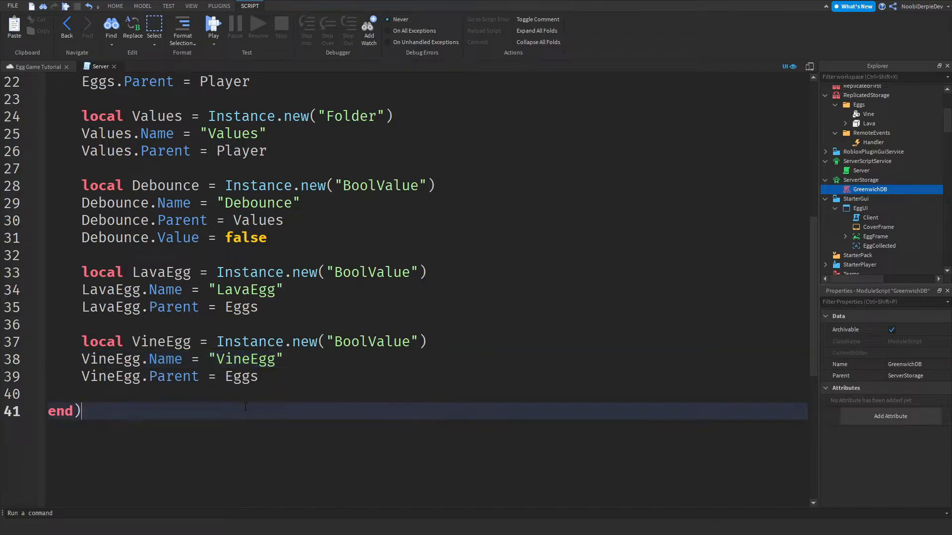
- Declare Data and load it inside pcall from Greenwich:GetDB("Values"):Get(Player.UserId)
{"action": "type", "text": "local Data"}
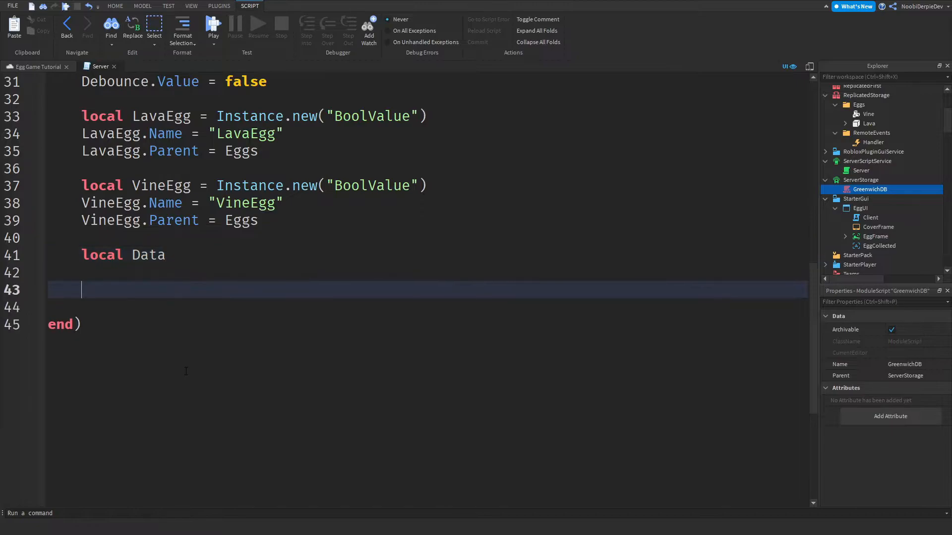
{"action": "type", "text": "pcall(function()"}
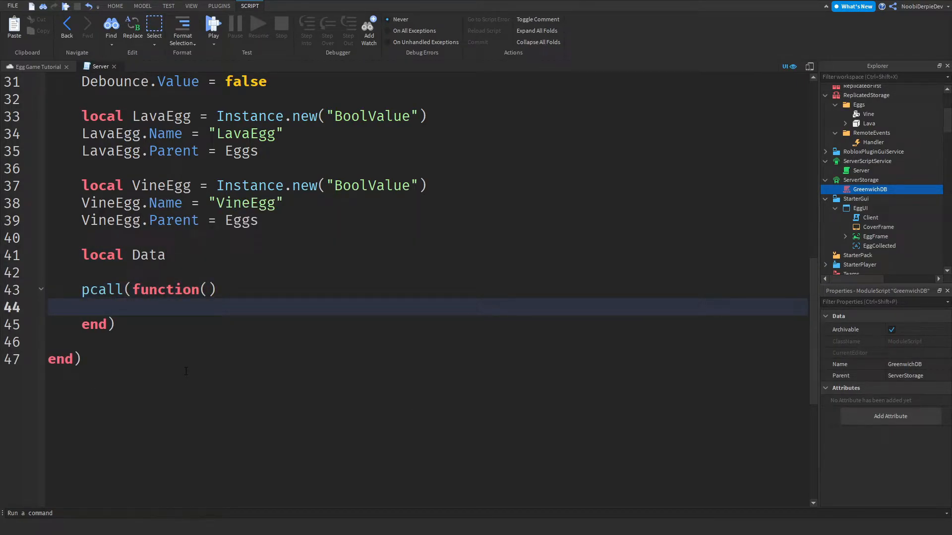
{"action": "left_click", "coordinate": [114, 308]}
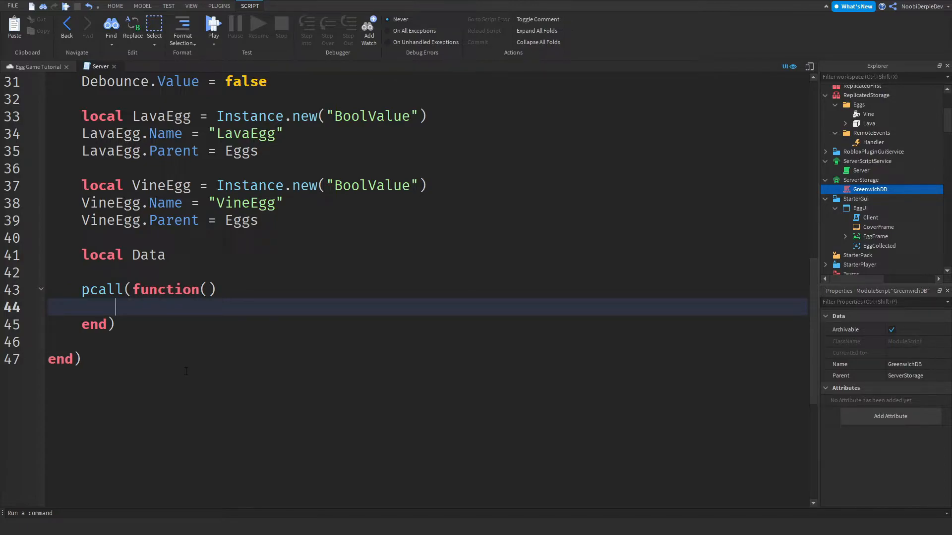
{"action": "type", "text": "Data = greenwich:GetDB("}
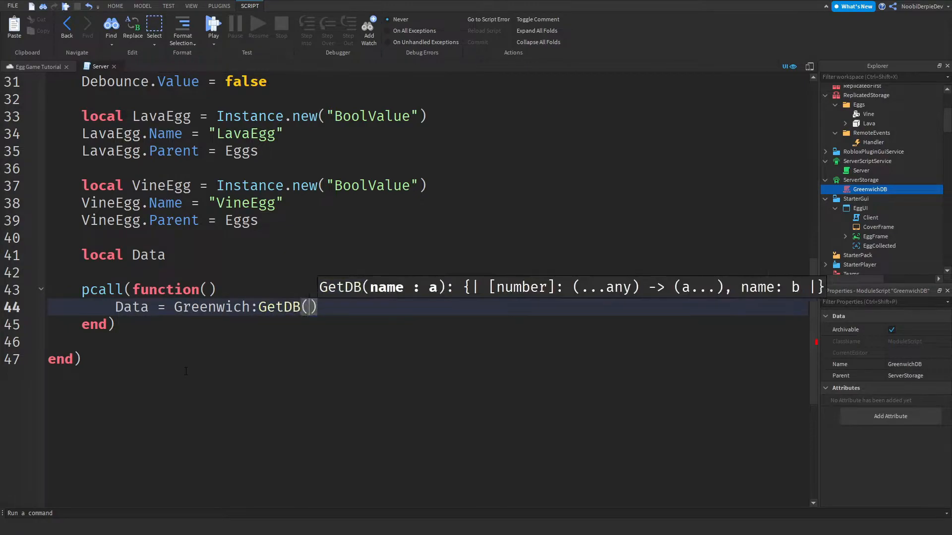
{"action": "type", "text": "\"Values\""}
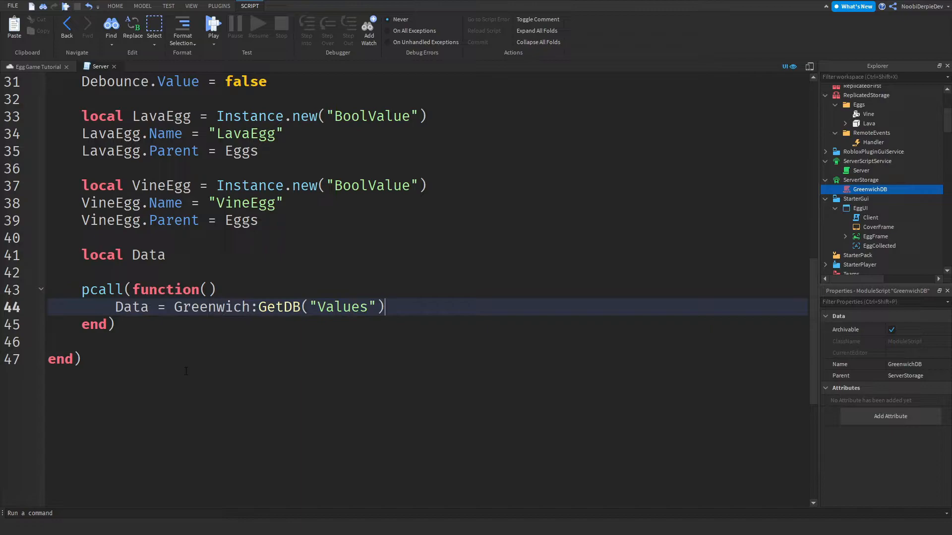
{"action": "type", "text": ":Get(Player."}
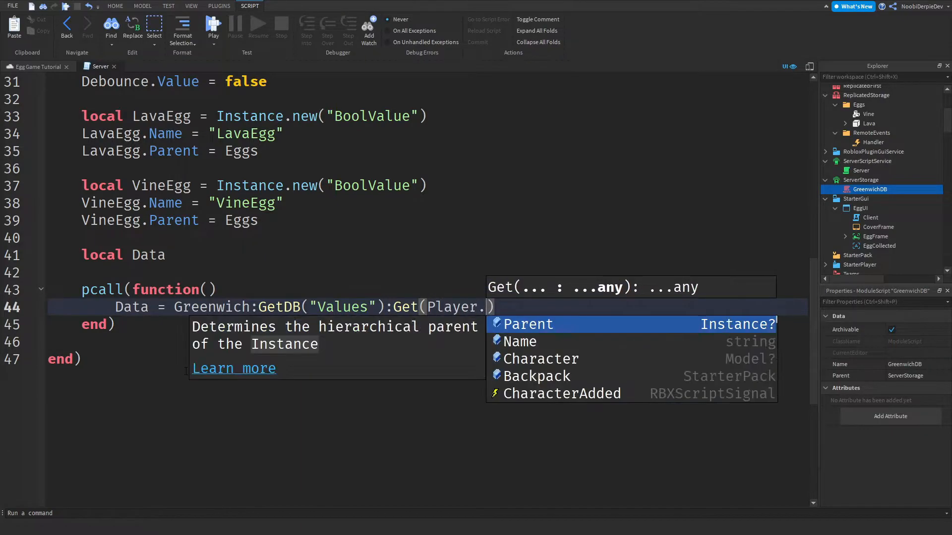
{"action": "type", "text": "UserId)"}
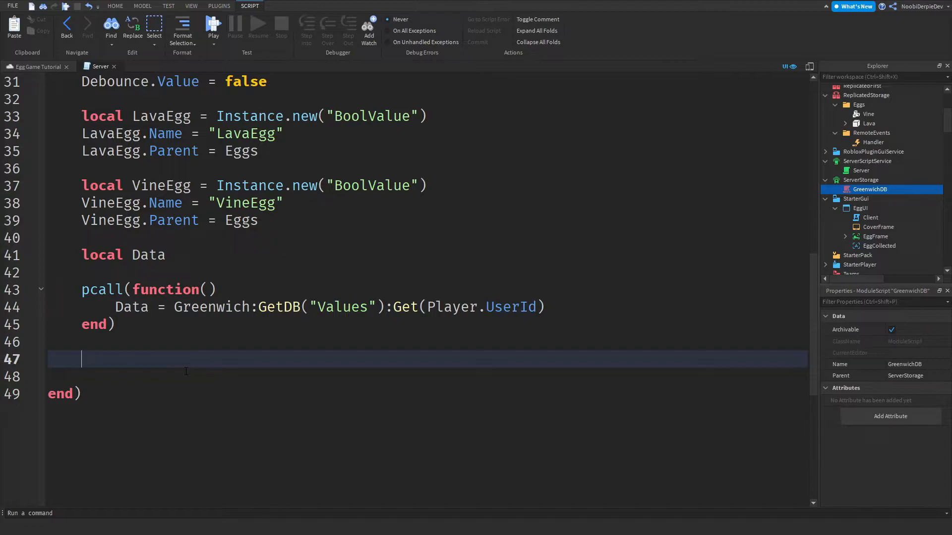
- Begin the check if Data and Data[1] exist
{"action": "type", "text": "if Data a"}
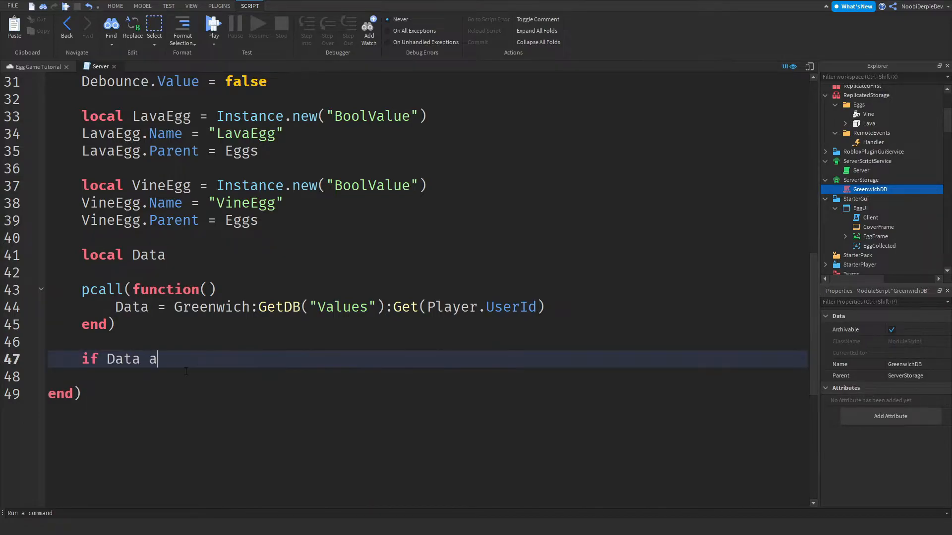
{"action": "type", "text": "nd Data[1]"}
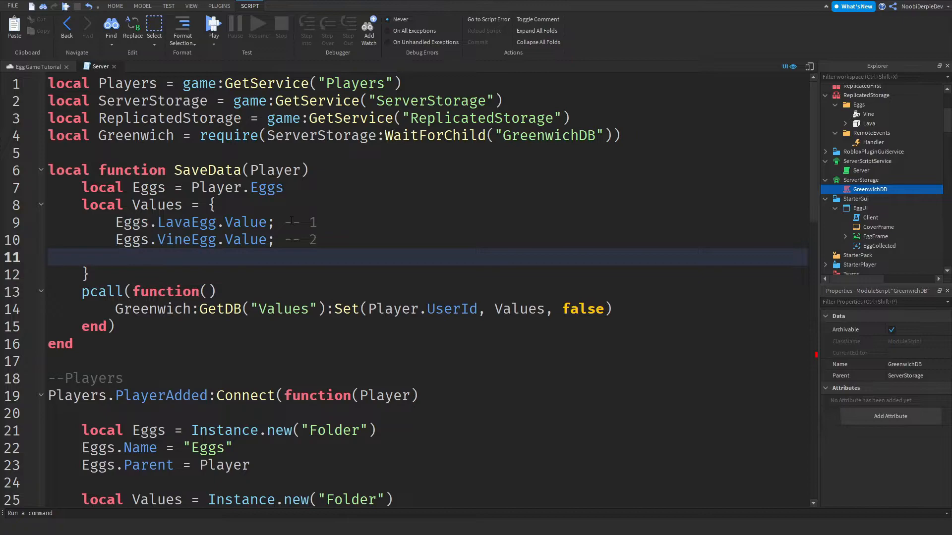
- Set LavaEgg.Value from Data[1] when present, otherwise false
{"action": "type", "text": "-- 3"}
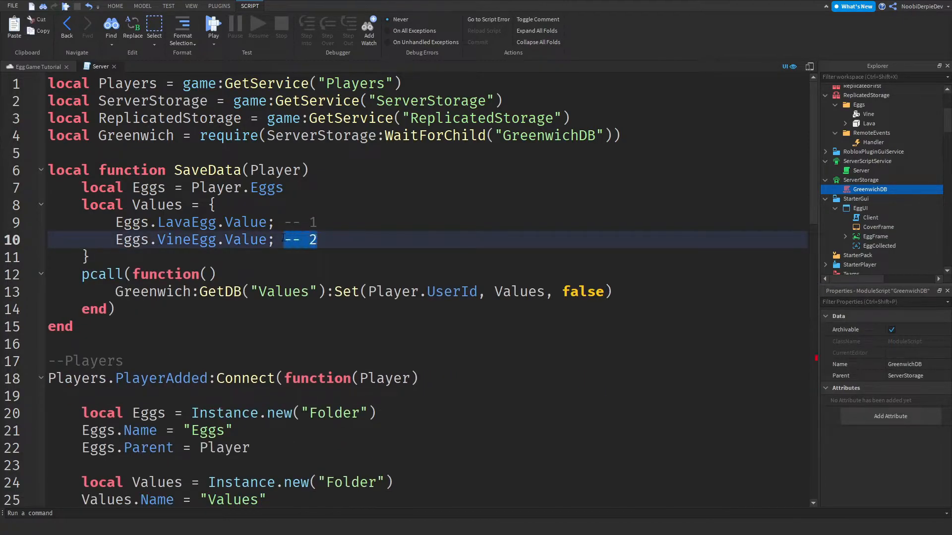
{"action": "scroll", "scroll_direction": "down", "scroll_amount": 3}
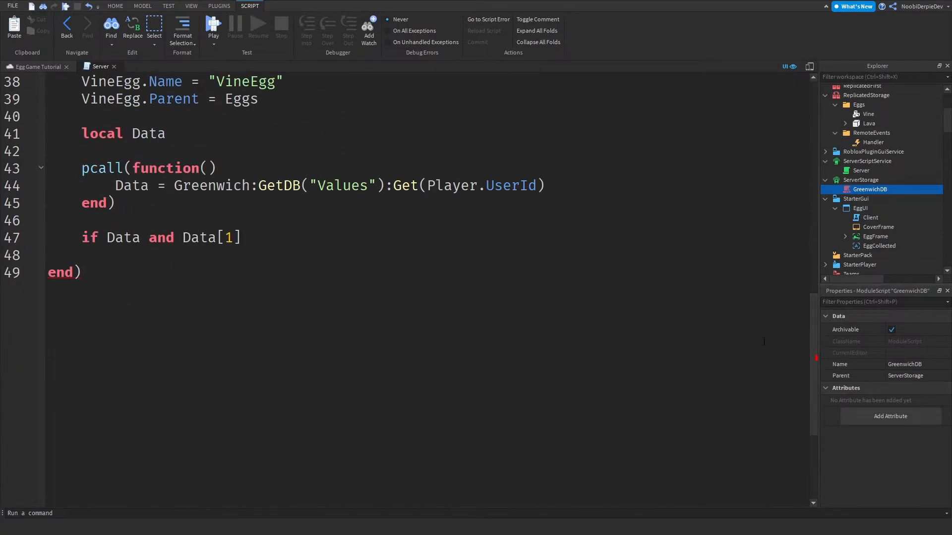
{"action": "type", "text": "then"}
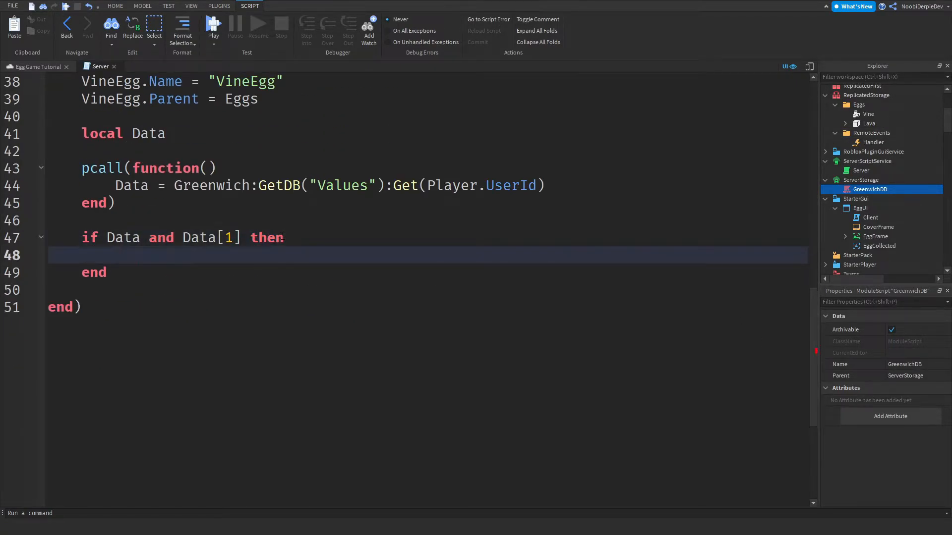
{"action": "type", "text": "LavaEgg"}
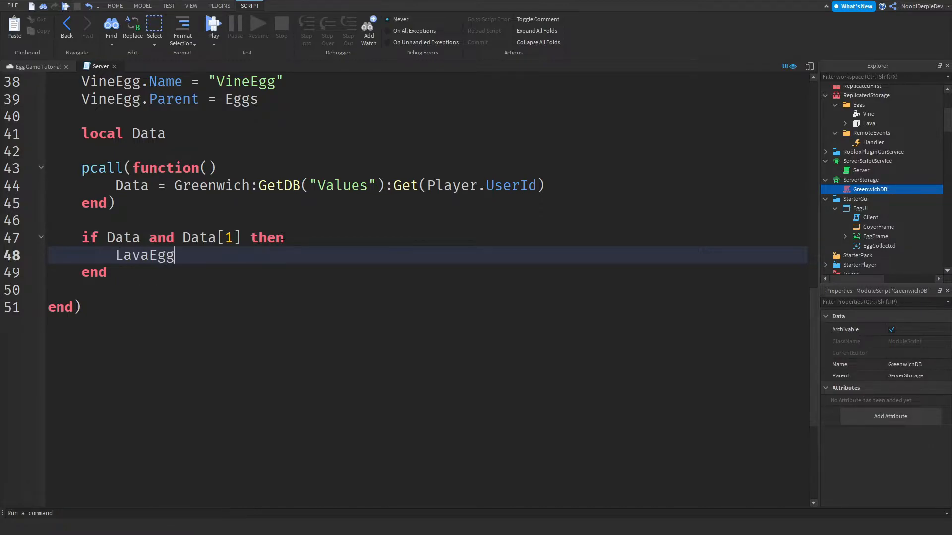
{"action": "type", "text": ".Value = Data[1]"}
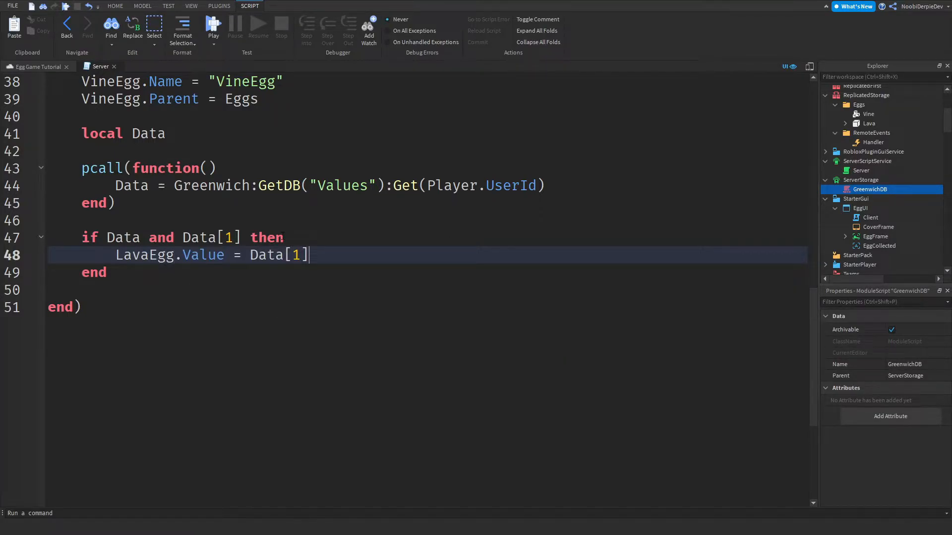
{"action": "type", "text": "else"}
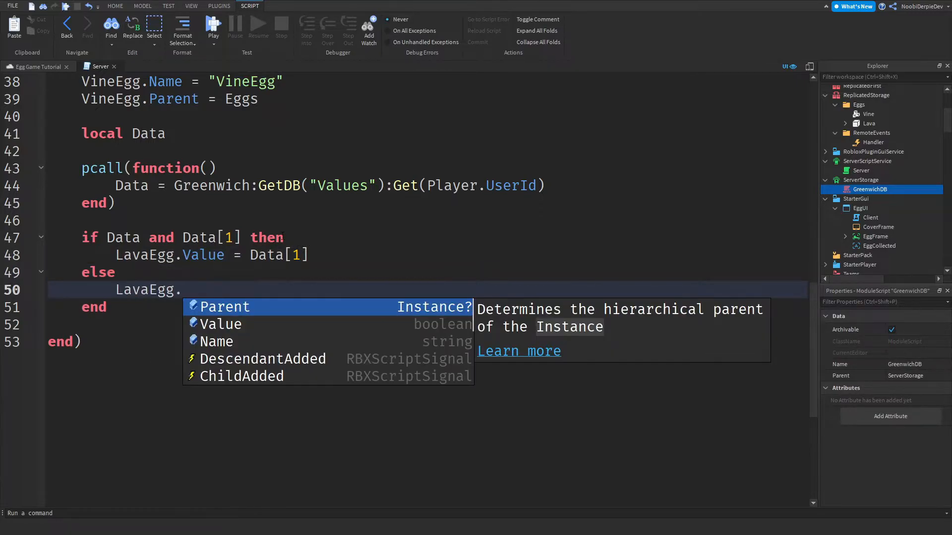
{"action": "type", "text": "Value = false"}
{"action": "type", "text": "if"}
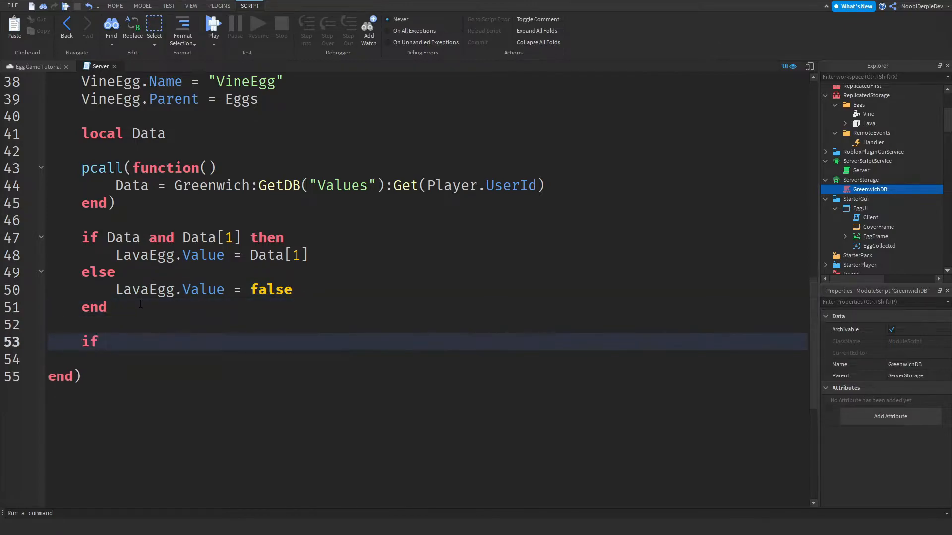
- Set VineEgg.Value from Data[2] when present, otherwise false
{"action": "type", "text": "Data and Data[2] then"}
{"action": "left_click", "coordinate": [427, 359]}
{"action": "type", "text": "VineEgg."}
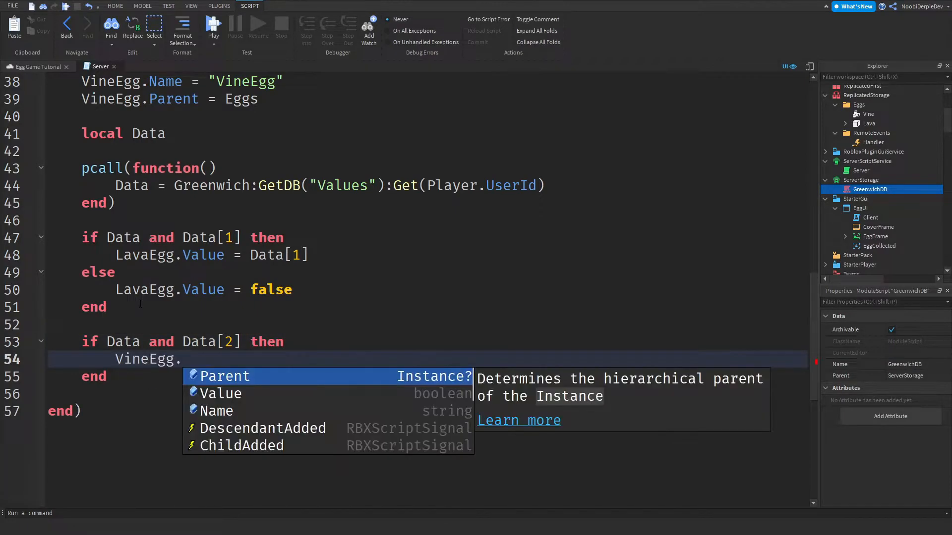
{"action": "type", "text": "Value = Data[2]"}
{"action": "type", "text": "else"}
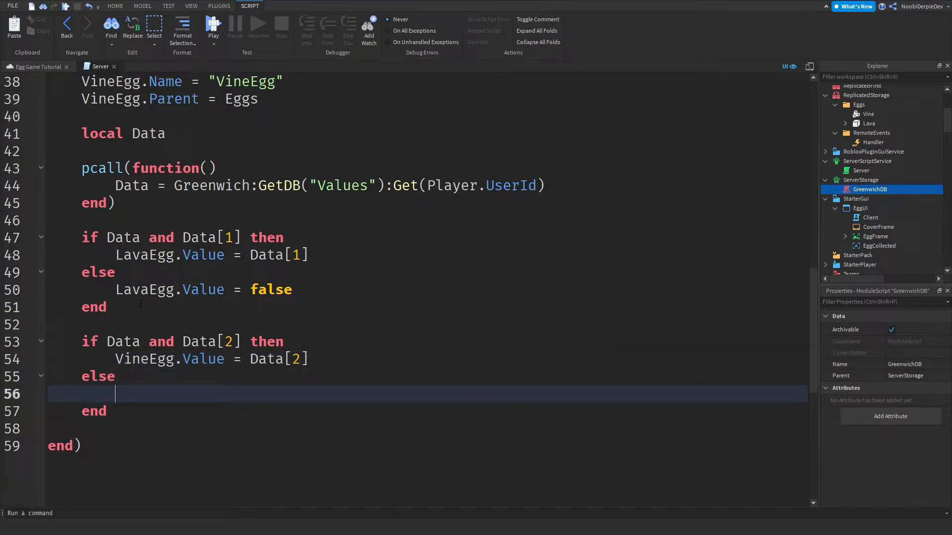
{"action": "type", "text": "VineEgg.Value = fals"}
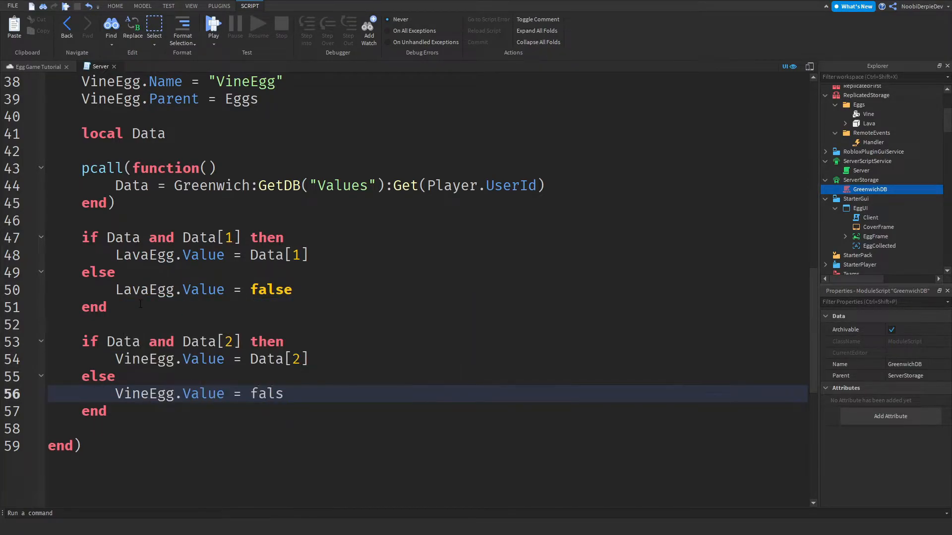
{"action": "type", "text": "e"}
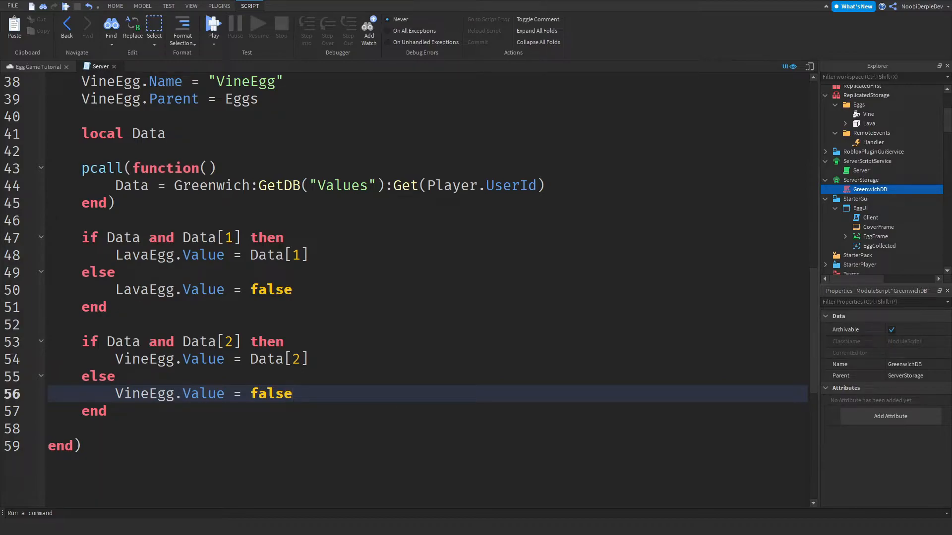
- Inside PlayerAdded, connect Player.CharacterAdded to a function receiving Character
{"action": "left_click", "coordinate": [195, 411]}
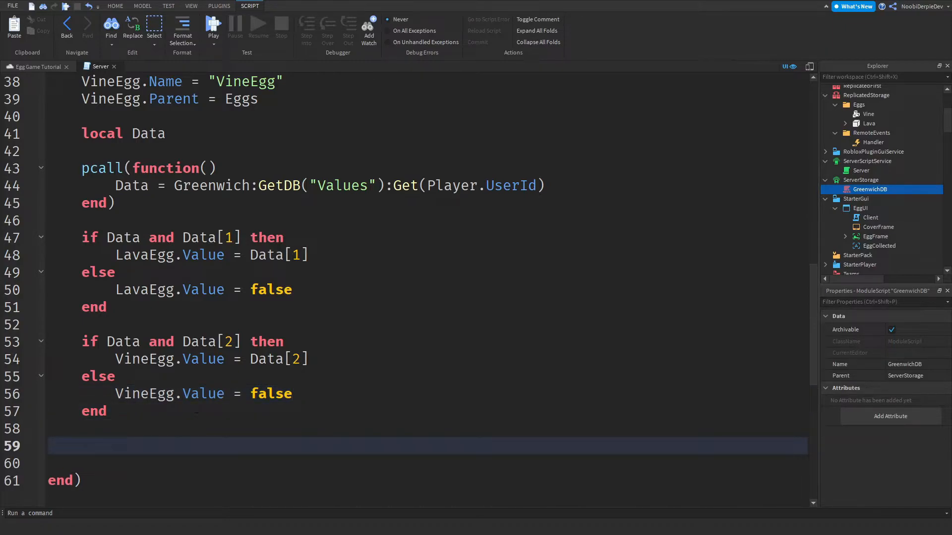
{"action": "type", "text": "Player"}
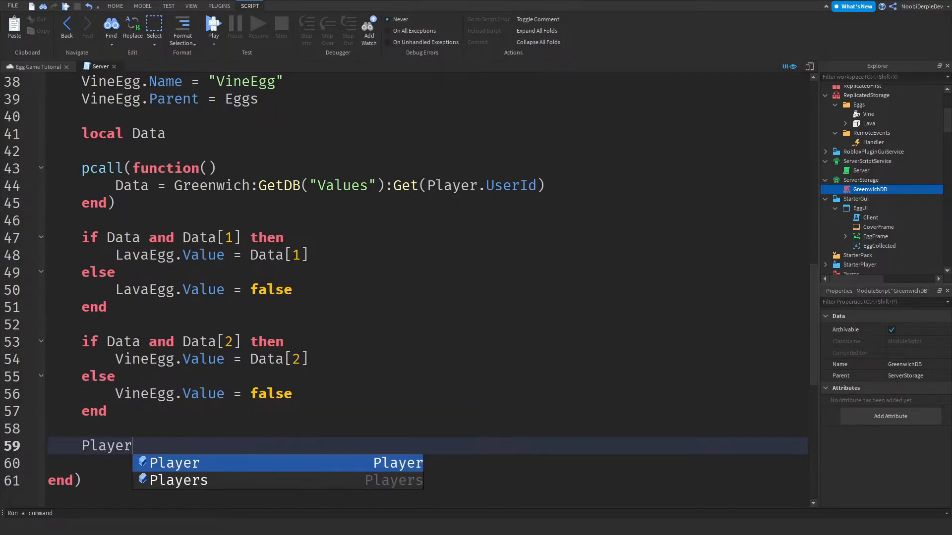
{"action": "type", "text": ".CharacterAdded"}
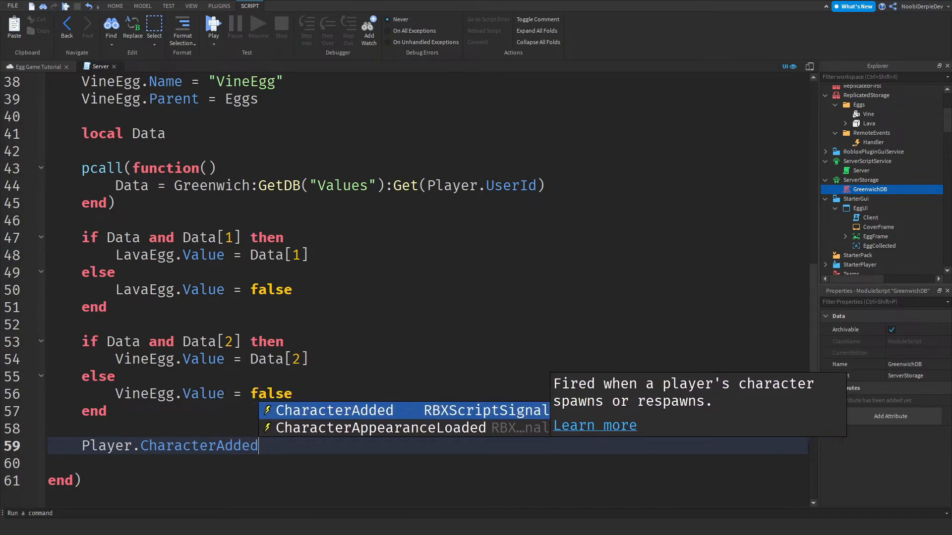
{"action": "type", "text": ":Connect(function()"}
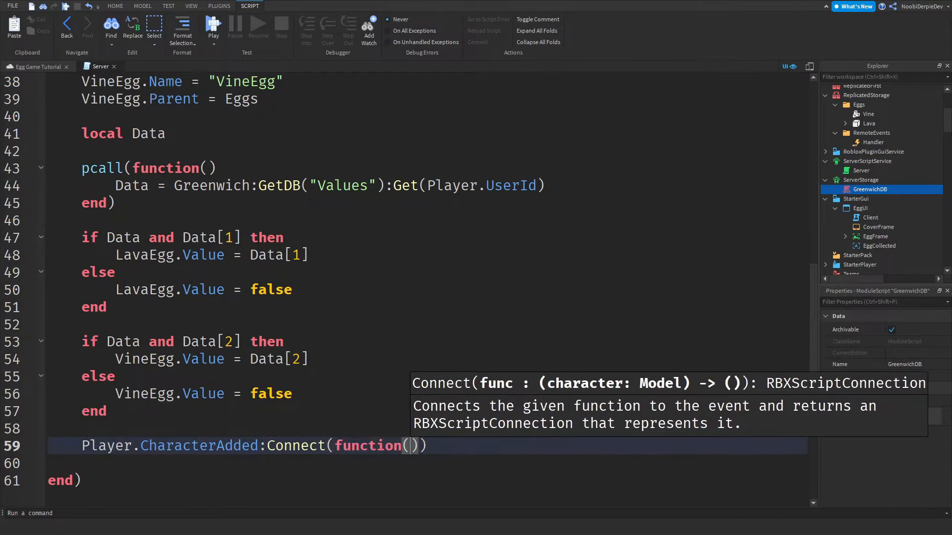
{"action": "type", "text": "Character"}
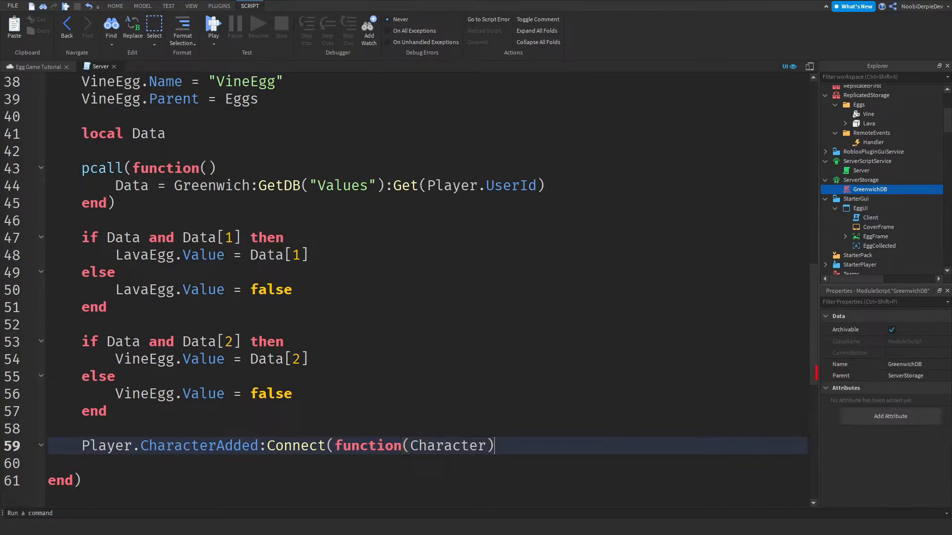
- Get Character.Humanoid and set UseJumpPower = true, comparing with the Client script's usejump line
{"action": "type", "text": "local Human"}
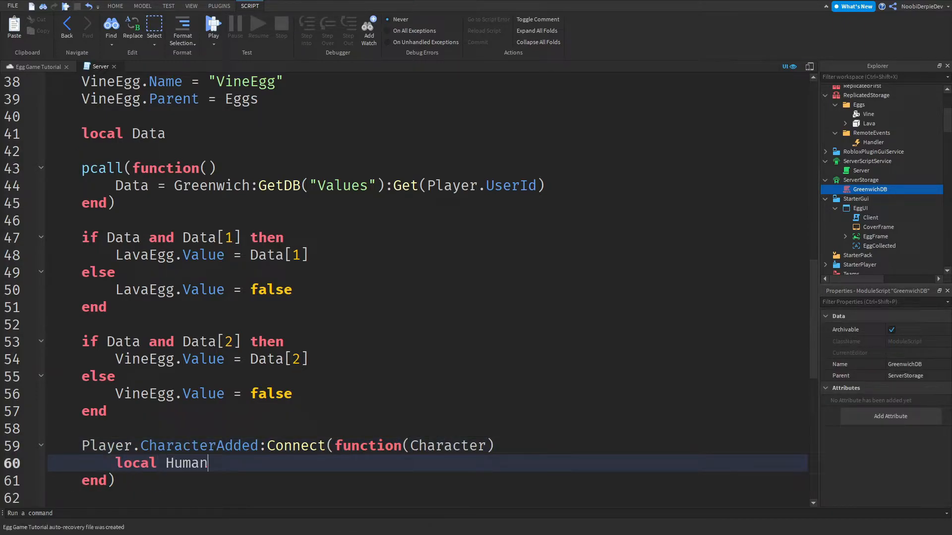
{"action": "type", "text": "oid = Character.Humanoid"}
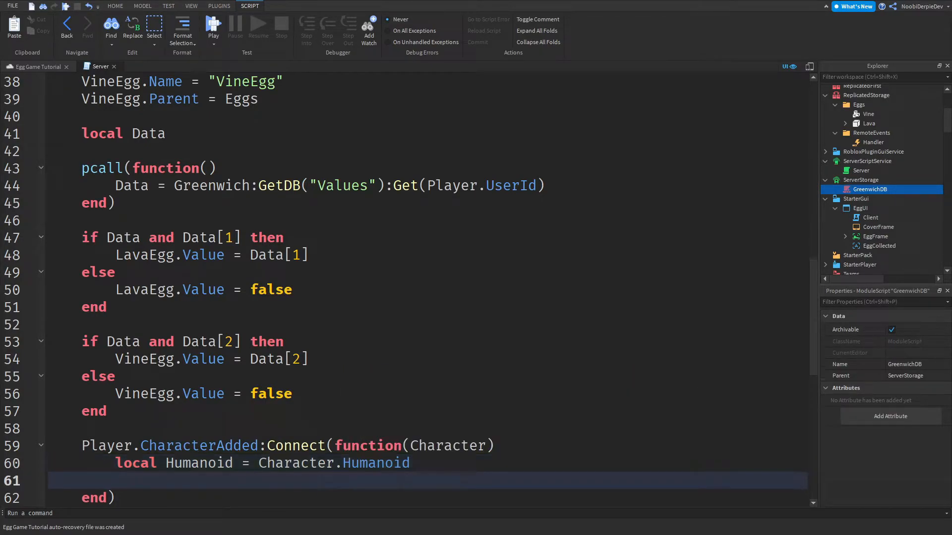
{"action": "type", "text": "Humanoid.UseJumpP"}
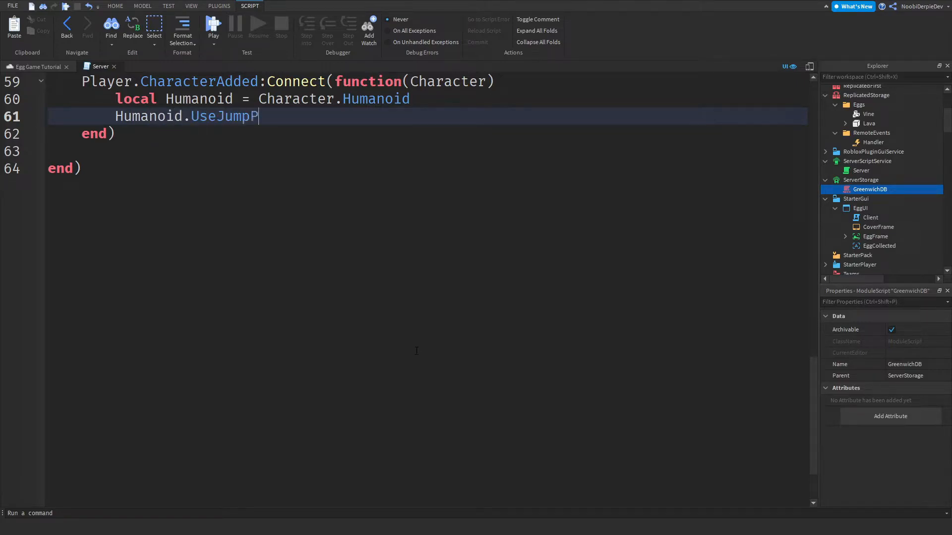
{"action": "type", "text": "ower = true"}
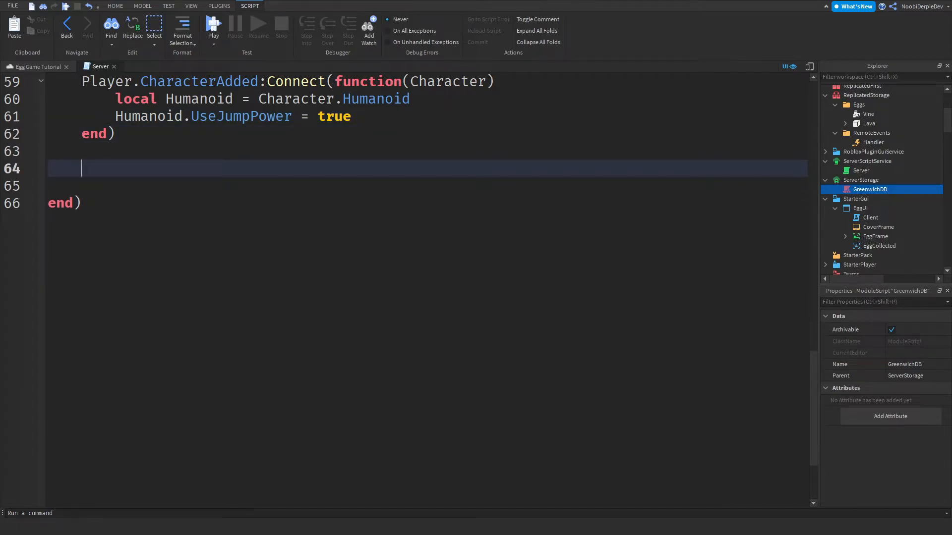
{"action": "left_click", "coordinate": [144, 66]}
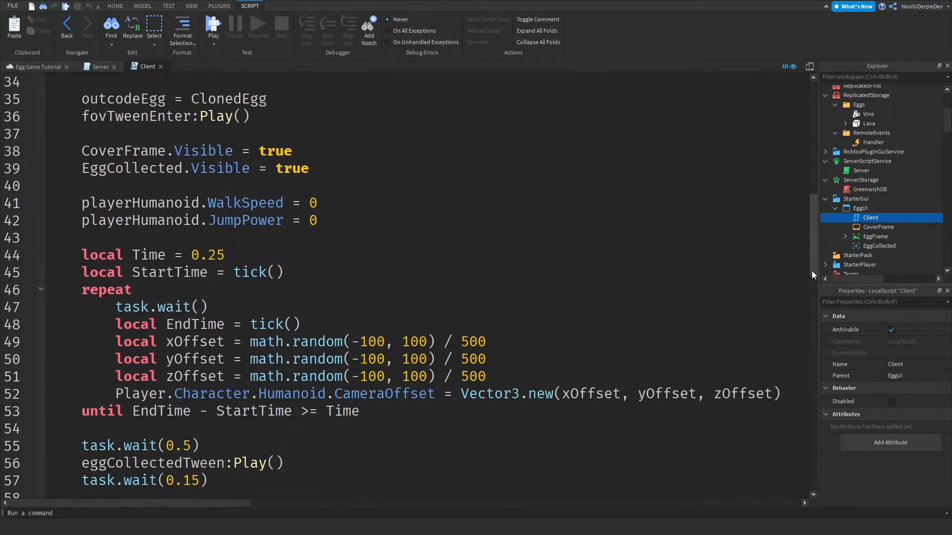
{"action": "type", "text": "usejump"}
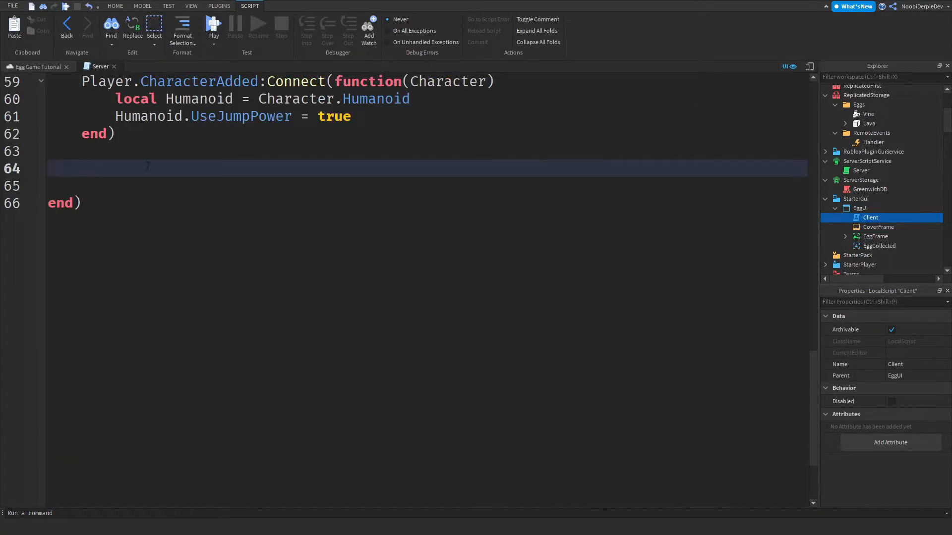
- Connect LavaEgg:GetPropertyChangedSignal("Value") to call SaveData(Player), and likewise for VineEgg
{"action": "type", "text": "l"}
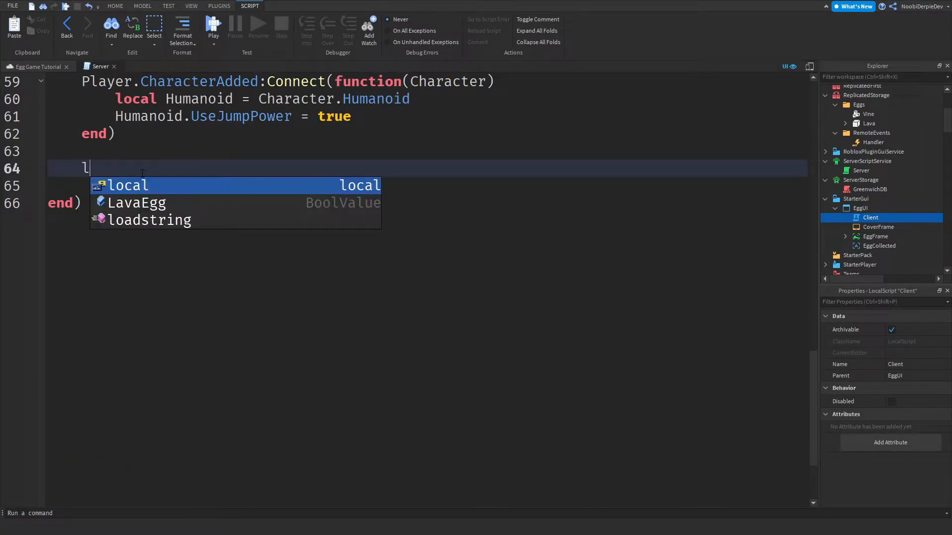
{"action": "type", "text": "LavaEgg:GetPropertyChangedSignal()"}
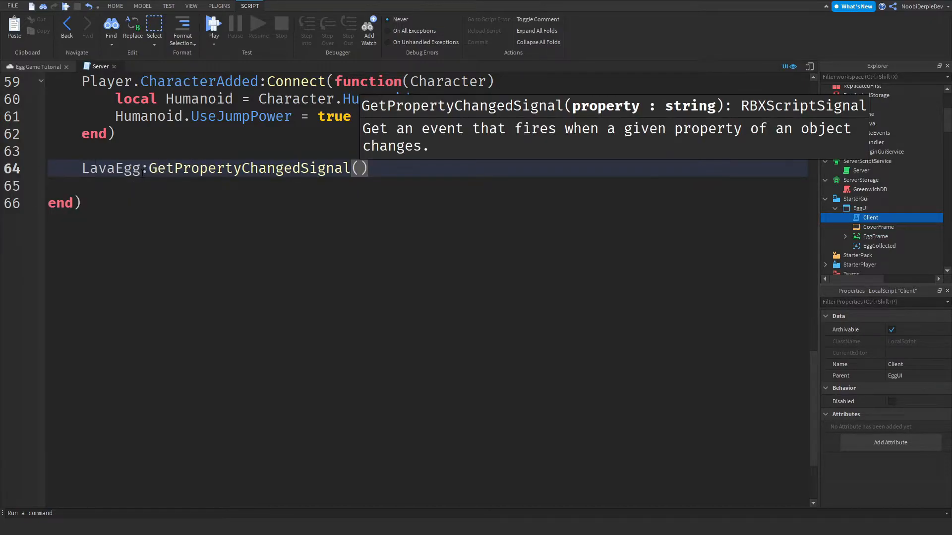
{"action": "type", "text": "\"V\""}
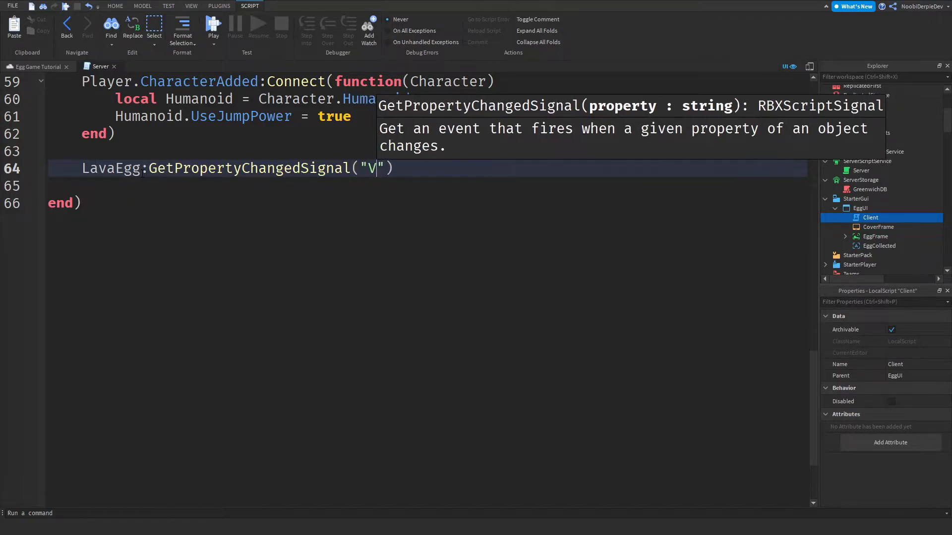
{"action": "type", "text": "alue\"):Connect(function())"}
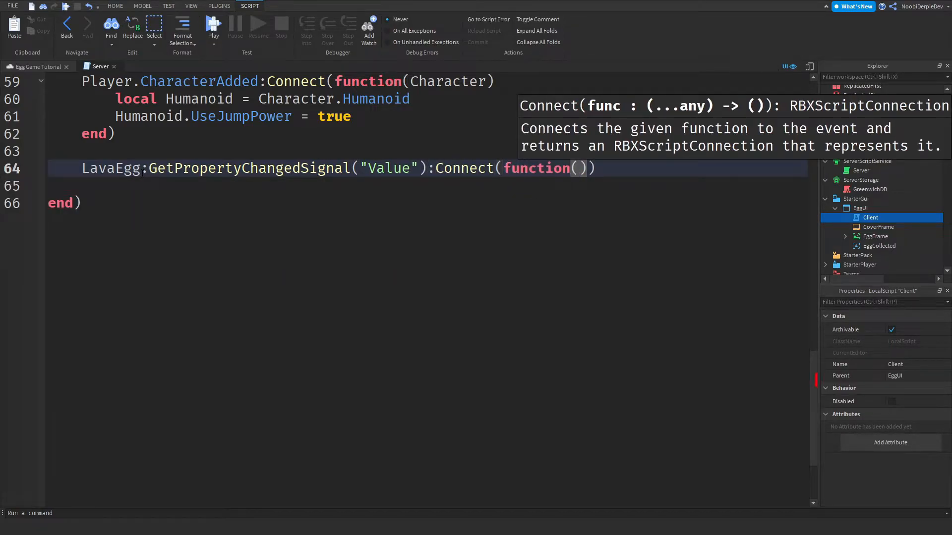
{"action": "key", "text": "enter"}
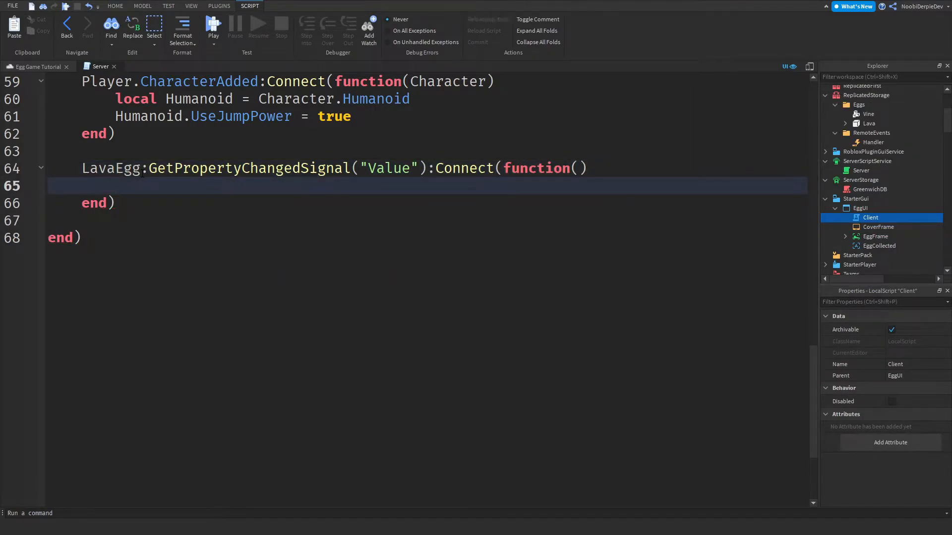
{"action": "type", "text": "SaveData(PLyer"}
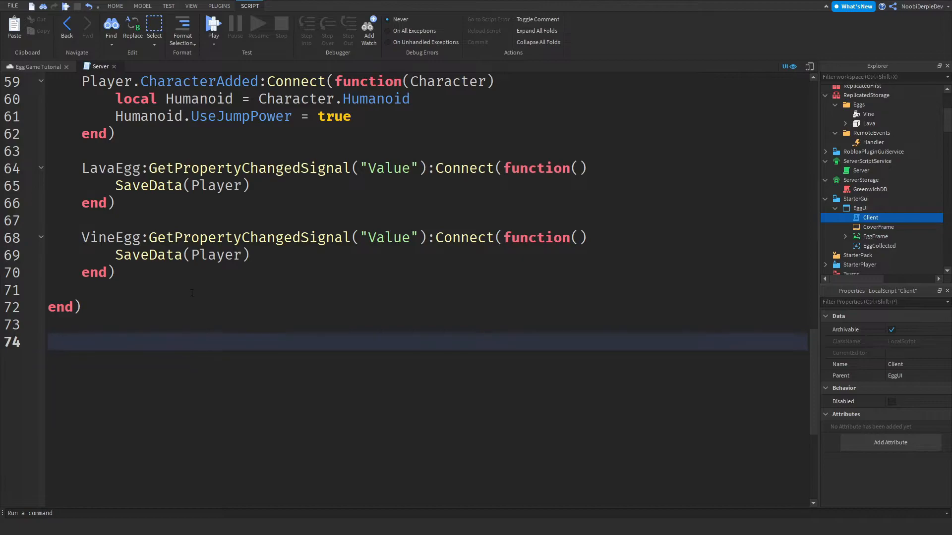
- Add Players.PlayerRemoving handler calling Greenwich:GetDB("Values"):Save(Player.UserId)
{"action": "type", "text": "Players.PlayerRemoving"}
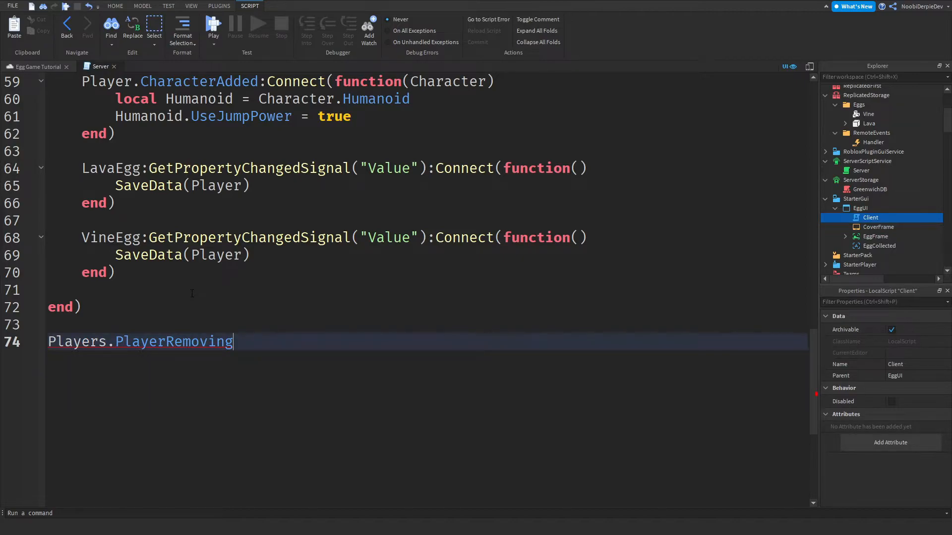
{"action": "type", "text": ":Connect(function(Player"}
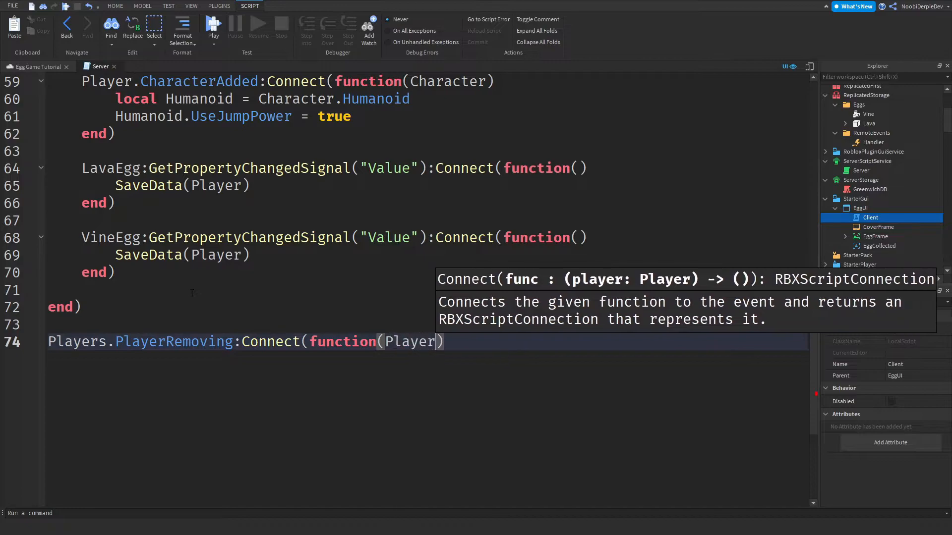
{"action": "type", "text": "Greenwich"}
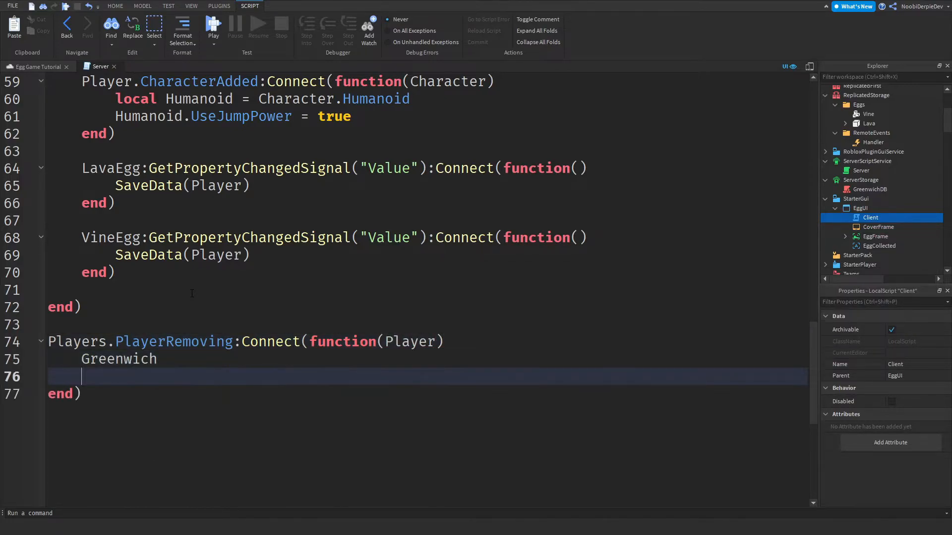
{"action": "type", "text": ":GetDB()"}
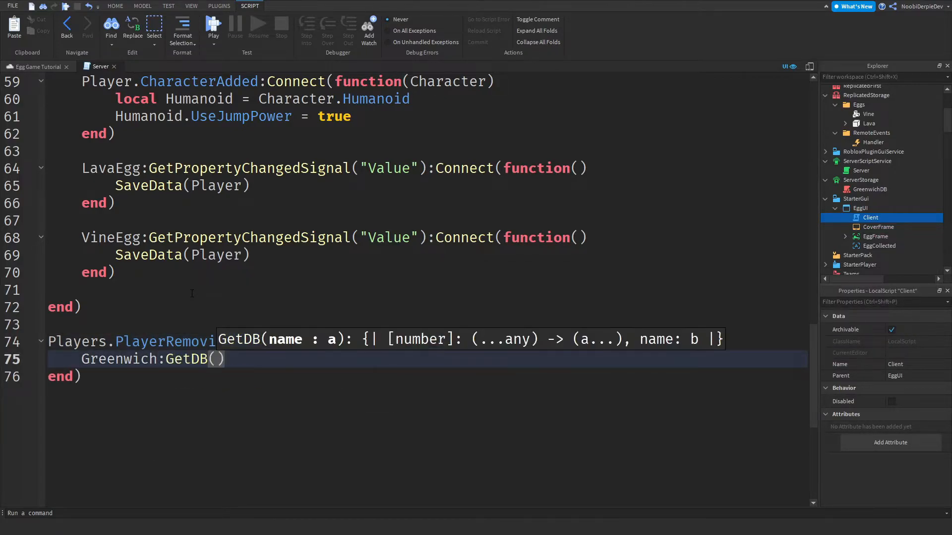
{"action": "type", "text": "\"Values\"):Save("}
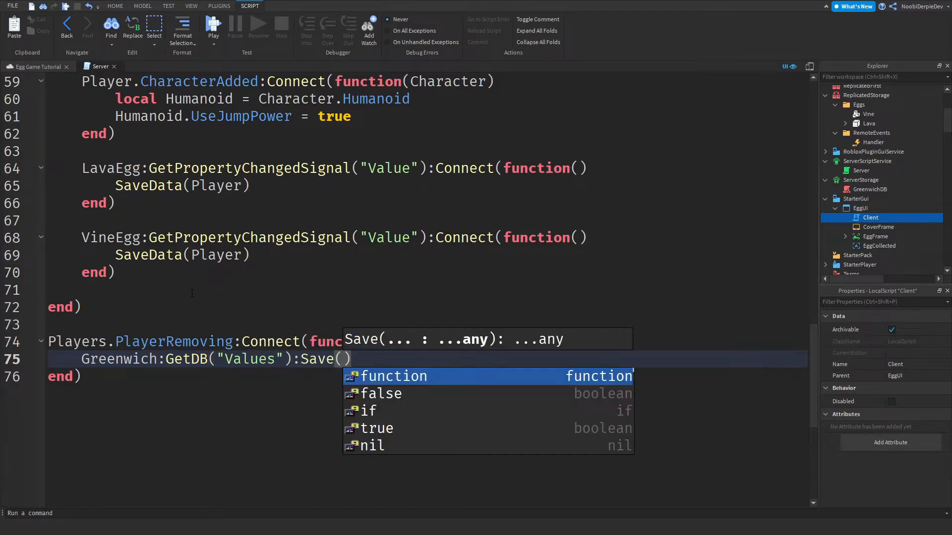
{"action": "type", "text": "Player.UserId"}
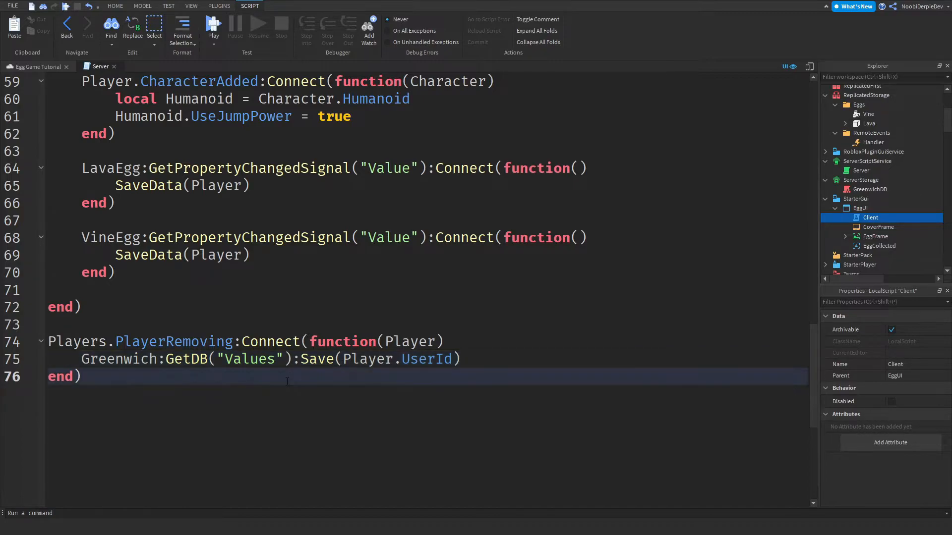
{"action": "key", "text": "Enter"}
{"action": "type", "text": "--"}
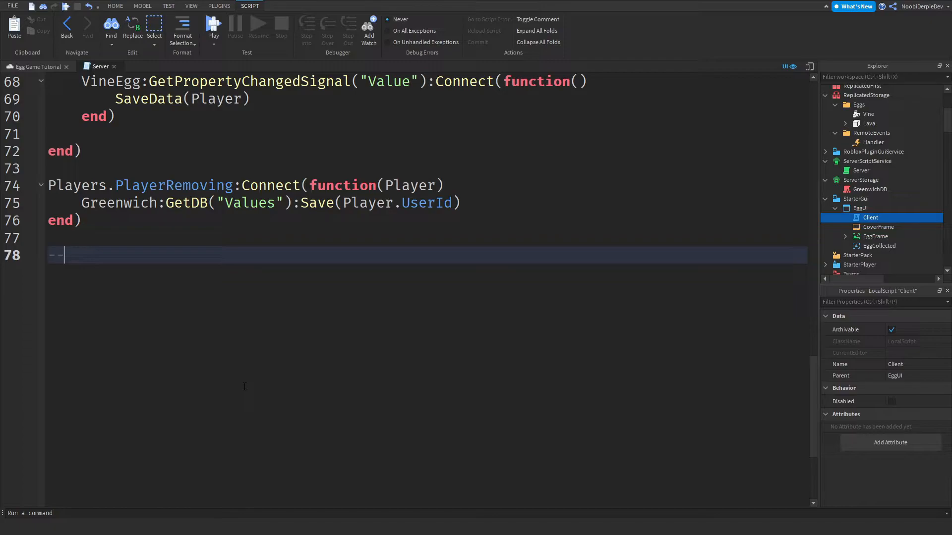
- Add an --Eggs touching comment and a for loop over workspace.Eggs:GetChildren()
{"action": "type", "text": "Eggs touching"}
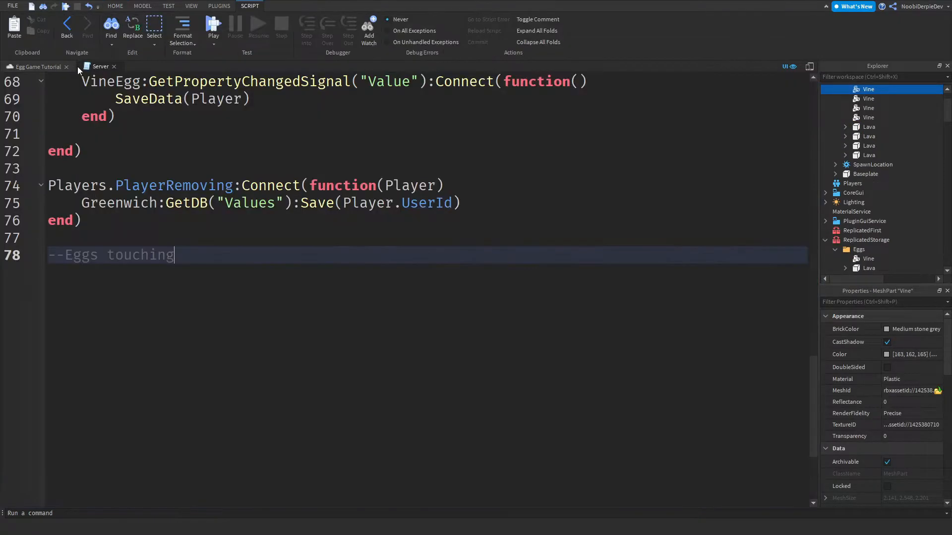
{"action": "type", "text": "for"}
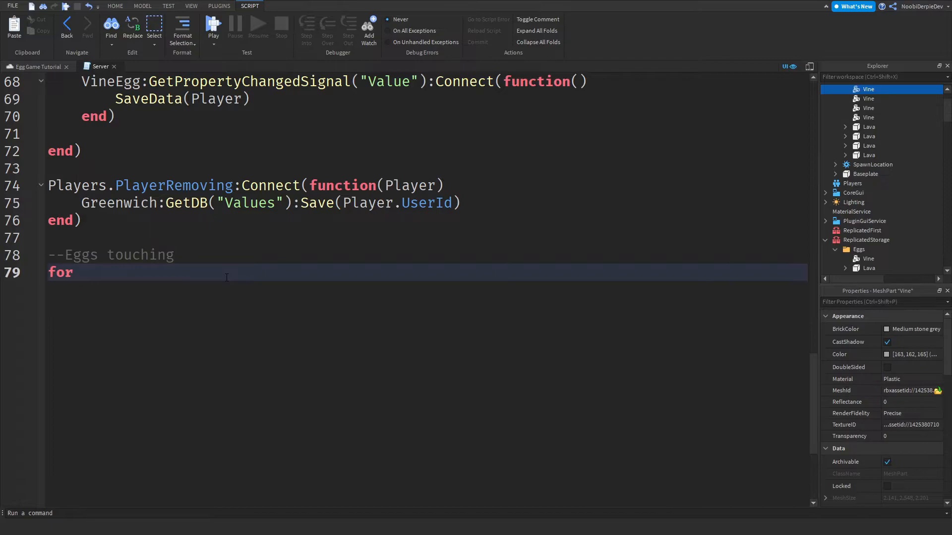
{"action": "type", "text": "_, v in pa"}
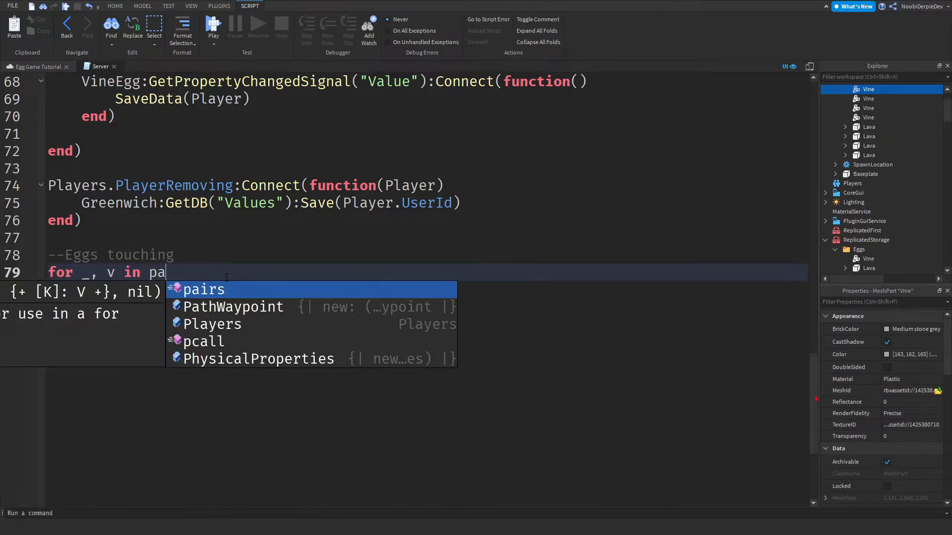
{"action": "type", "text": "irs(workspace"}
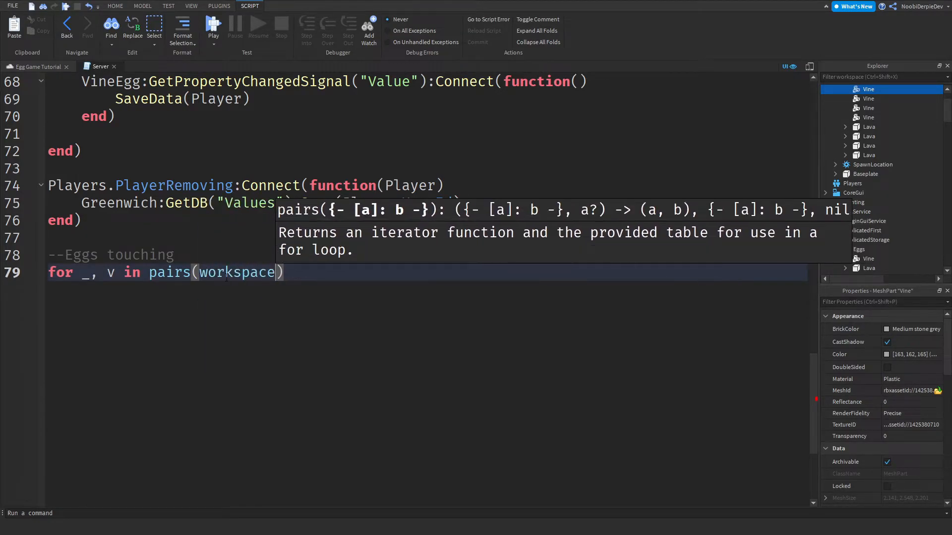
{"action": "type", "text": ".Eggs:GetChildren()"}
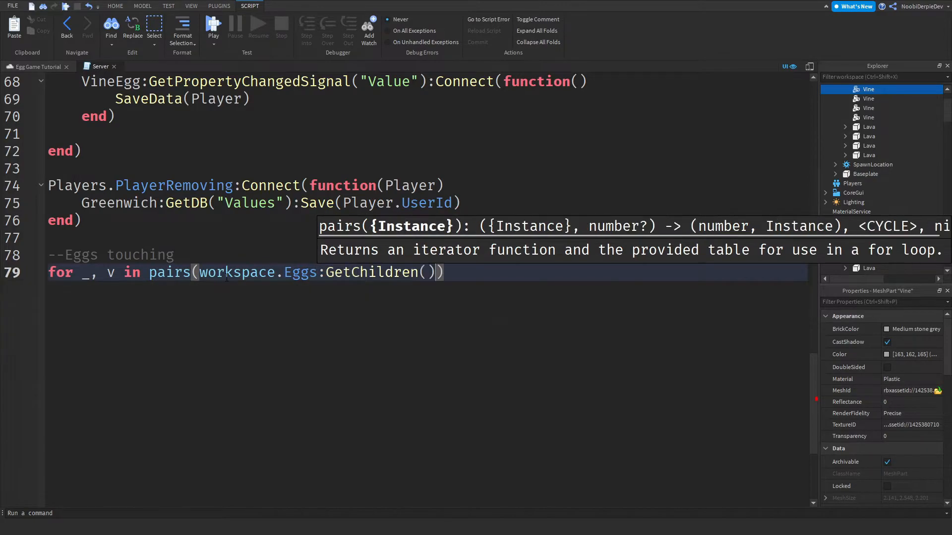
{"action": "type", "text": "do"}
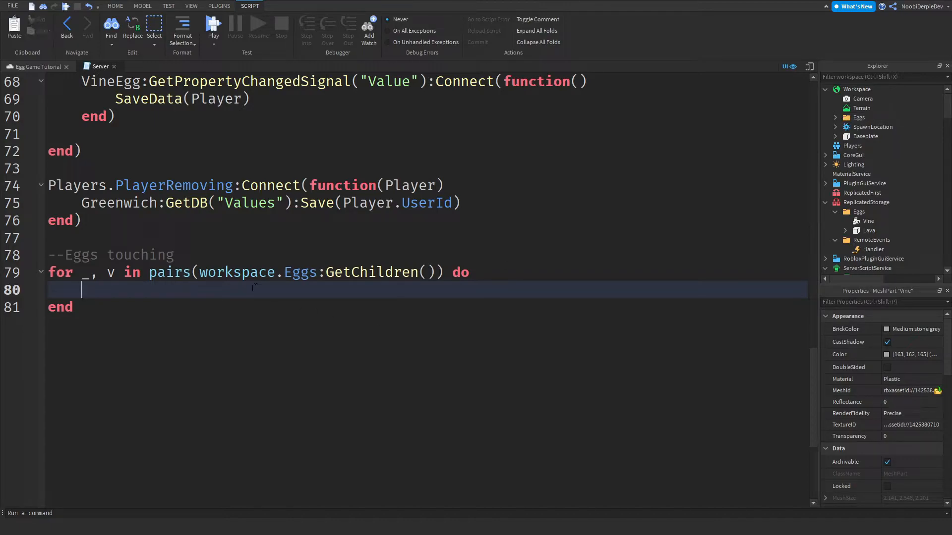
- Connect each egg's v.Touched to a function receiving Object
{"action": "type", "text": "v.Toc"}
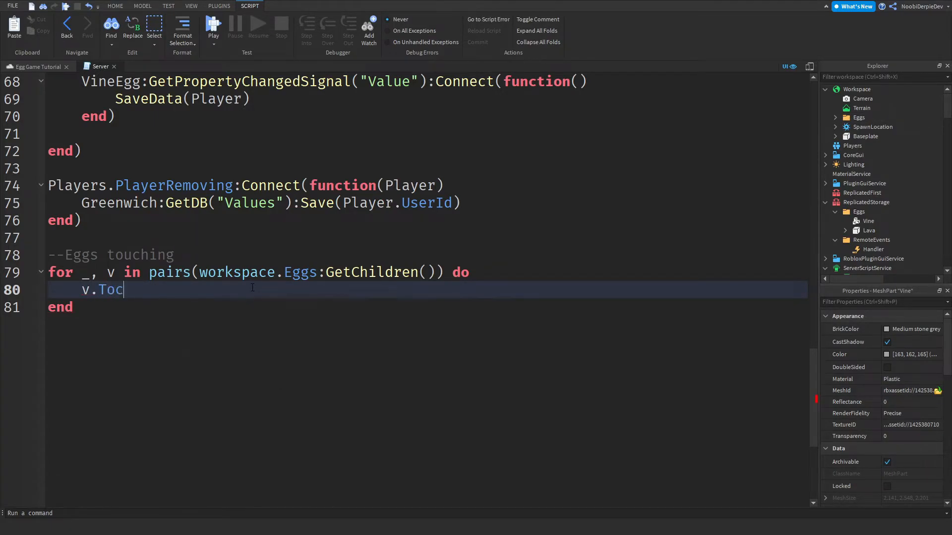
{"action": "type", "text": "uched:Conne"}
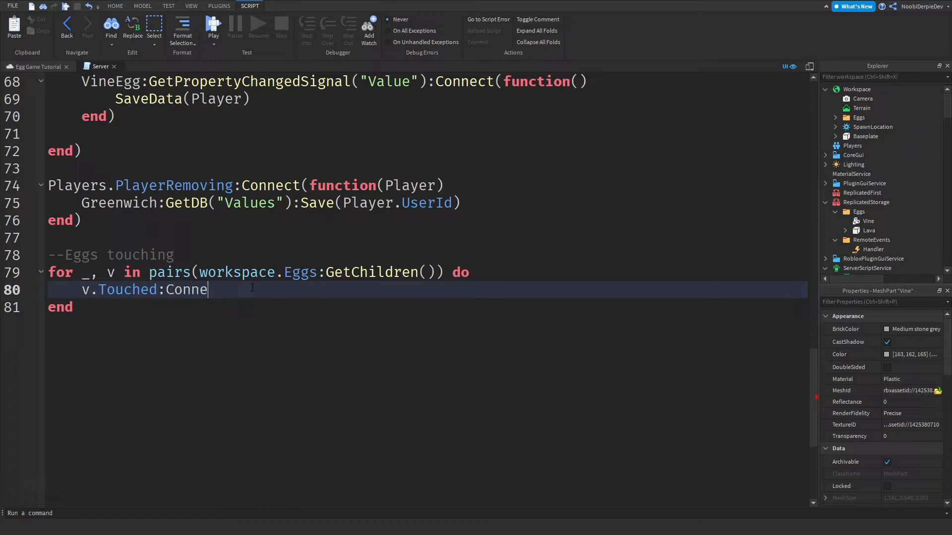
{"action": "type", "text": "ct(function)"}
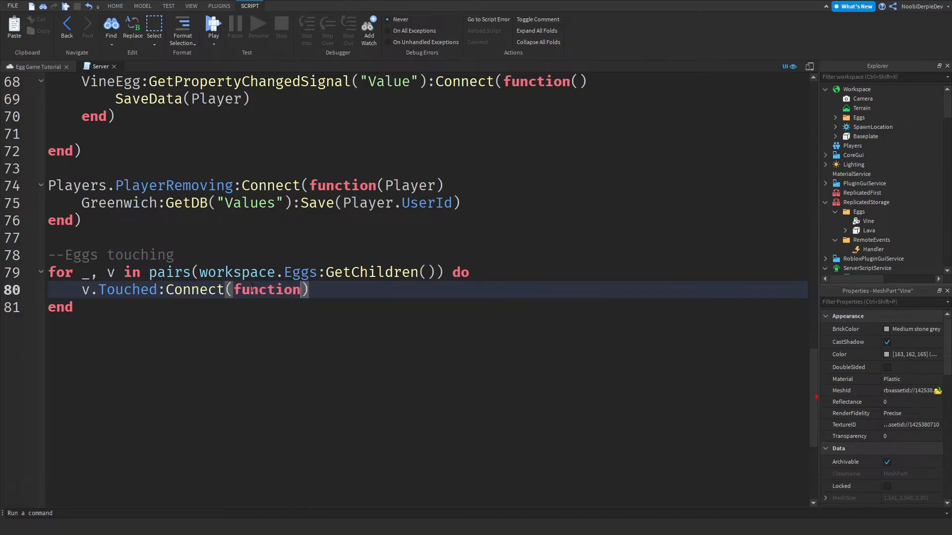
{"action": "type", "text": "Object"}
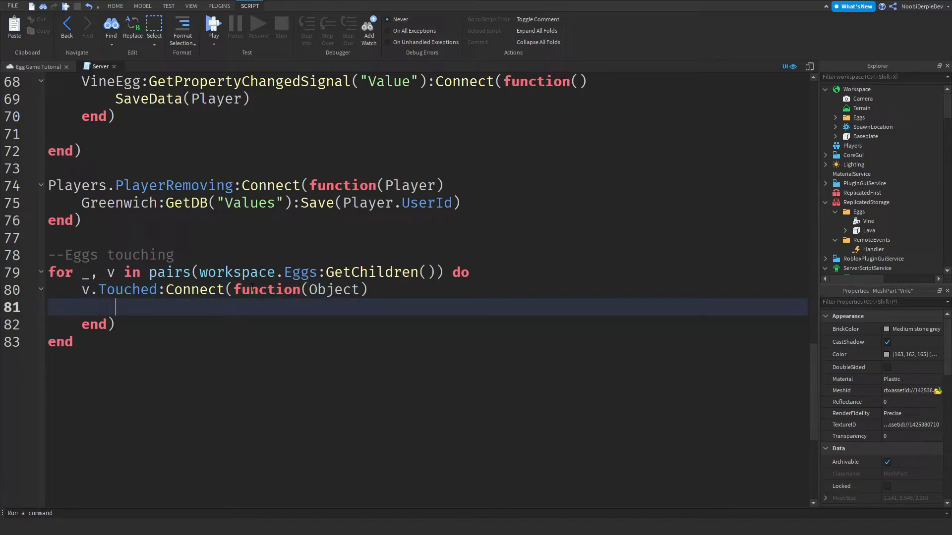
- Check Players:GetPlayerFromCharacter(Object.Parent) and store it as local Player
{"action": "type", "text": "if Player"}
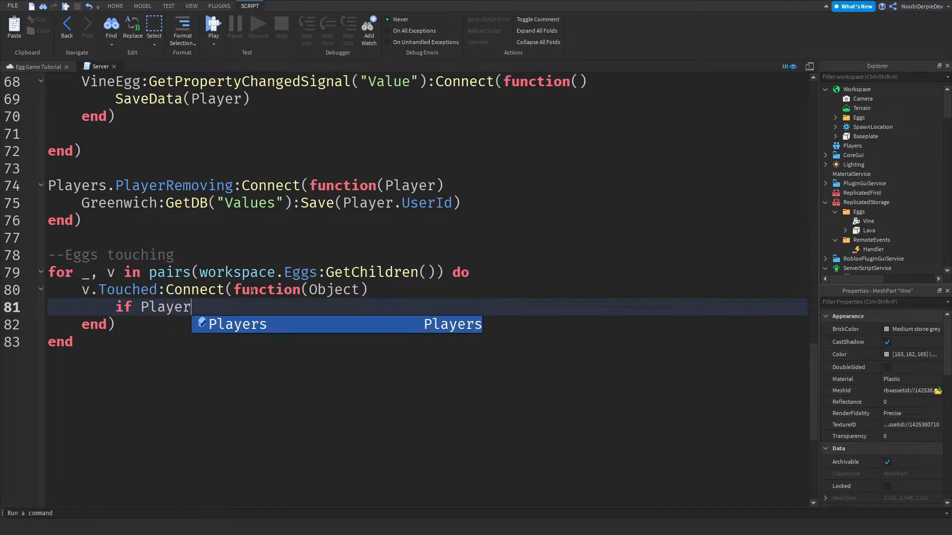
{"action": "type", "text": ":GetPlayerFromCharacter()"}
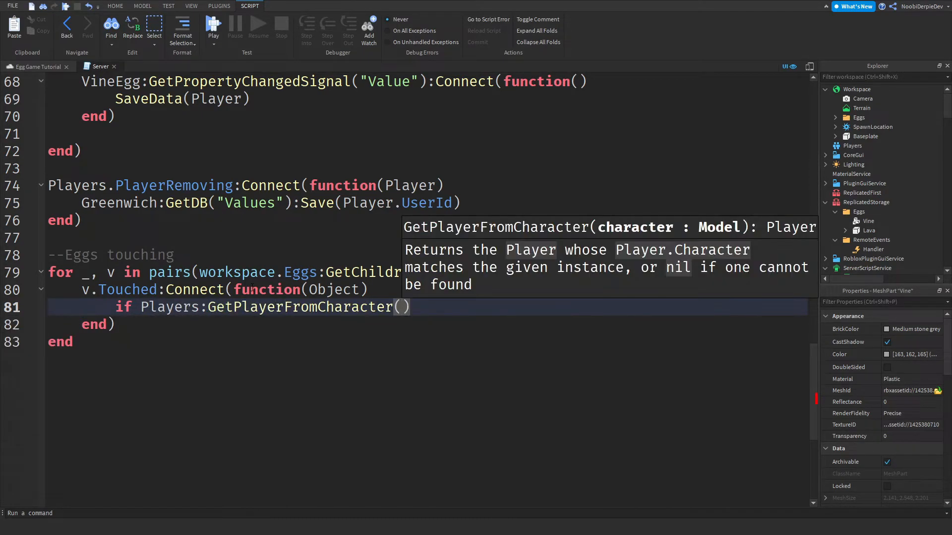
{"action": "type", "text": "Object.P"}
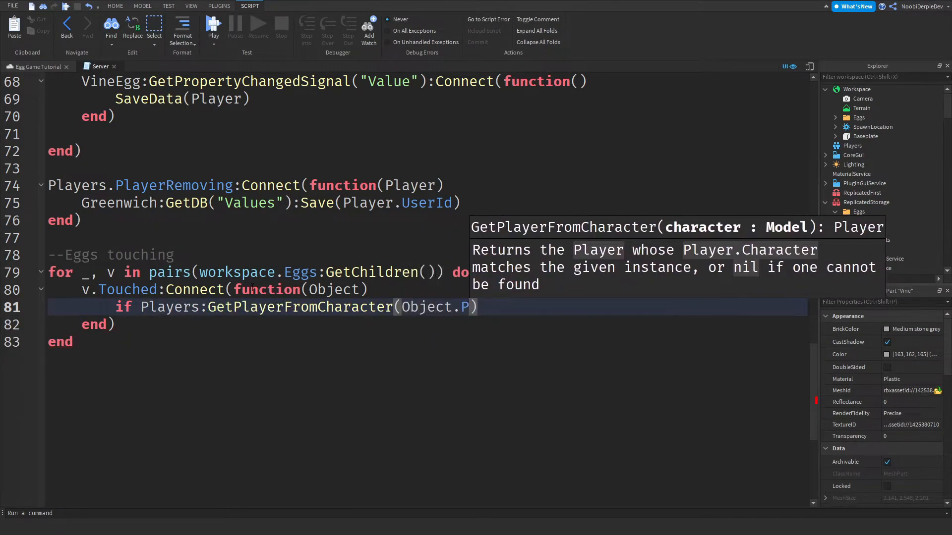
{"action": "type", "text": "arent) then"}
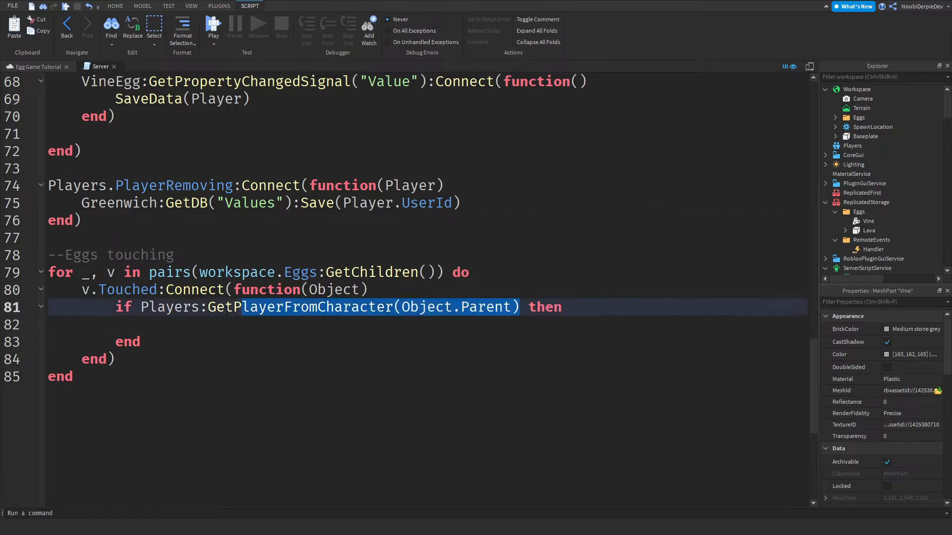
{"action": "type", "text": "kica"}
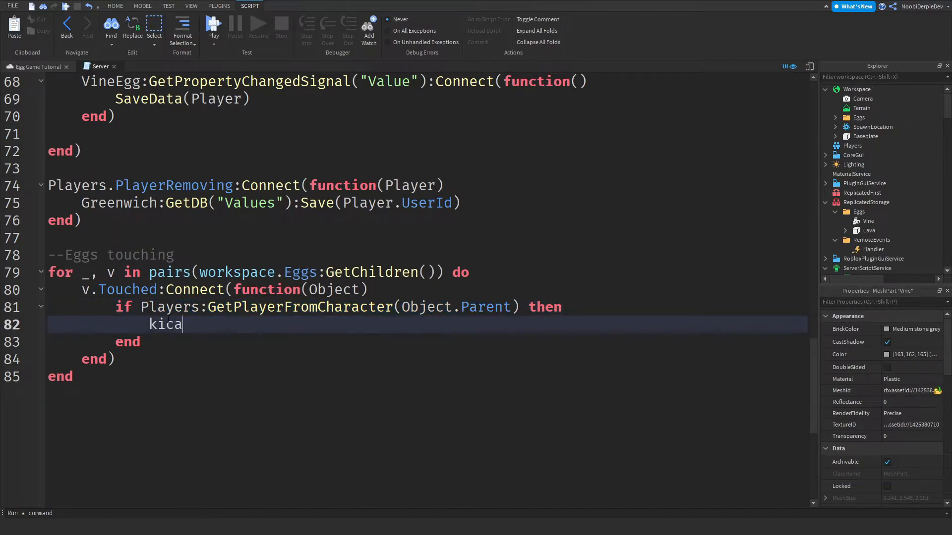
{"action": "type", "text": "local Player ="}
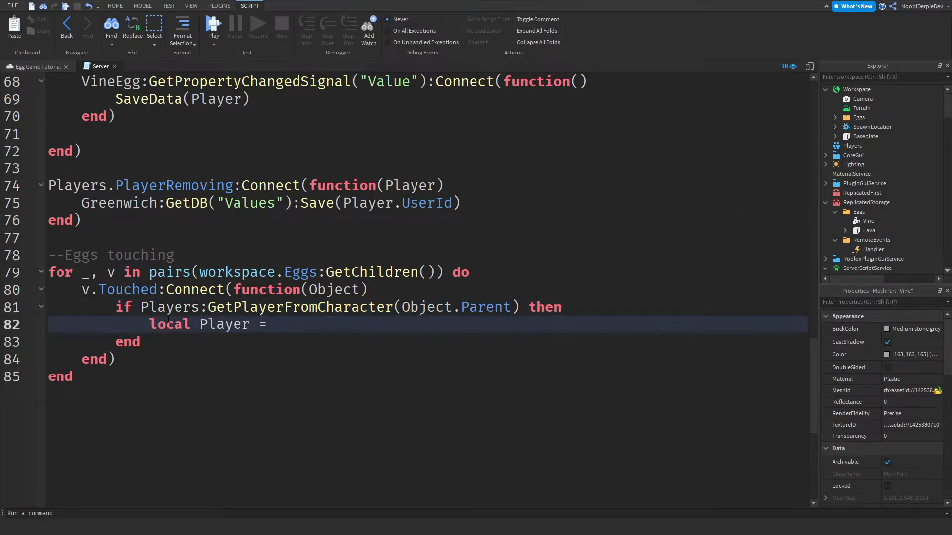
{"action": "type", "text": "Players:GetPlayerFromCharacter(Object.Parent)"}
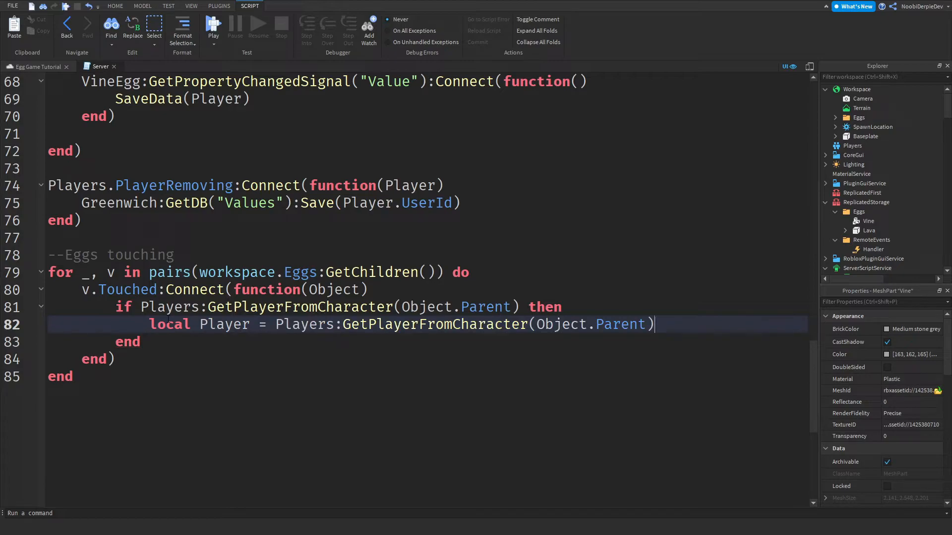
{"action": "key", "text": "enter"}
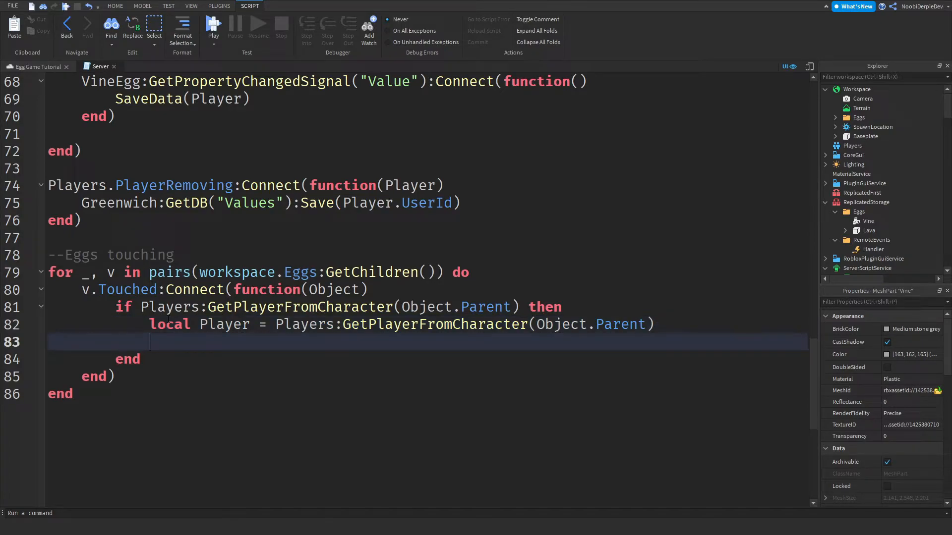
- Read the player's Debounce.Value, proceed only if Debounce == false, then set it true
{"action": "type", "text": "local Debounce"}
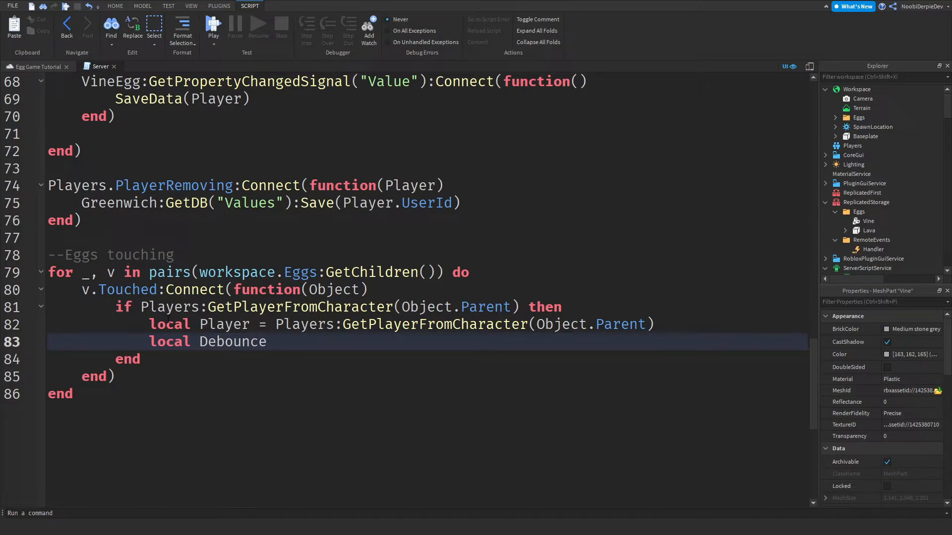
{"action": "type", "text": "= Player.Values.Deboun"}
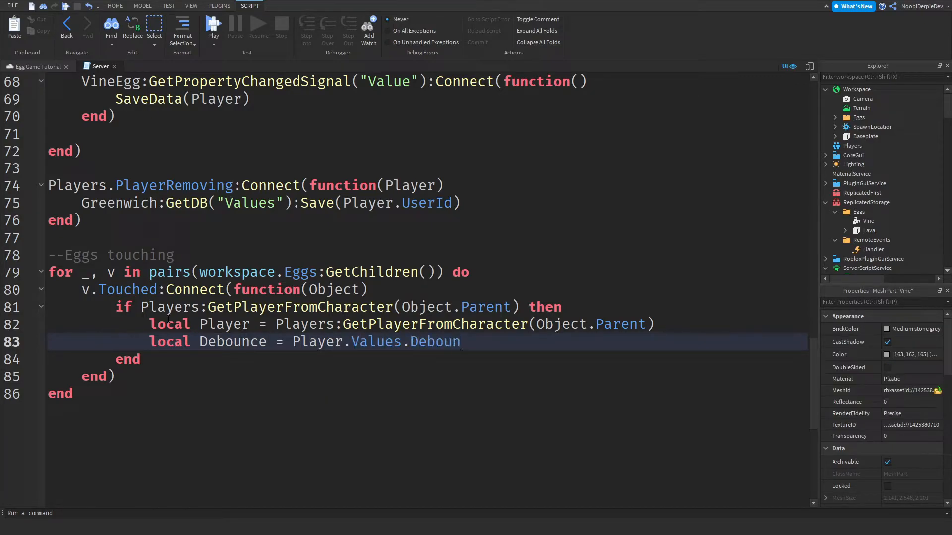
{"action": "type", "text": "ce.Value"}
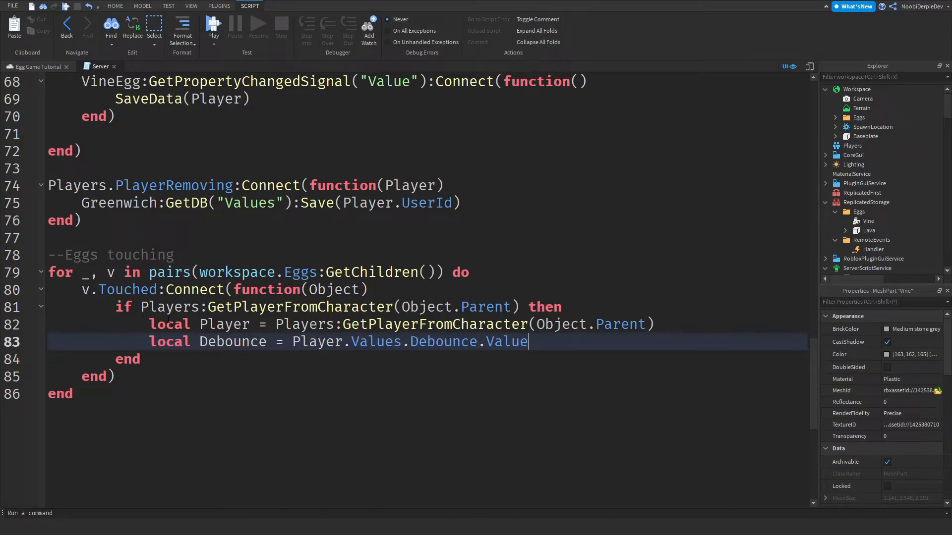
{"action": "type", "text": "if edbou"}
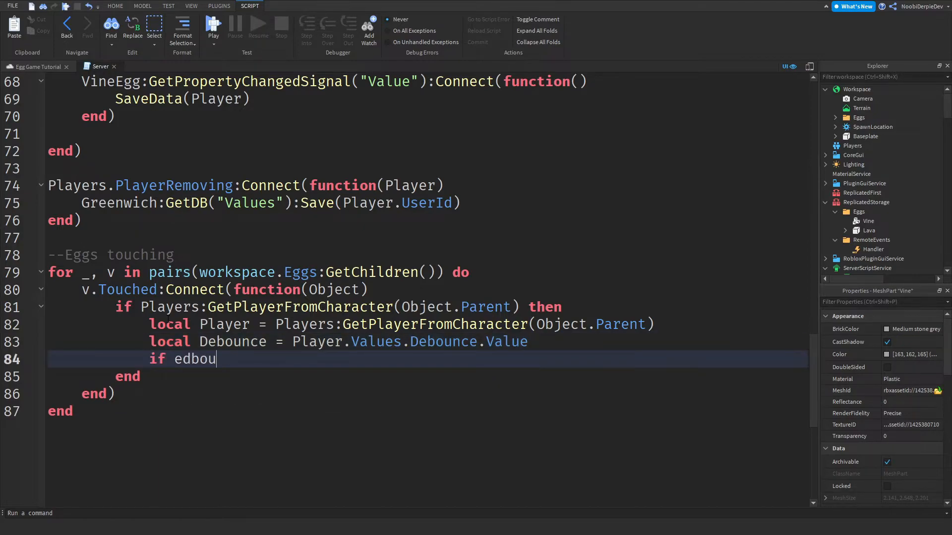
{"action": "type", "text": "Debounce =="}
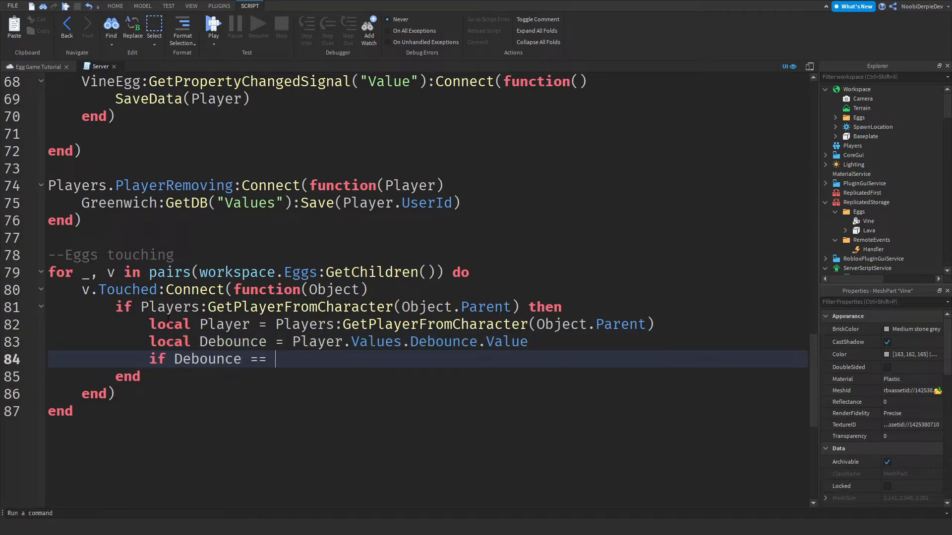
{"action": "type", "text": "false then"}
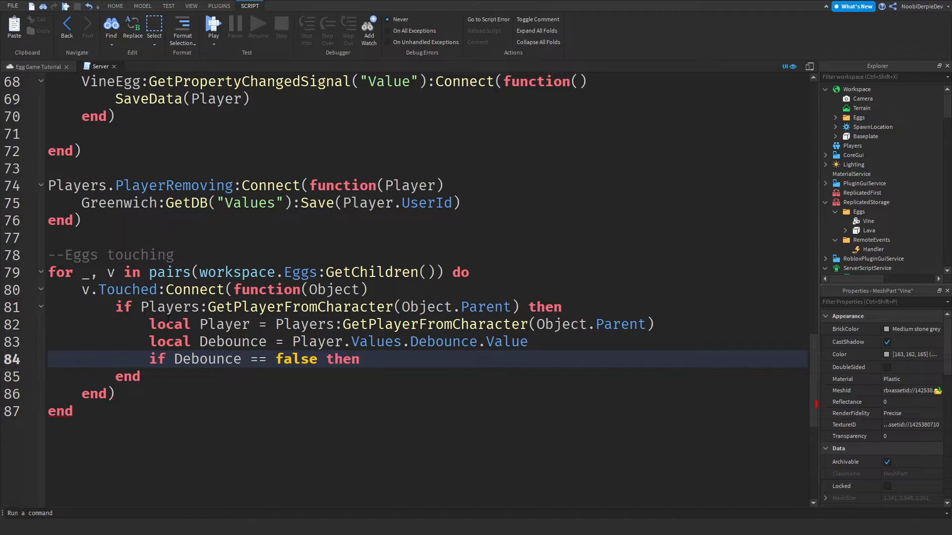
{"action": "key", "text": "enter"}
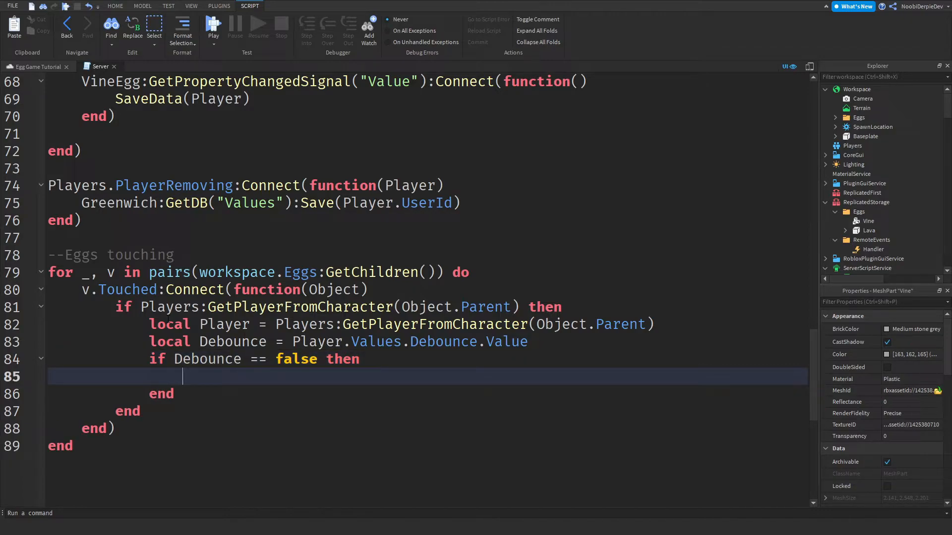
{"action": "type", "text": "deb"}
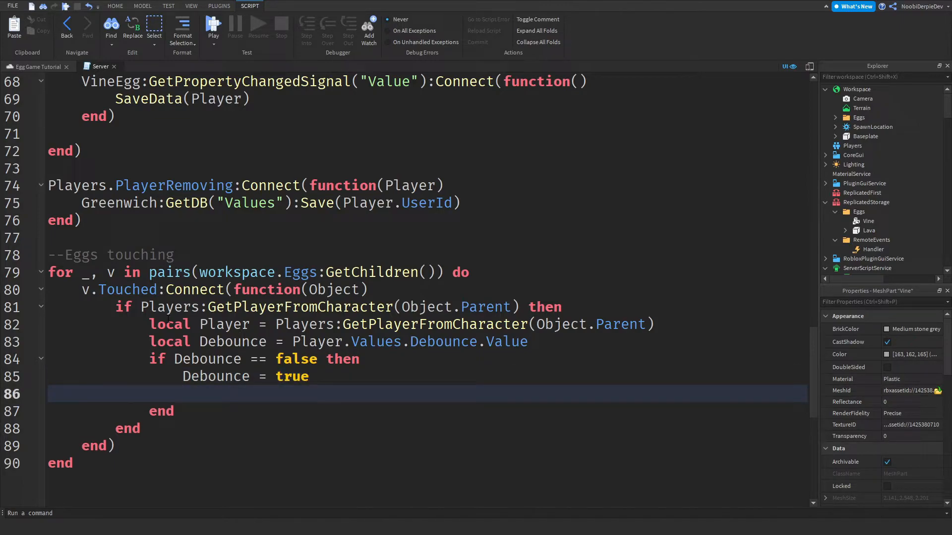
- Test if not Player.Eggs[v.Name.."Egg"].Value to detect an unowned egg
{"action": "type", "text": "if not"}
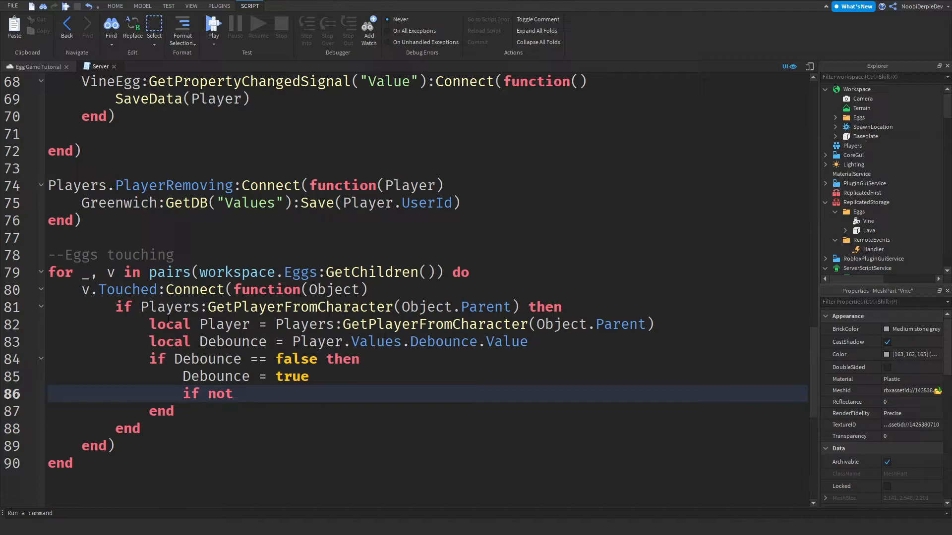
{"action": "type", "text": "Ply"}
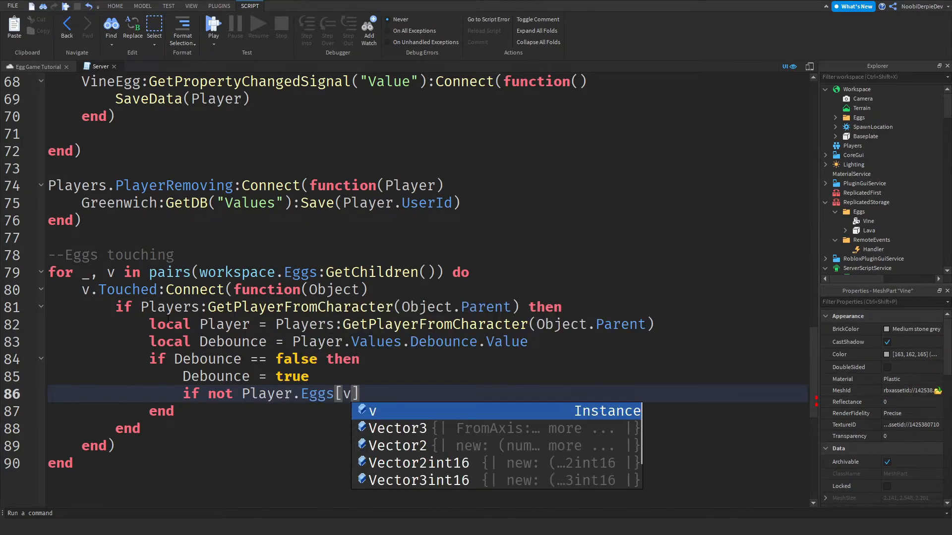
{"action": "type", "text": ".Name..\"E\""}
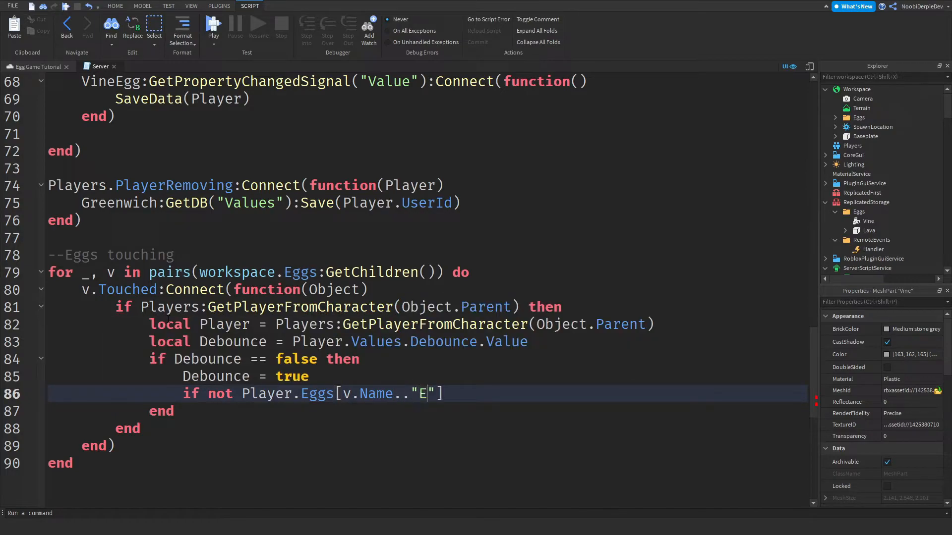
{"action": "type", "text": "gg\"].Value then"}
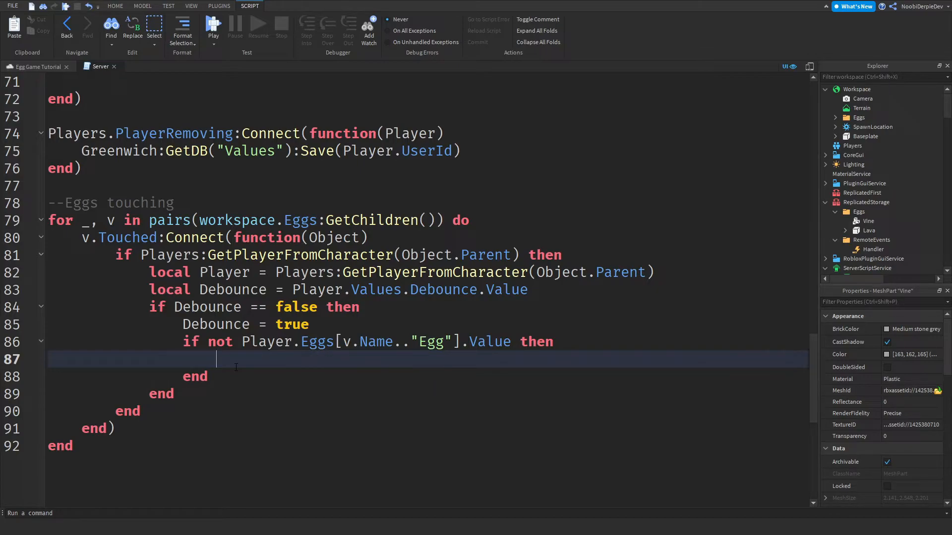
- Fire Handler:FireClient(Player, "NewEgg", v), set the egg value true and reset Debounce to false
{"action": "type", "text": "ReplicatedStorage.RemoteEvents"}
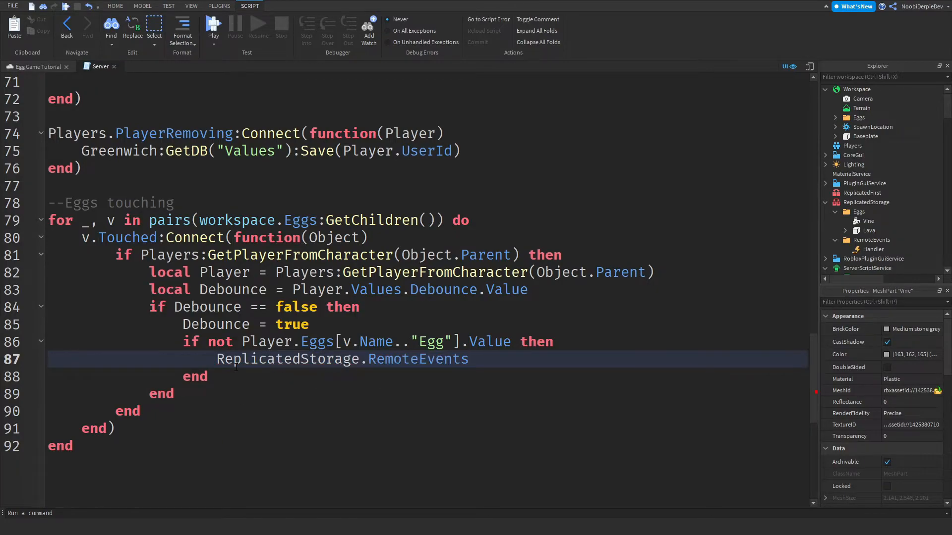
{"action": "type", "text": ".Handler:"}
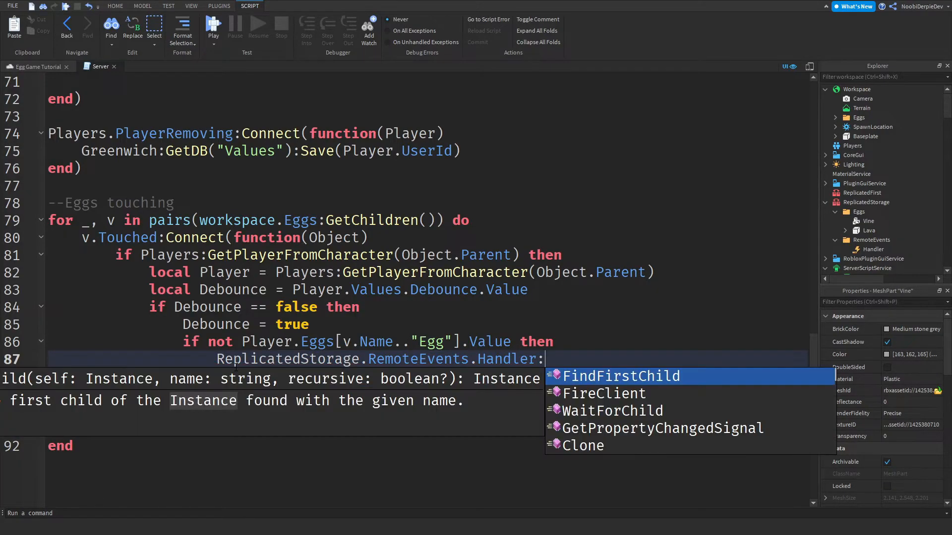
{"action": "type", "text": "FireClient(Player, \"N\""}
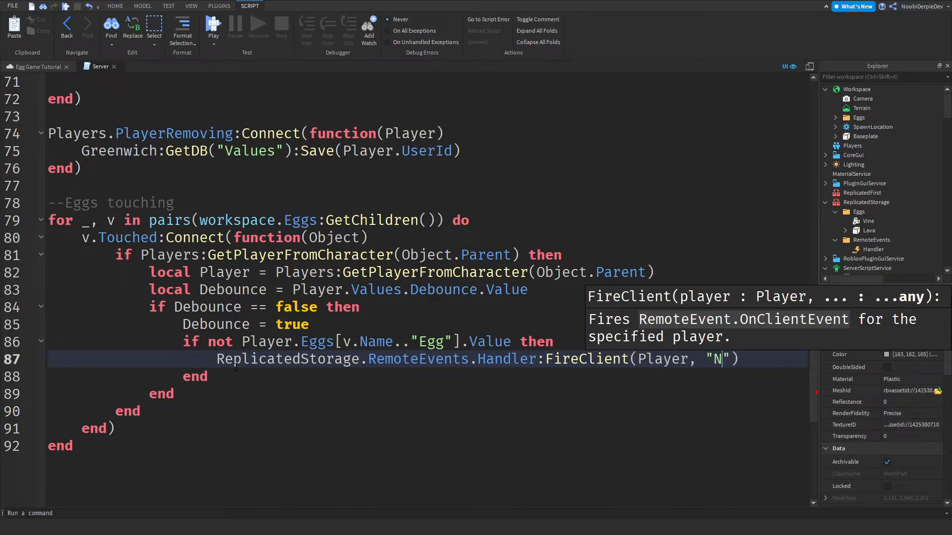
{"action": "type", "text": "ewEgg"}
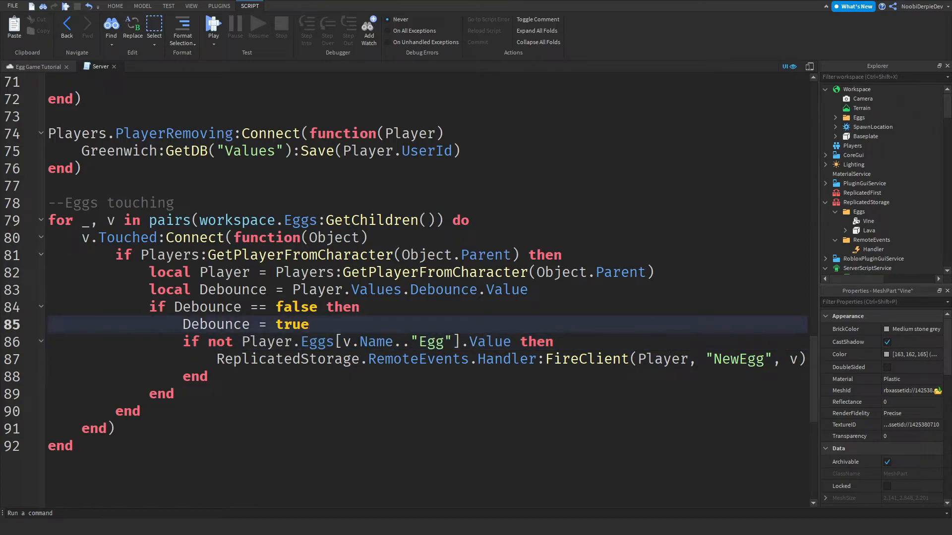
{"action": "double_click", "coordinate": [739, 359]}
{"action": "type", "text": "Player.Eggs[v.Name..\"Egg\"].Value = true"}
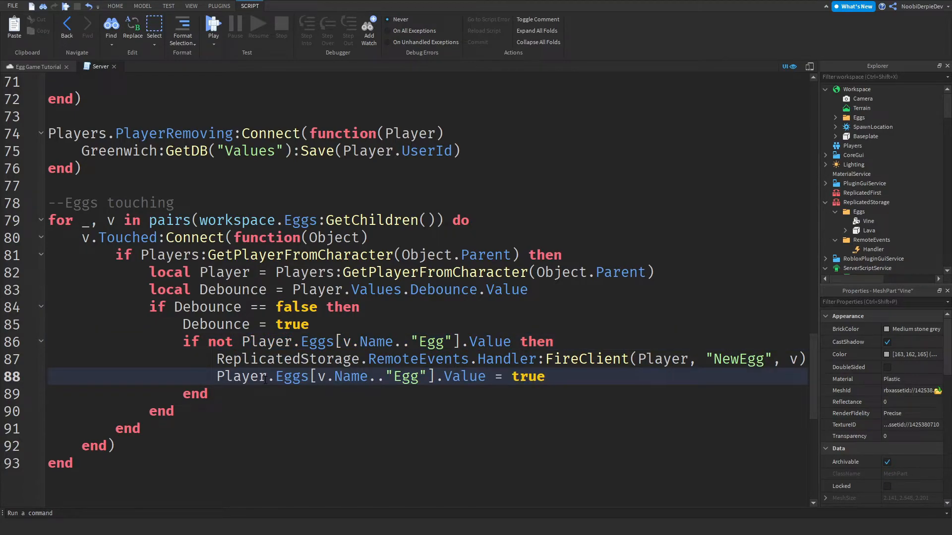
{"action": "type", "text": "Debounce = fals"}
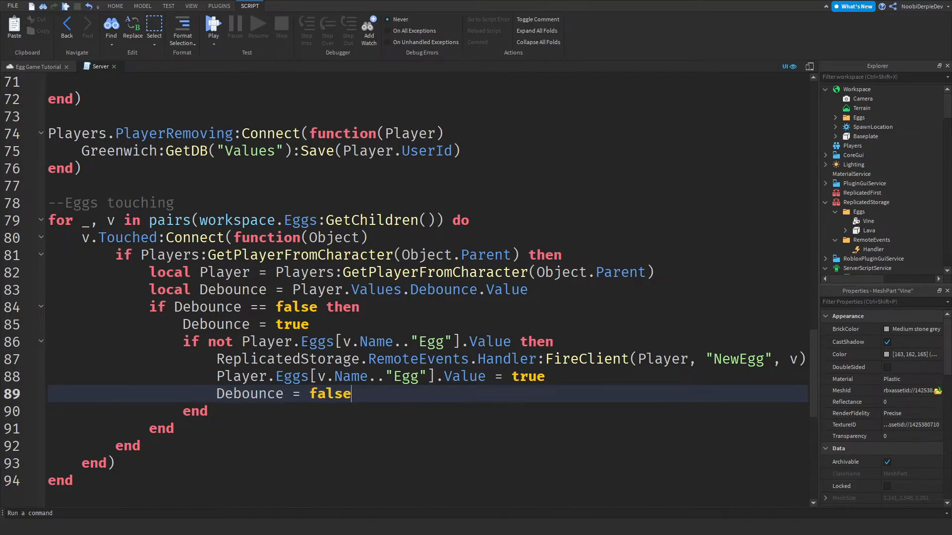
- Add an elseif for Player.Eggs[v.Name.."Egg"].Value firing an Already-owned client message
{"action": "type", "text": "elseif"}
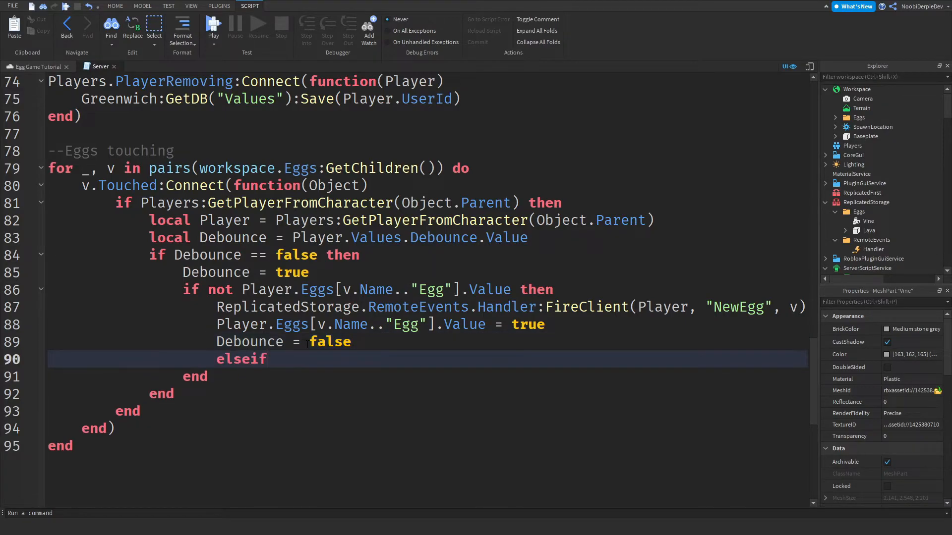
{"action": "type", "text": "Player.Eggs[v.Name..\"Egg\"].Value"}
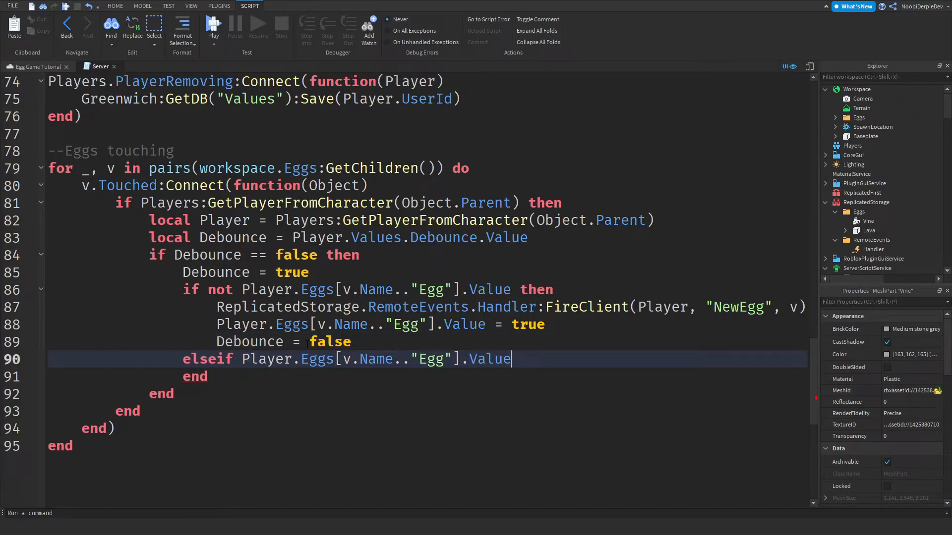
{"action": "type", "text": "then"}
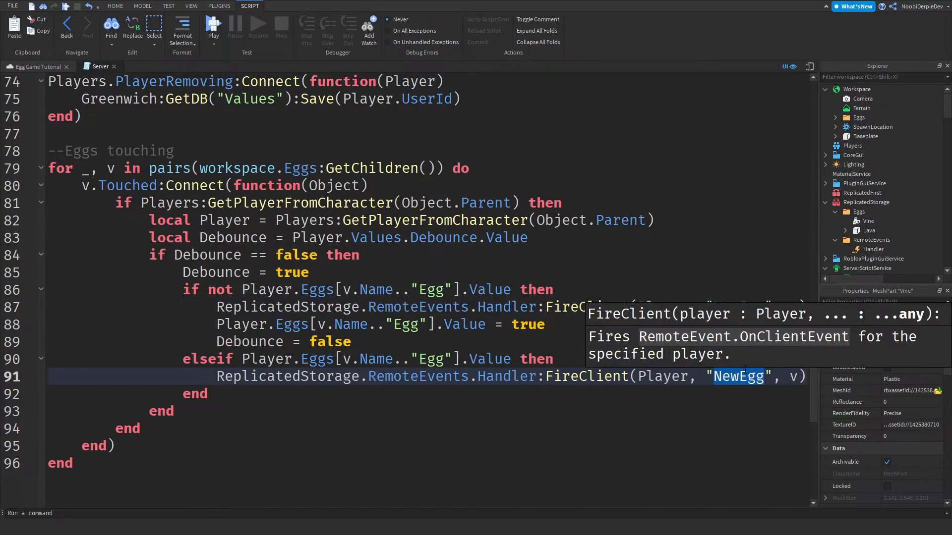
{"action": "type", "text": "Already"}
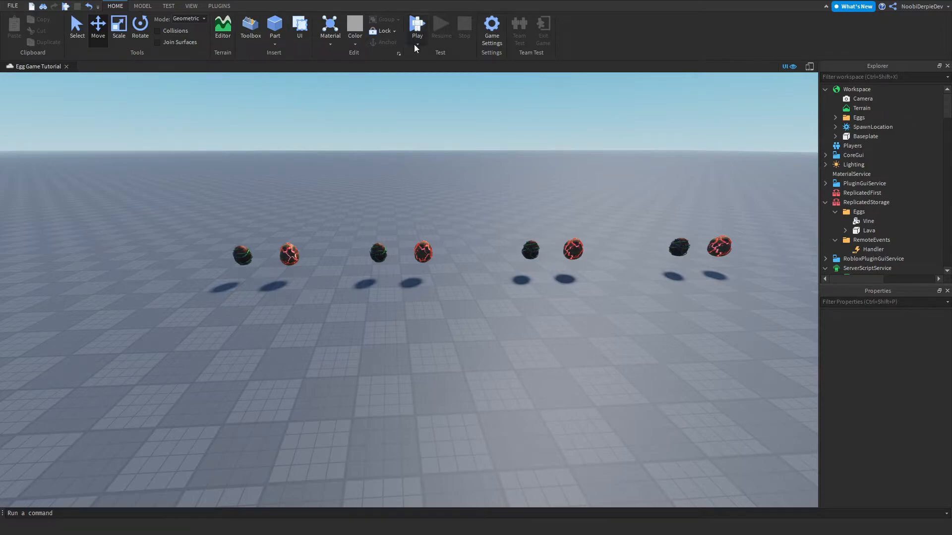
{"action": "left_click", "coordinate": [418, 40]}
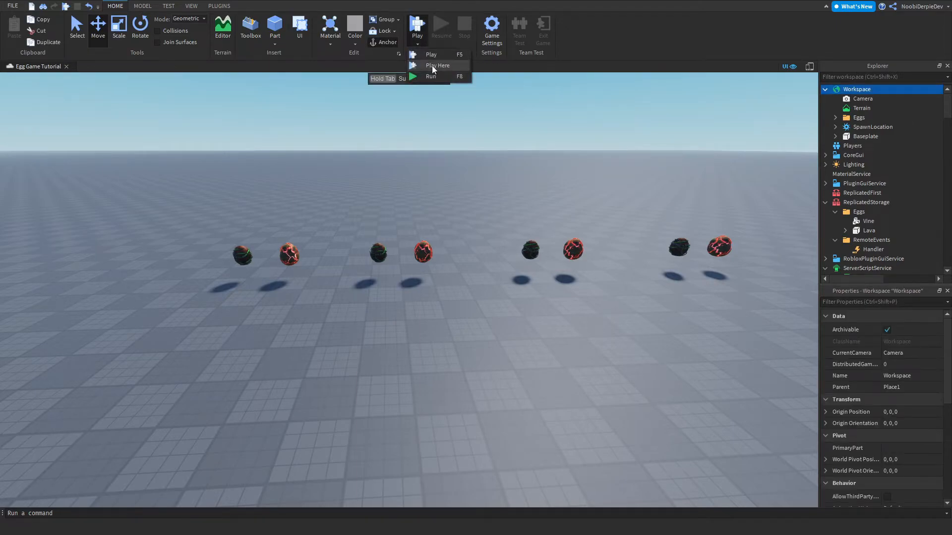
{"action": "left_click", "coordinate": [430, 54]}
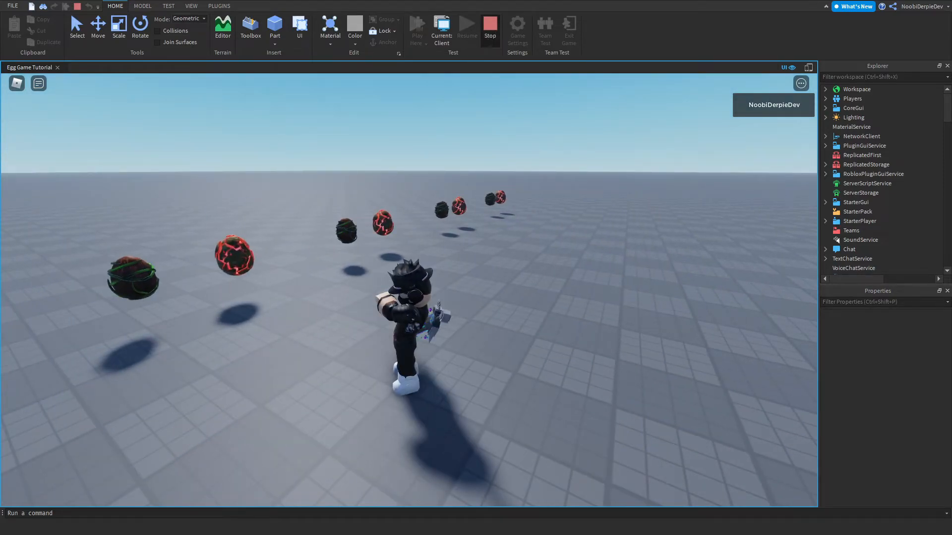
{"action": "left_click", "coordinate": [489, 28]}
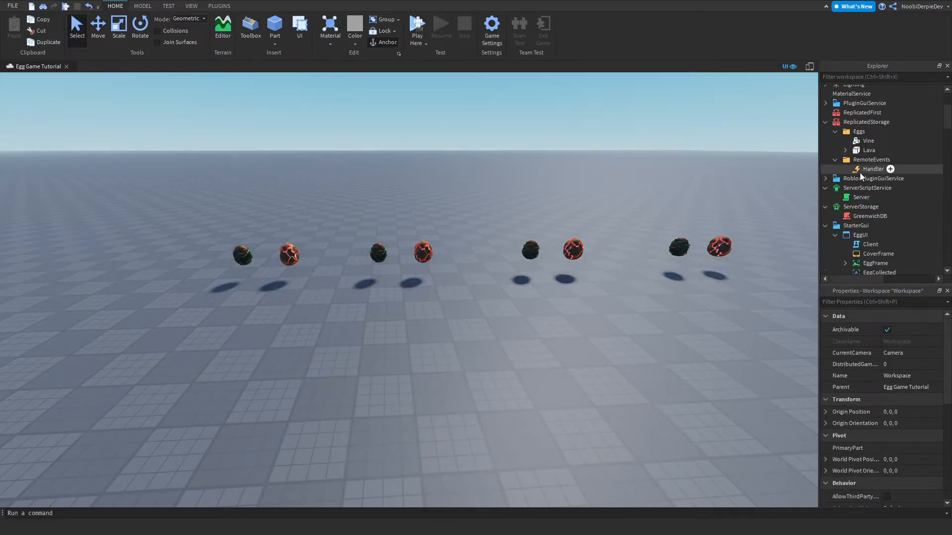
- Insert a LocalScript under StarterCharacterScripts to become EggRotation
{"action": "scroll", "scroll_direction": "down", "scroll_amount": 3}
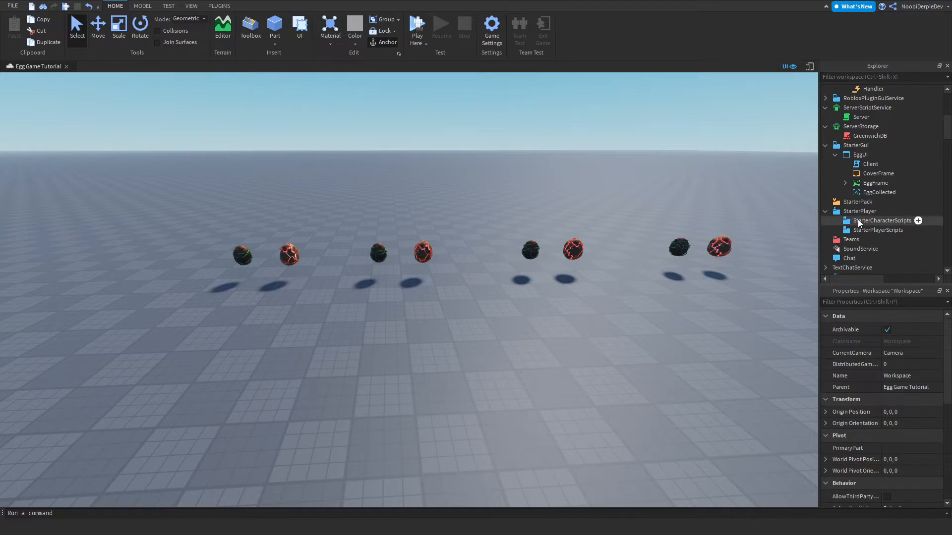
{"action": "left_click", "coordinate": [918, 221]}
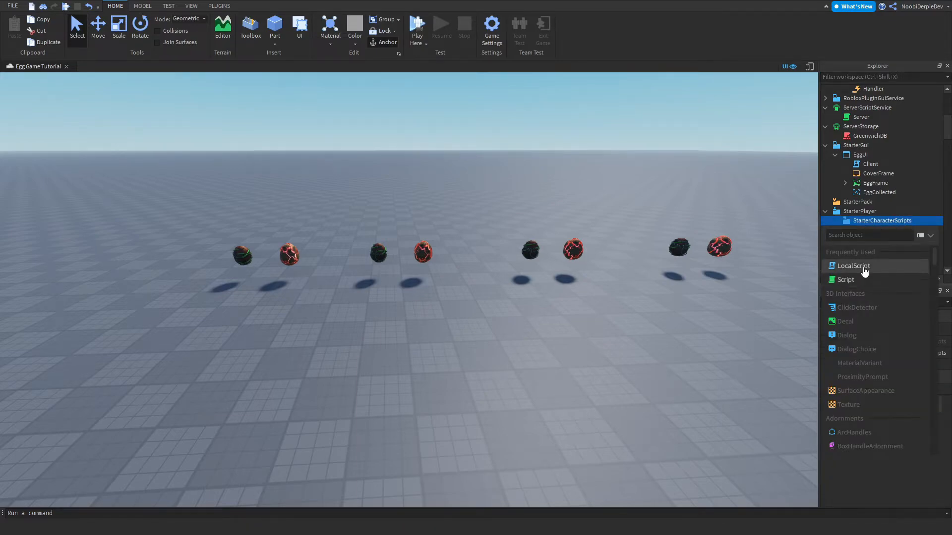
{"action": "left_click", "coordinate": [853, 266]}
{"action": "type", "text": "EggRotation"}
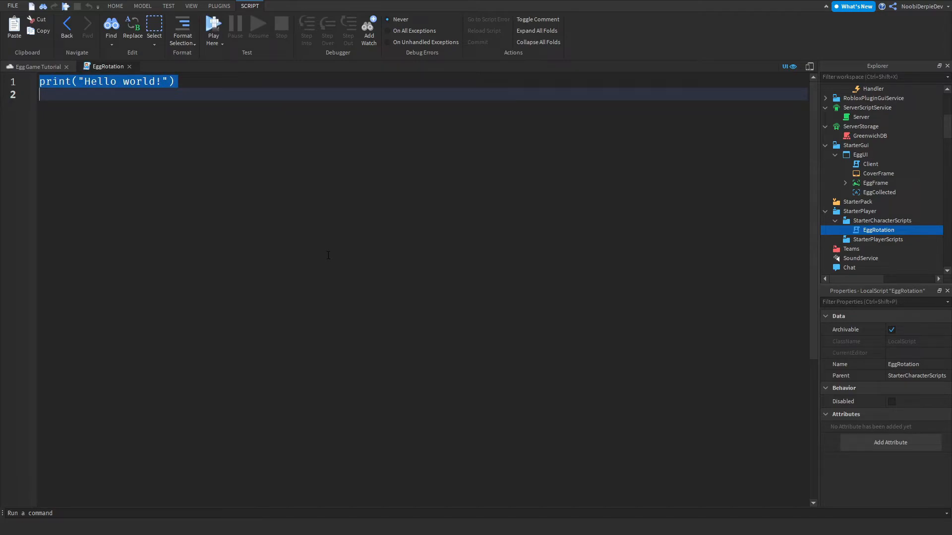
- Get RunService and connect RenderStepped to a function with task.wait(0.01)
{"action": "type", "text": "local R"}
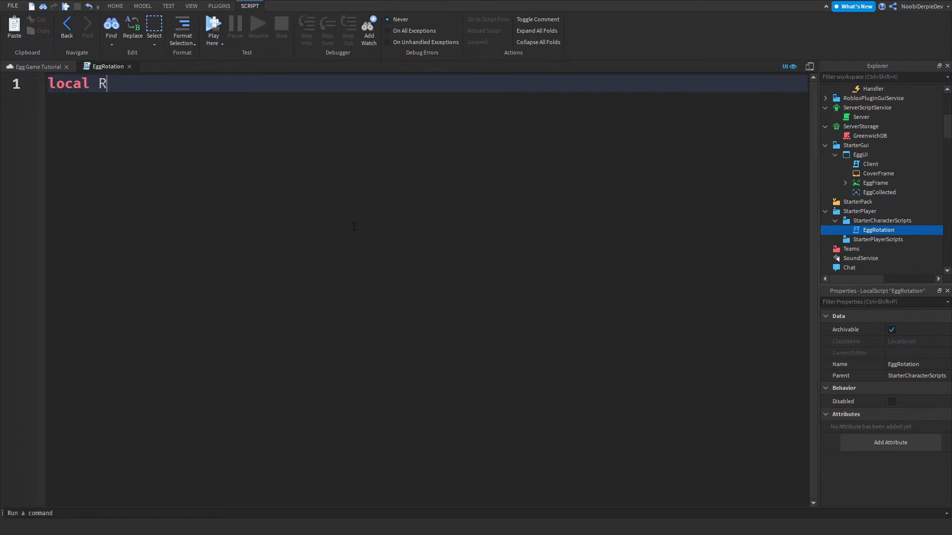
{"action": "type", "text": "unService ="}
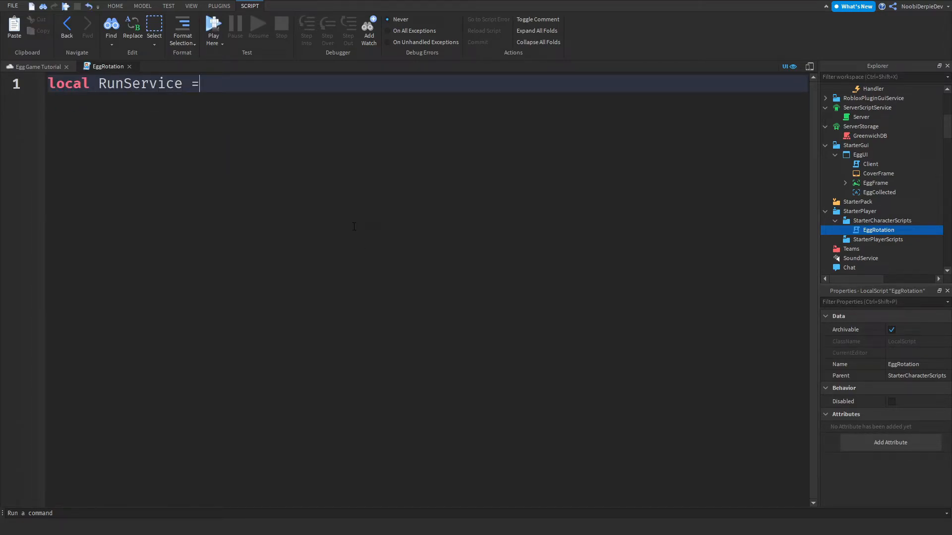
{"action": "type", "text": "game:GetService(\"Ru"}
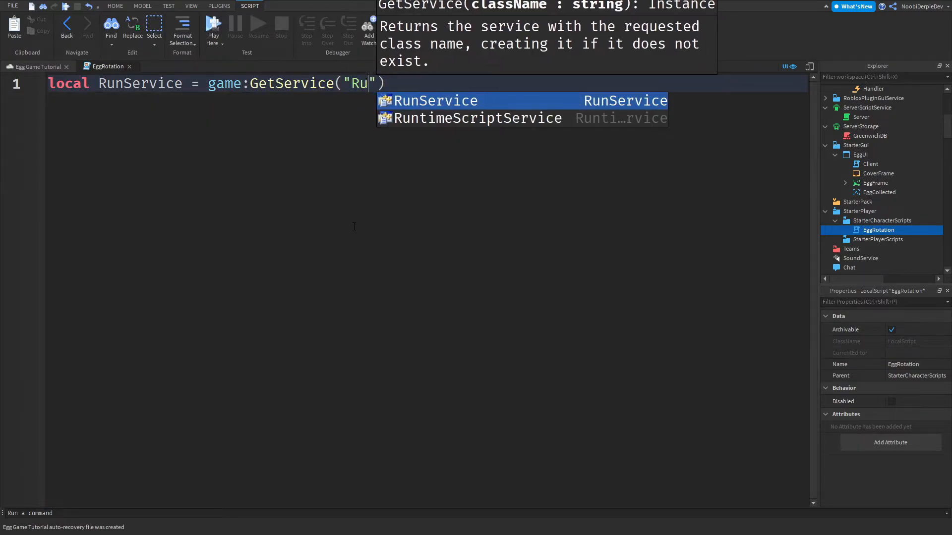
{"action": "key", "text": "enter"}
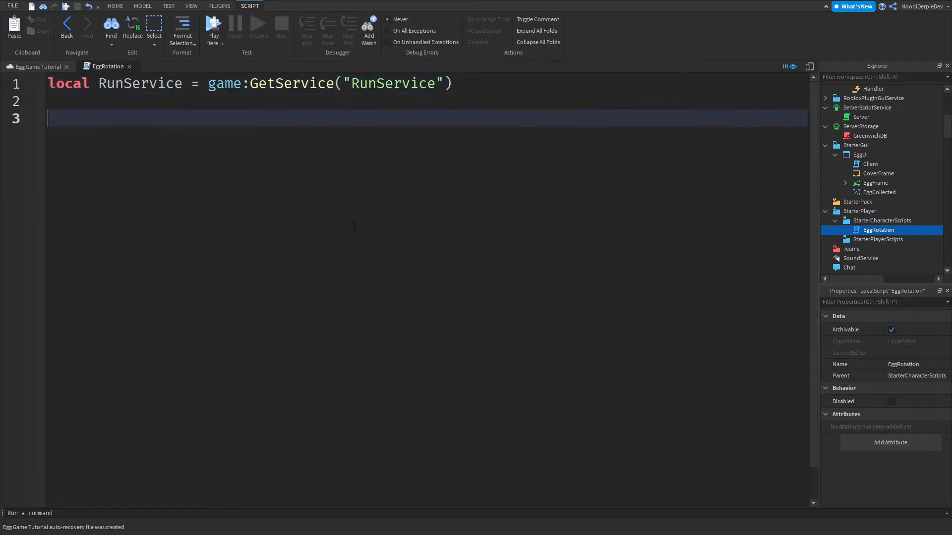
{"action": "type", "text": "RunService.step"}
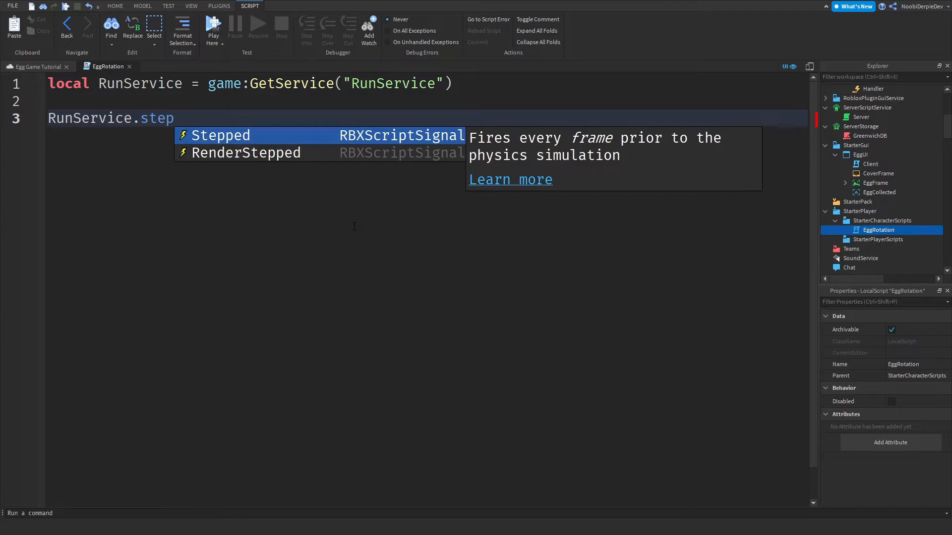
{"action": "type", "text": "ren"}
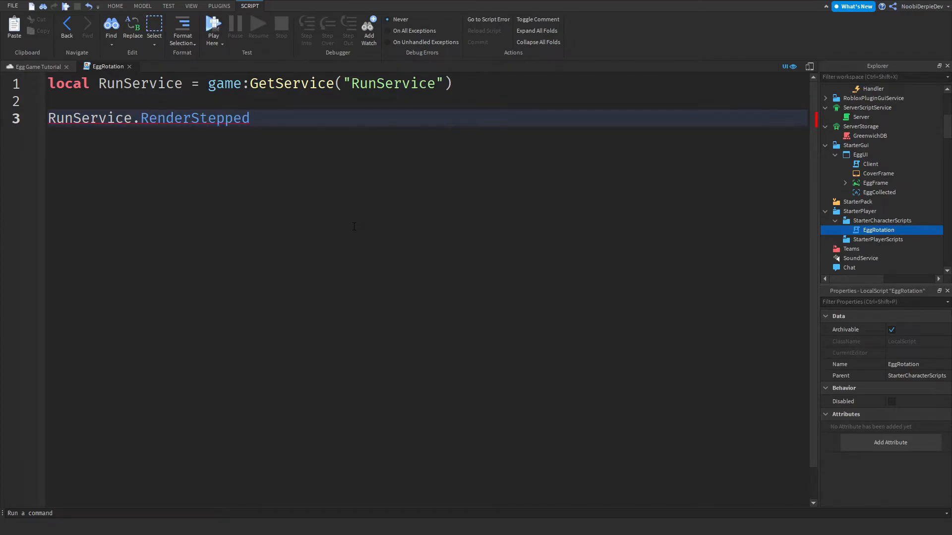
{"action": "type", "text": ":Connect(function()"}
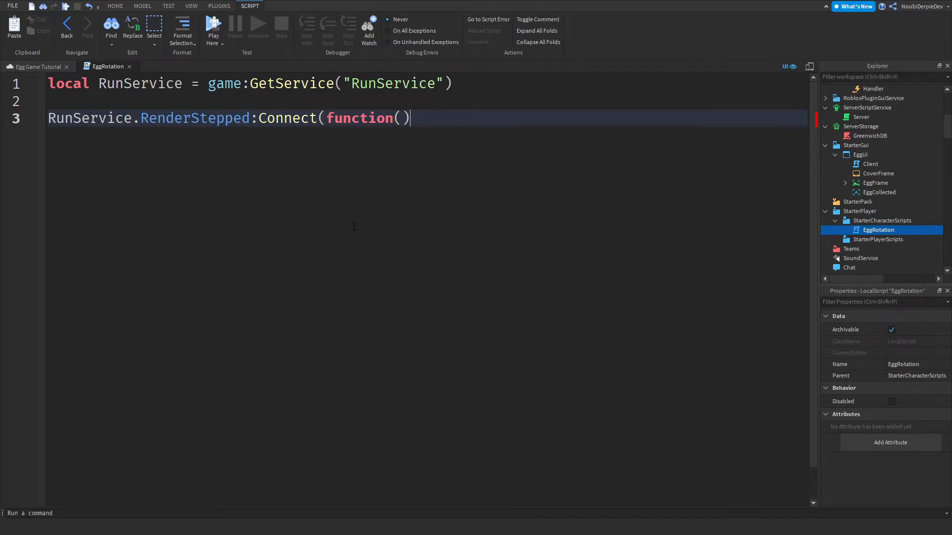
{"action": "type", "text": "t"}
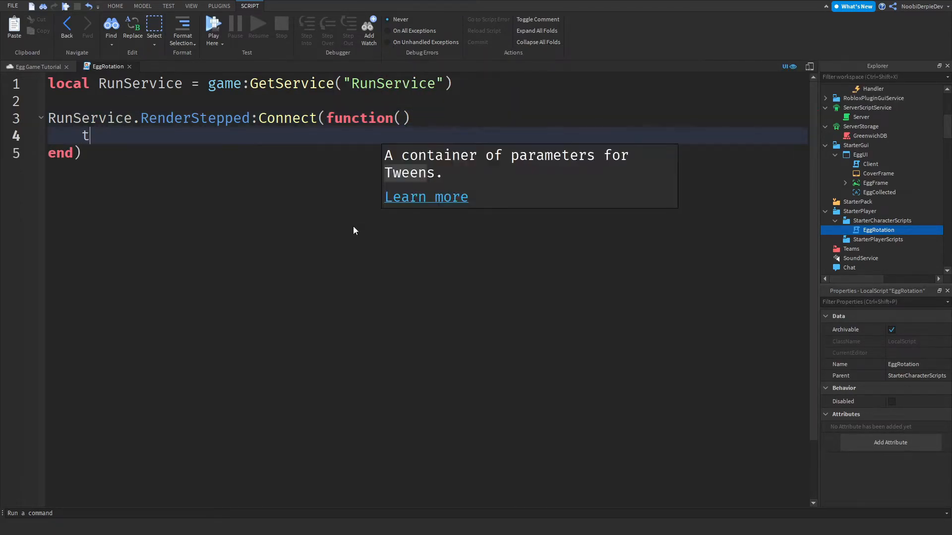
{"action": "type", "text": "ask.wait(0.01)"}
{"action": "type", "text": "for _"}
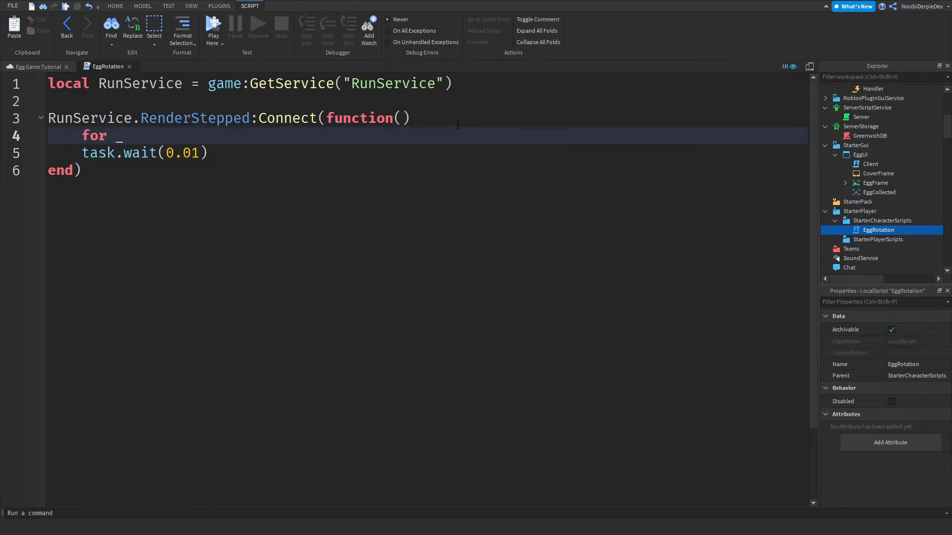
- Loop over the Eggs children multiplying each v.CFrame by CFrame.fromEulerAnglesXYZ(0, .05, 0)
{"action": "type", "text": ", v in pairs(workspace.Eggs"}
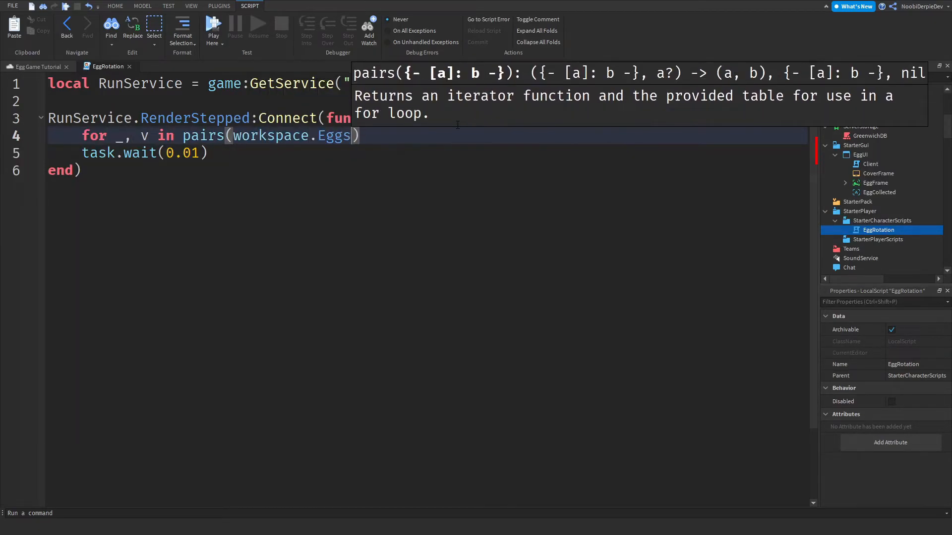
{"action": "type", "text": ":GetPropertyChangedSignal()"}
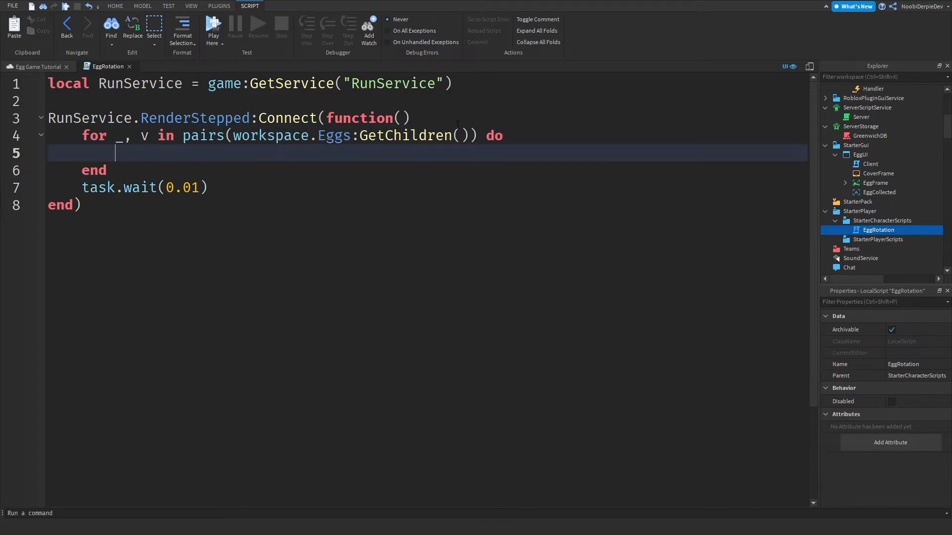
{"action": "type", "text": "v.Cframe *"}
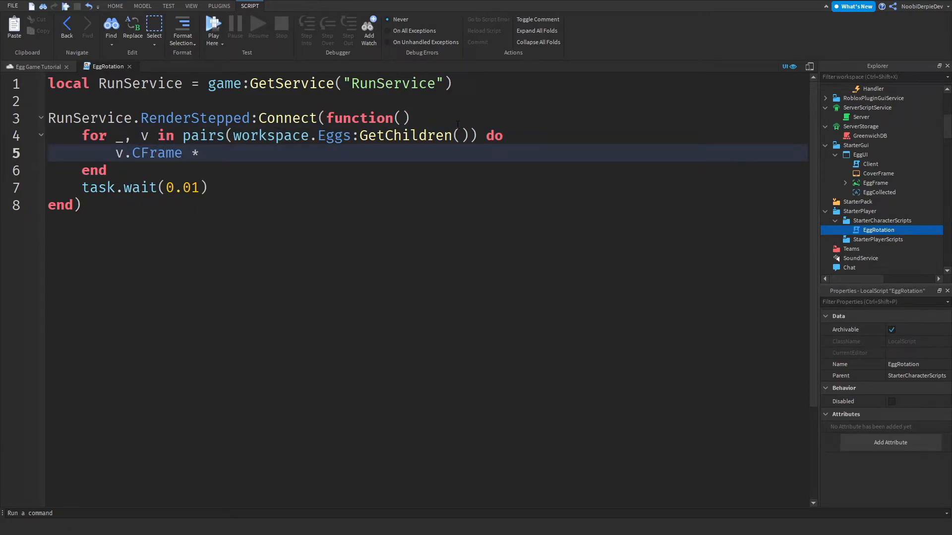
{"action": "type", "text": "="}
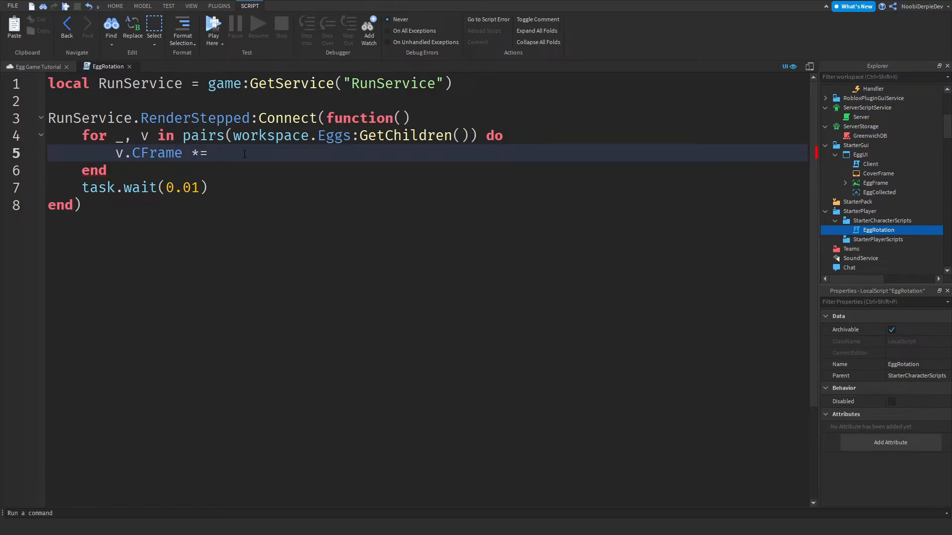
{"action": "type", "text": "CFrame"}
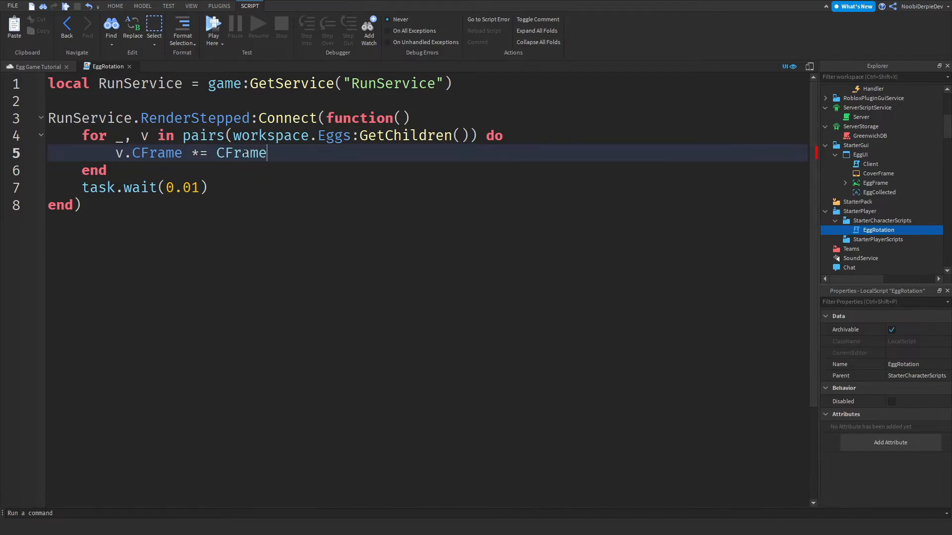
{"action": "type", "text": ".fromEulerAnglesXYZ()"}
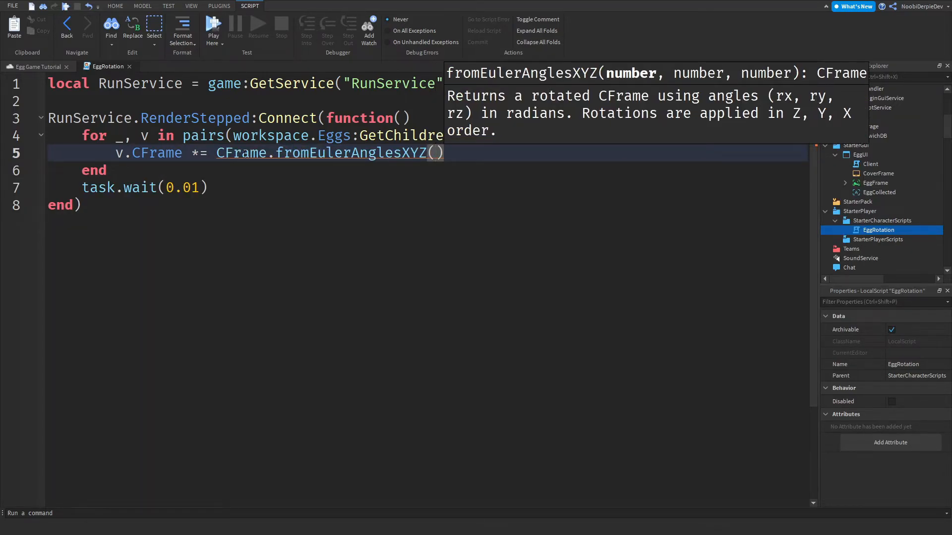
{"action": "type", "text": "0, .05"}
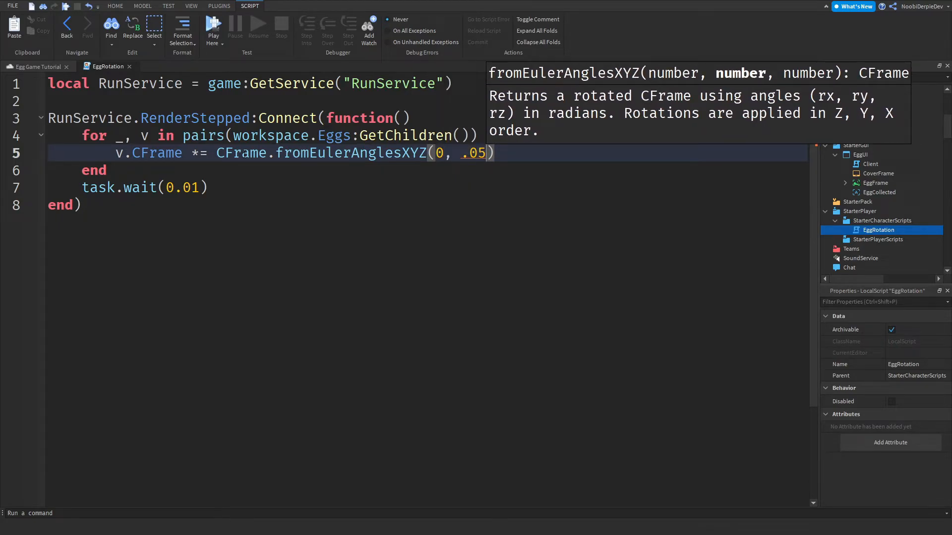
{"action": "type", "text": ", 0"}
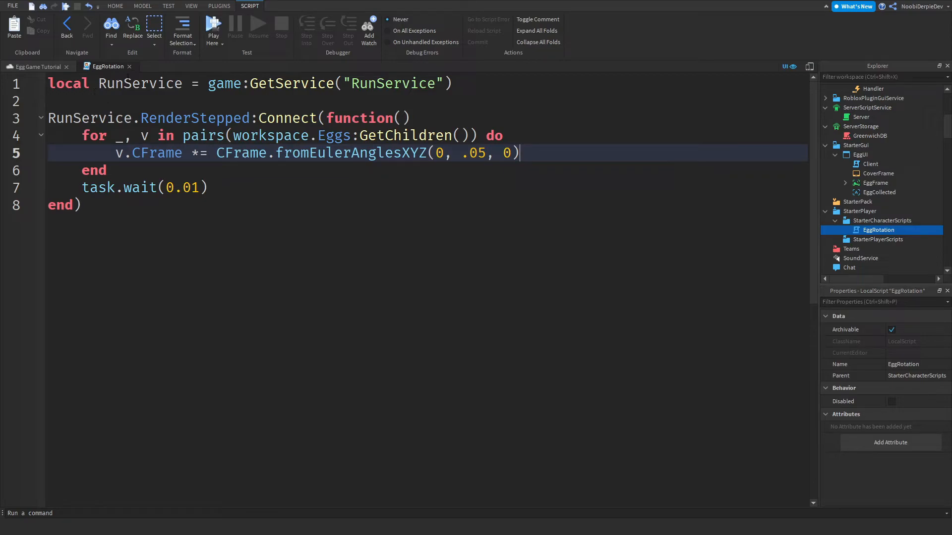
{"action": "left_click", "coordinate": [35, 66]}
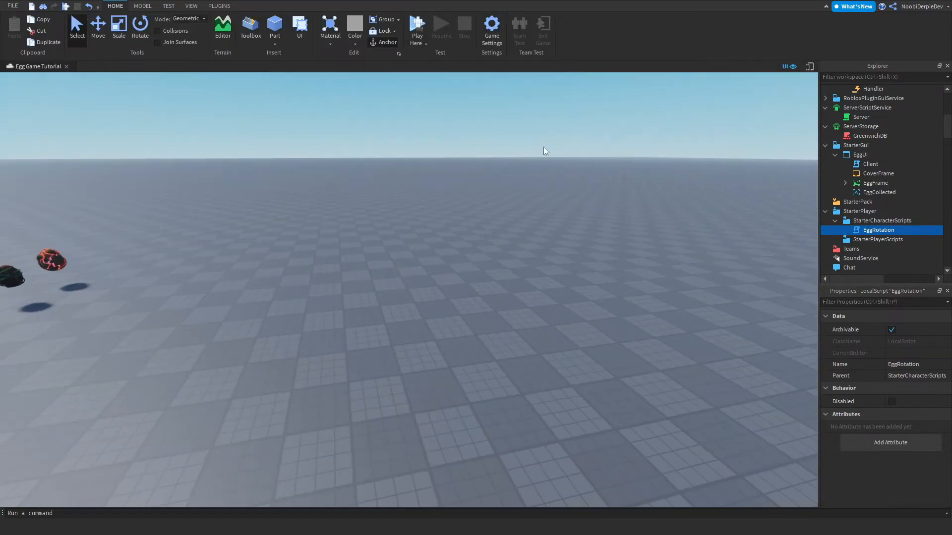
{"action": "left_click", "coordinate": [416, 27]}
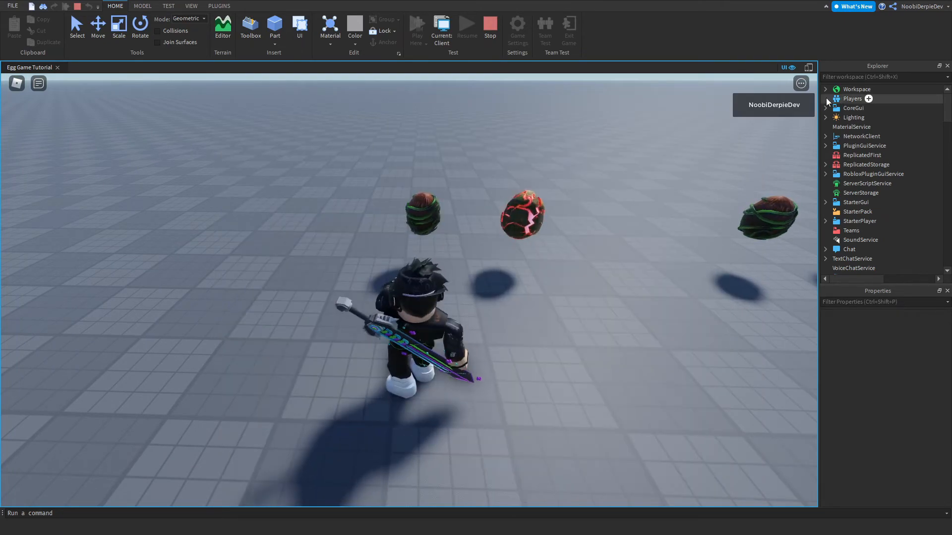
{"action": "left_click", "coordinate": [826, 98]}
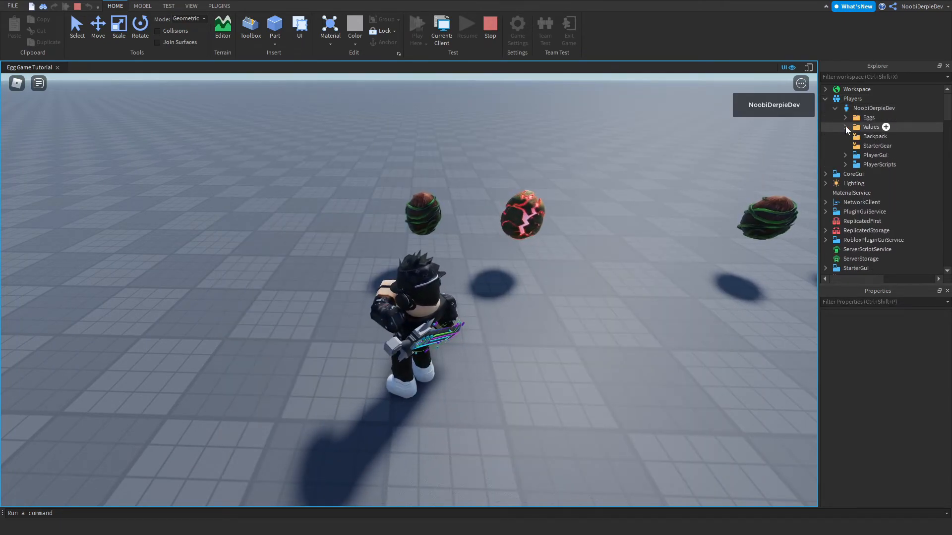
{"action": "left_click", "coordinate": [846, 117]}
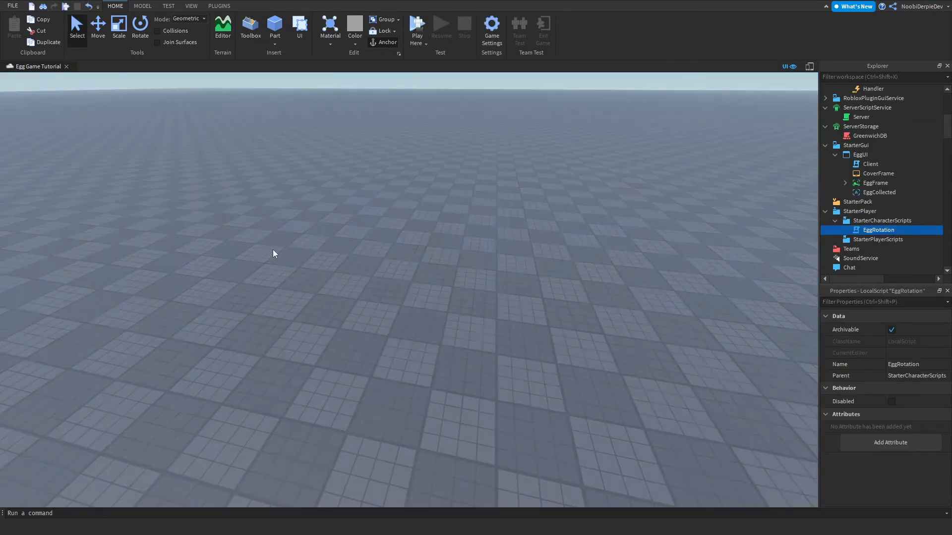
- Playtest again and expand the player's Eggs folder showing LavaEgg true beside VineEgg
{"action": "left_click", "coordinate": [417, 24]}
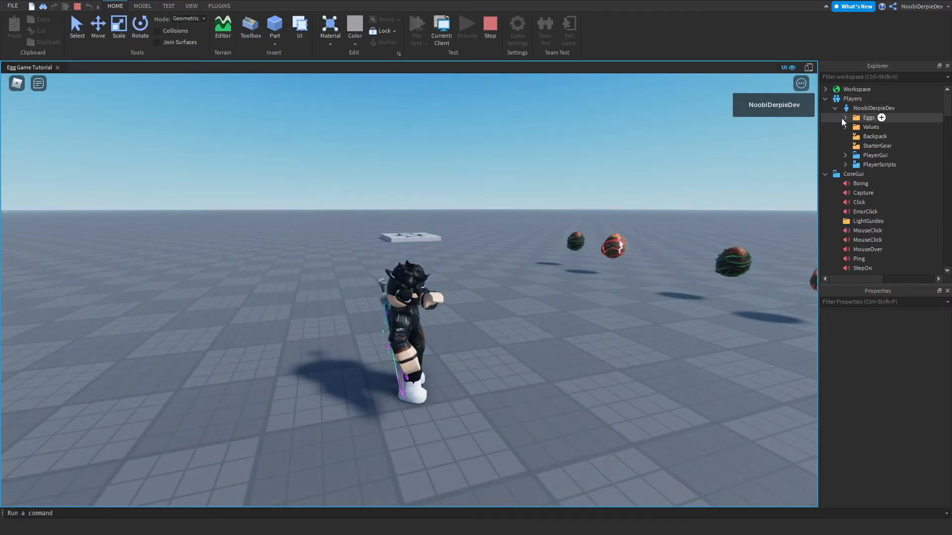
{"action": "left_click", "coordinate": [845, 117]}
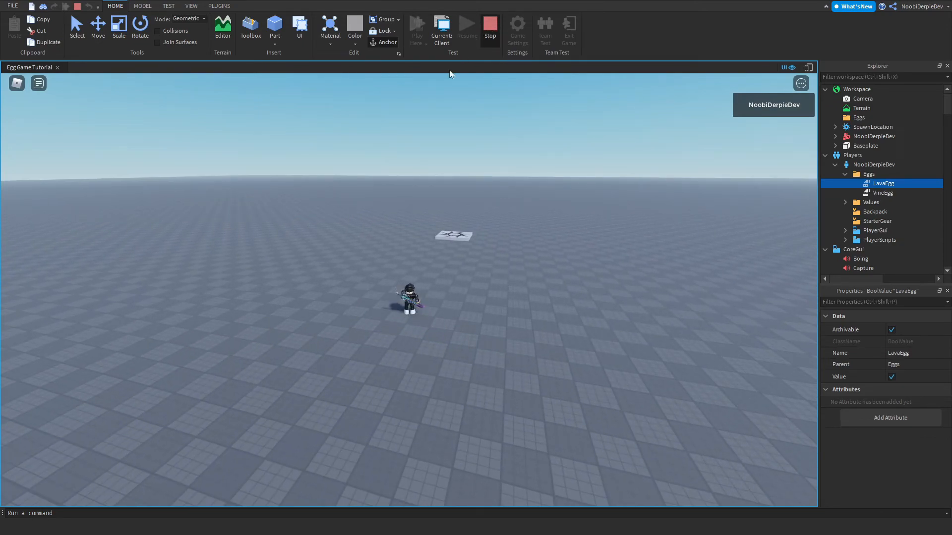
{"action": "mouse_move", "coordinate": [440, 148]}
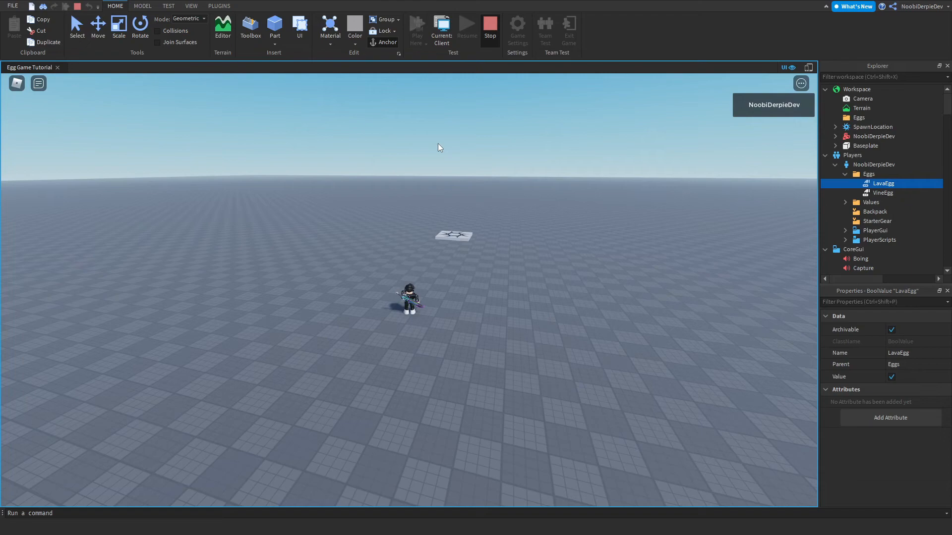